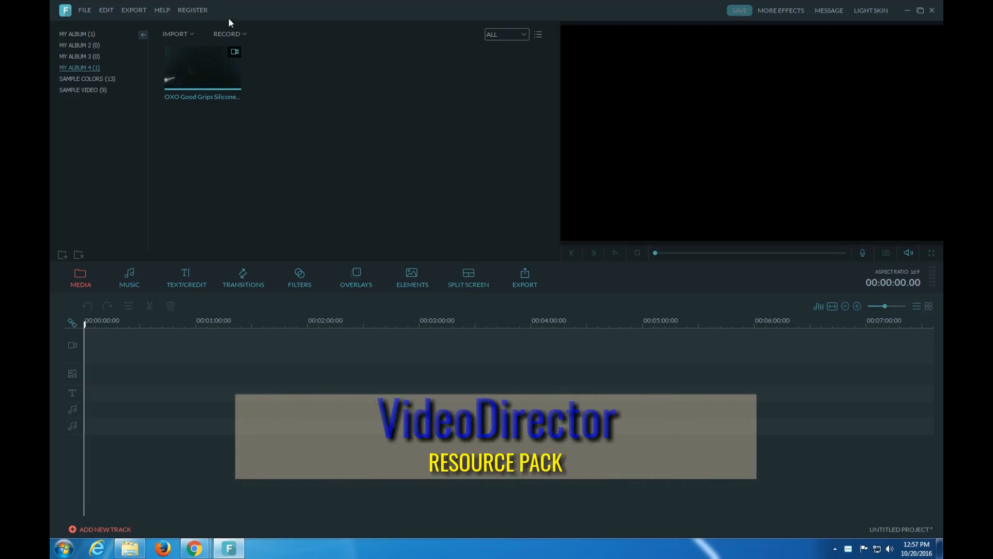
mouse_move(203, 68)
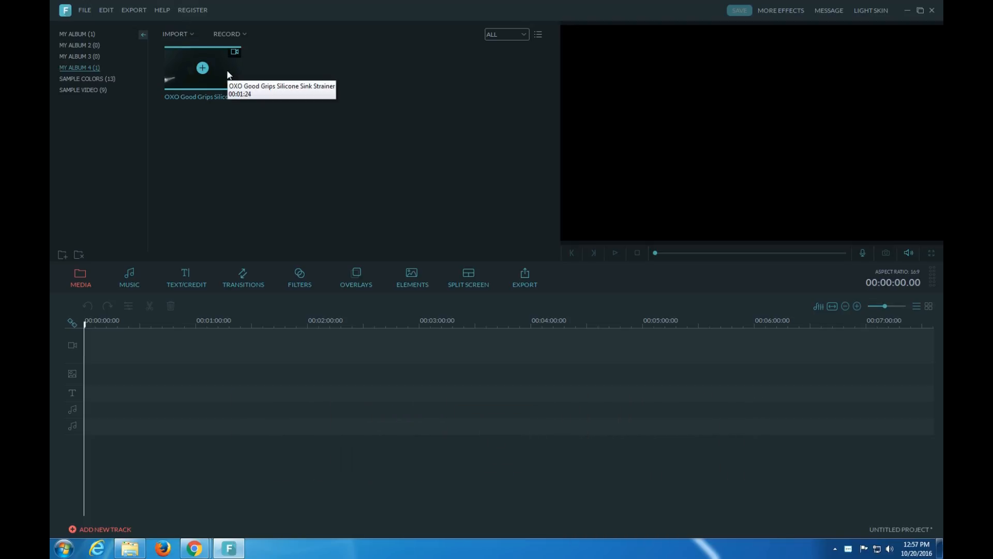
mouse_move(228, 75)
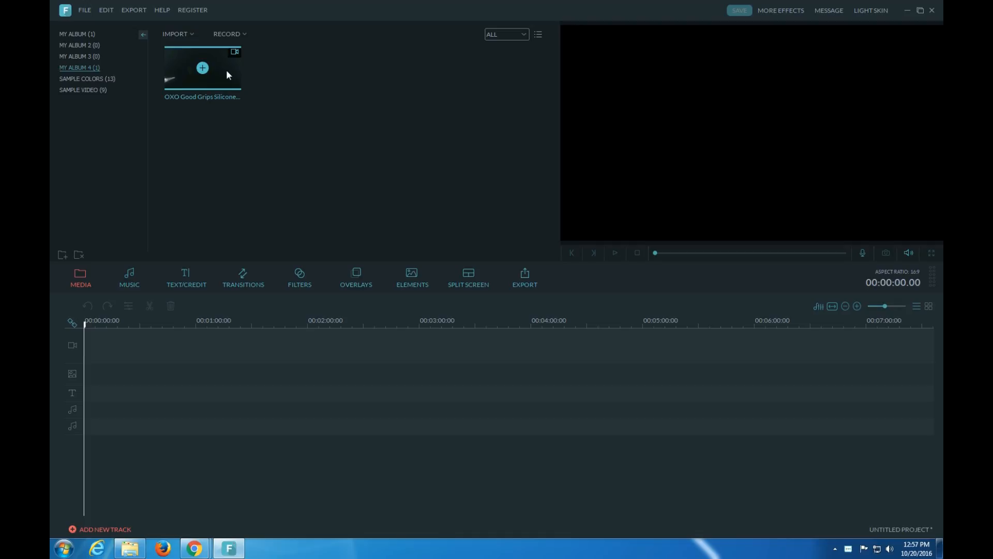
mouse_move(226, 84)
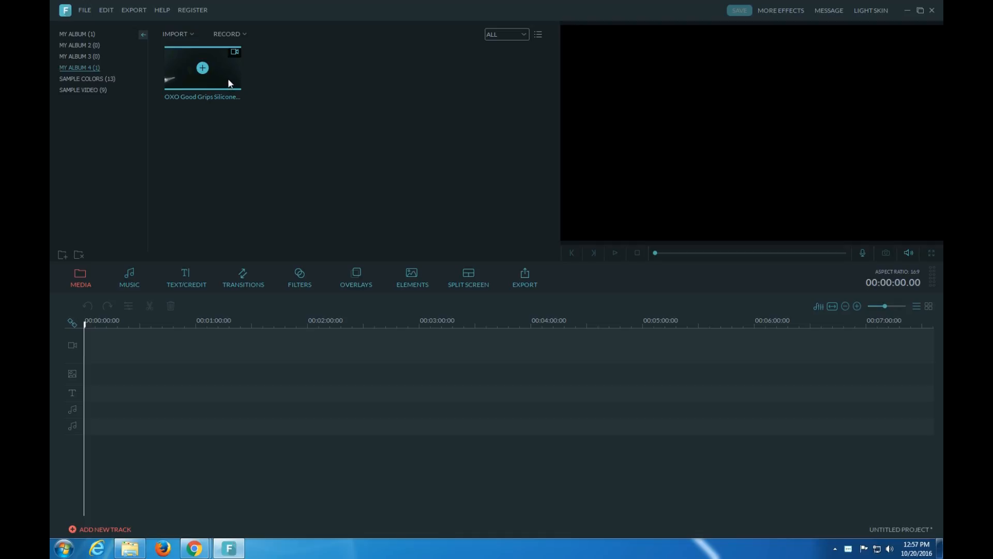
- Look through the Record and Import menus and the File, Edit, Export and Help menus
left_click(227, 34)
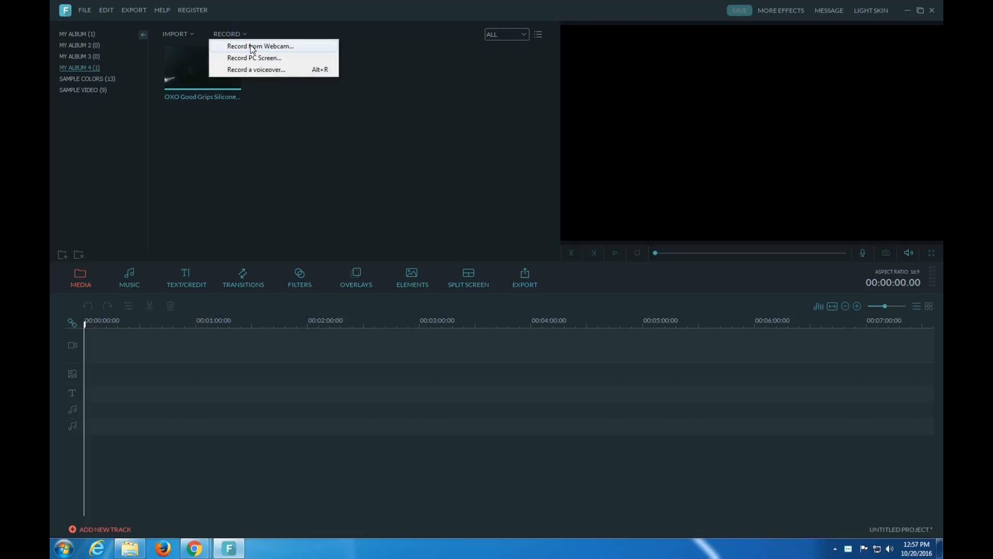
mouse_move(273, 63)
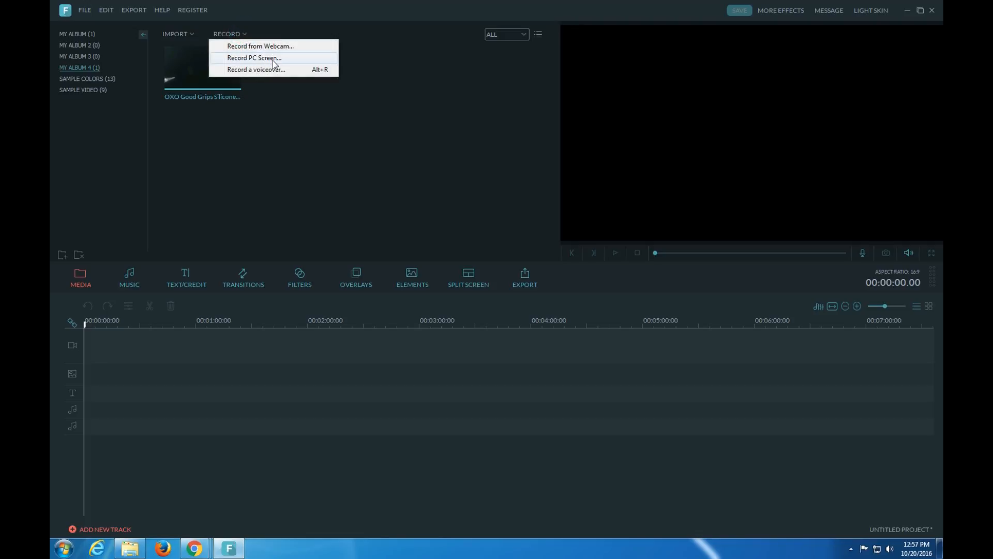
mouse_move(193, 37)
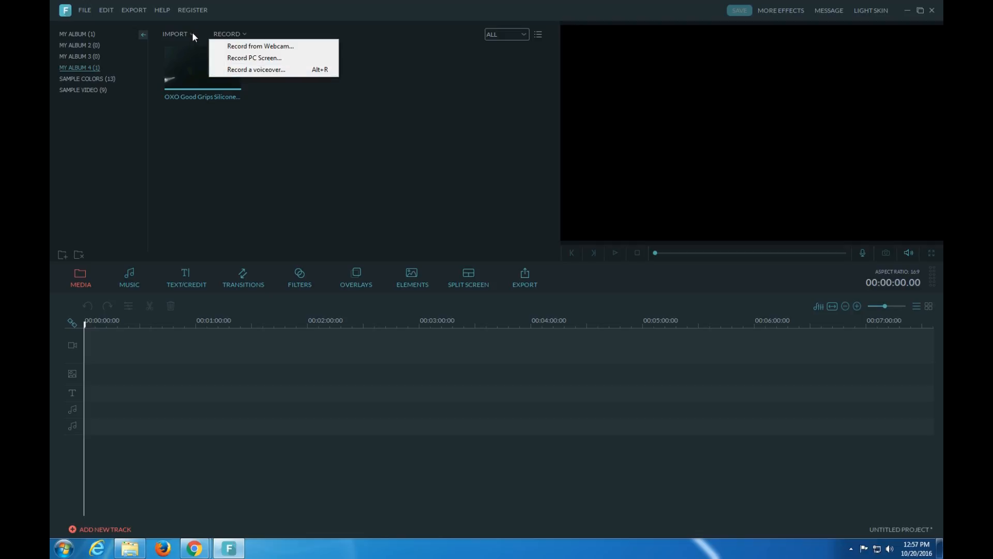
left_click(176, 34)
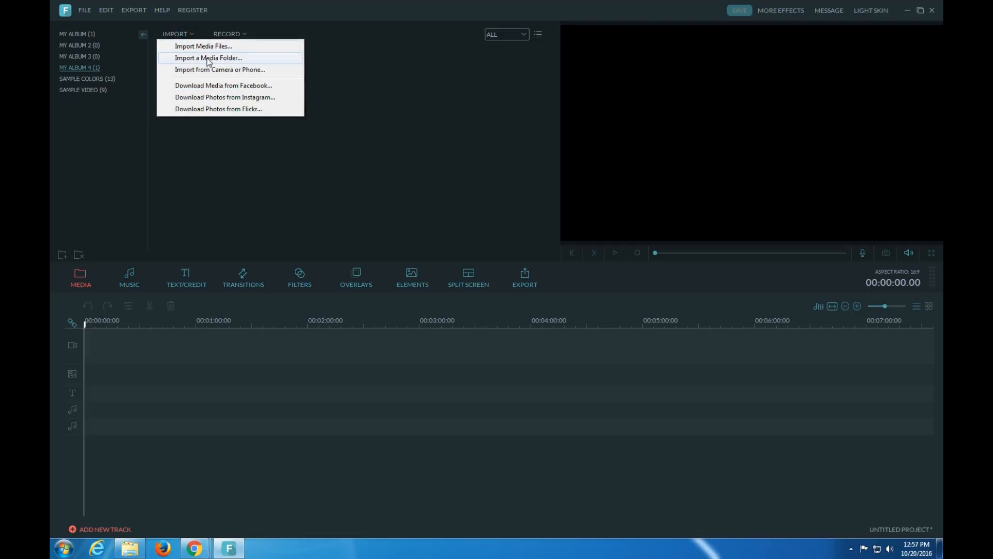
mouse_move(220, 70)
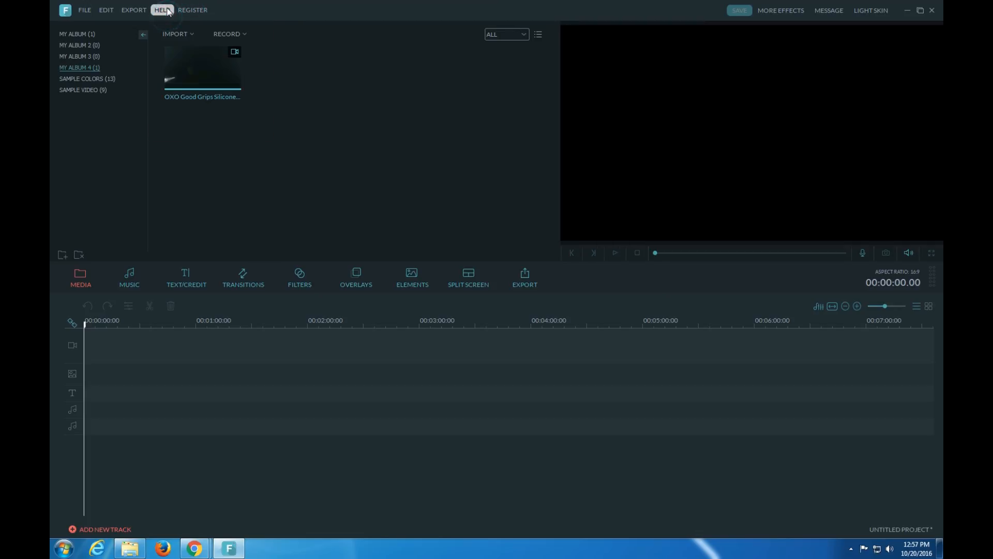
left_click(162, 9)
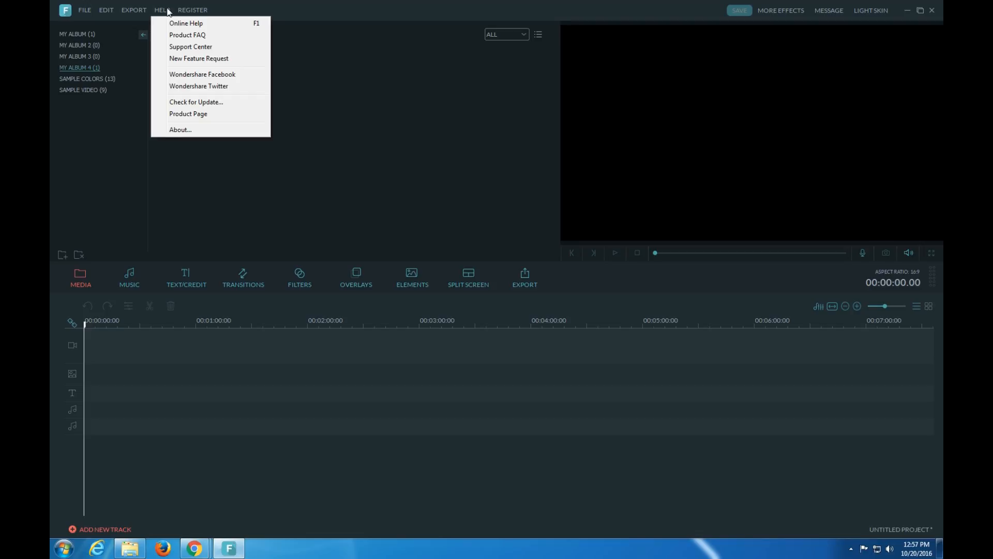
left_click(133, 9)
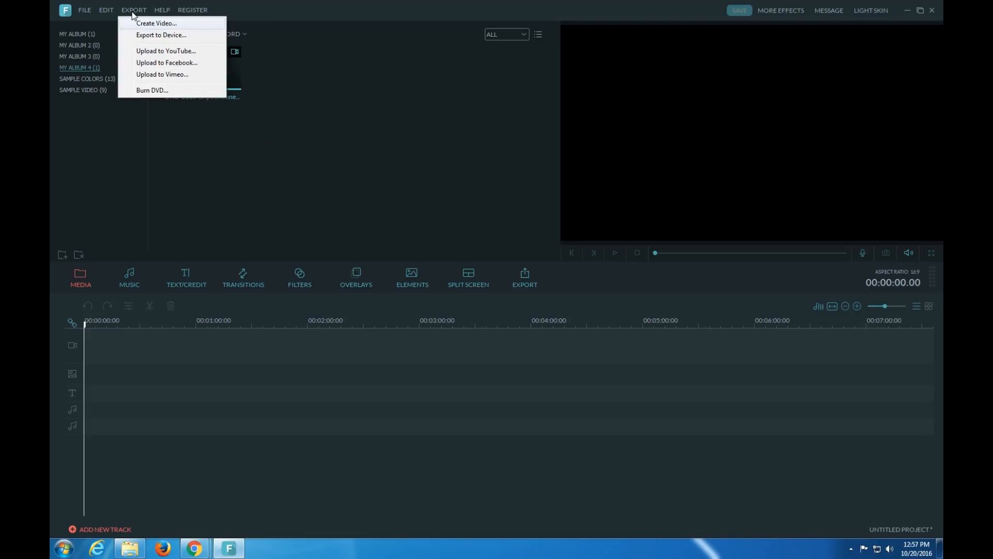
left_click(161, 9)
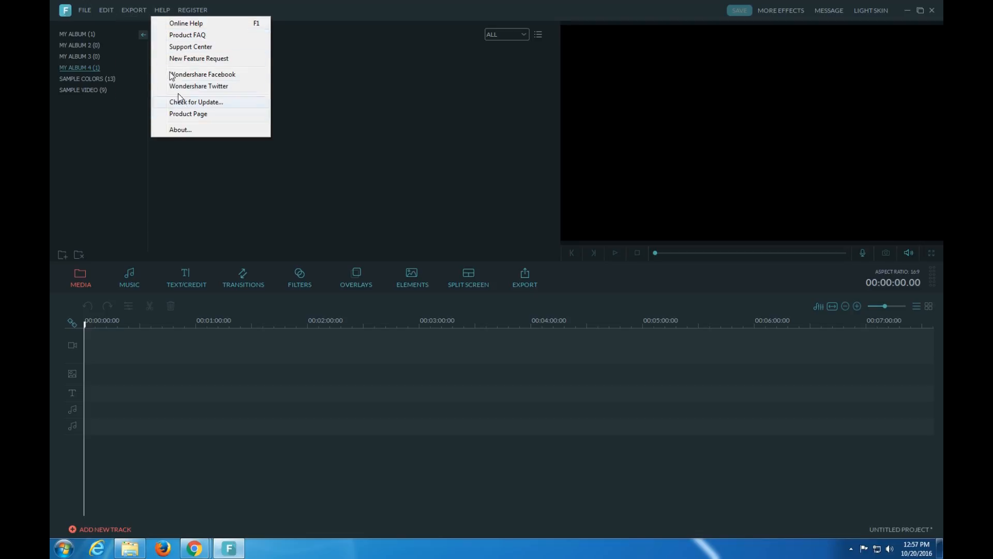
left_click(133, 9)
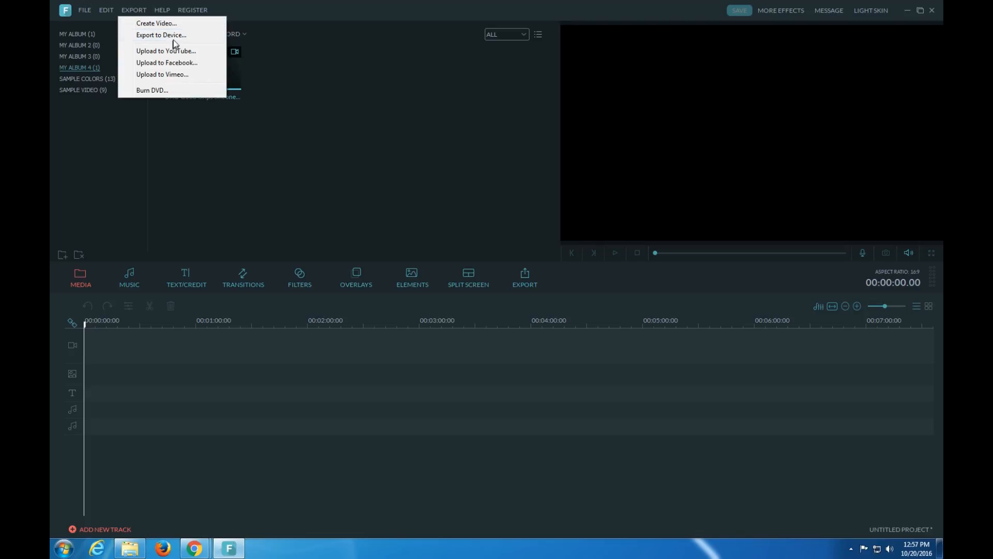
mouse_move(179, 62)
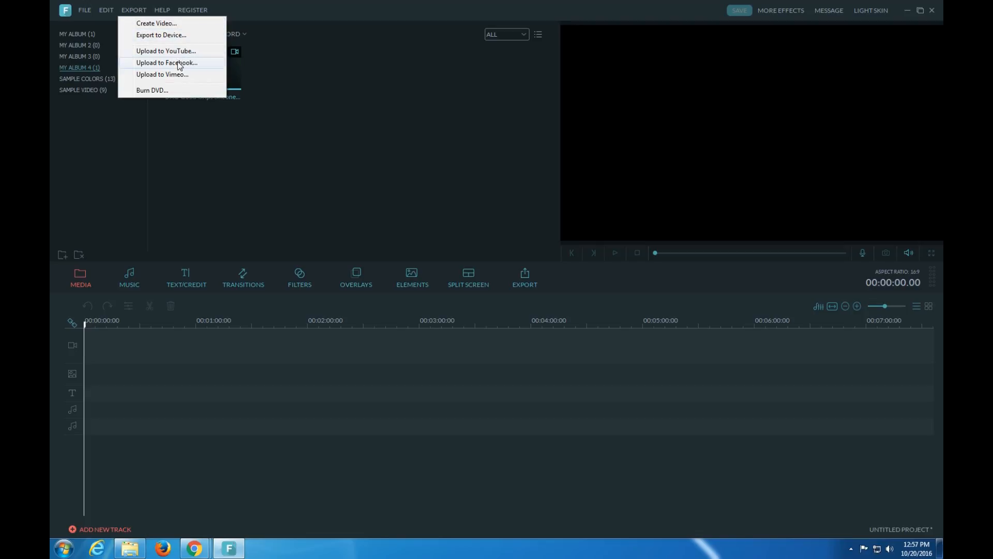
left_click(105, 9)
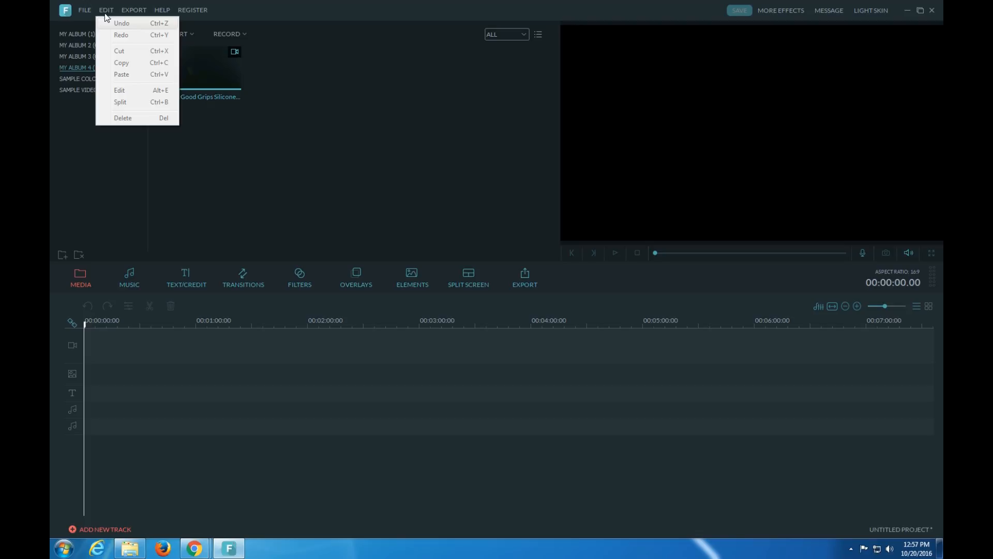
left_click(84, 9)
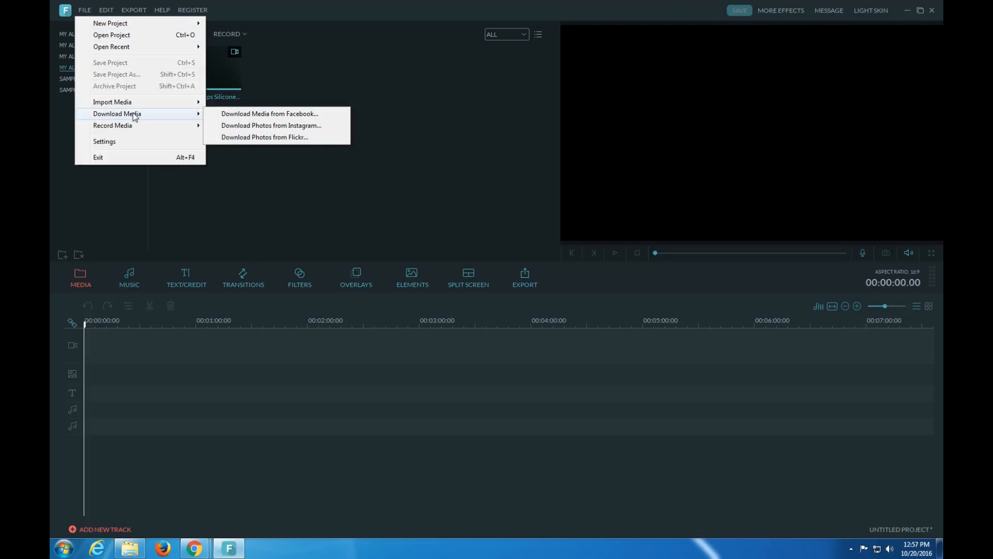
mouse_move(145, 155)
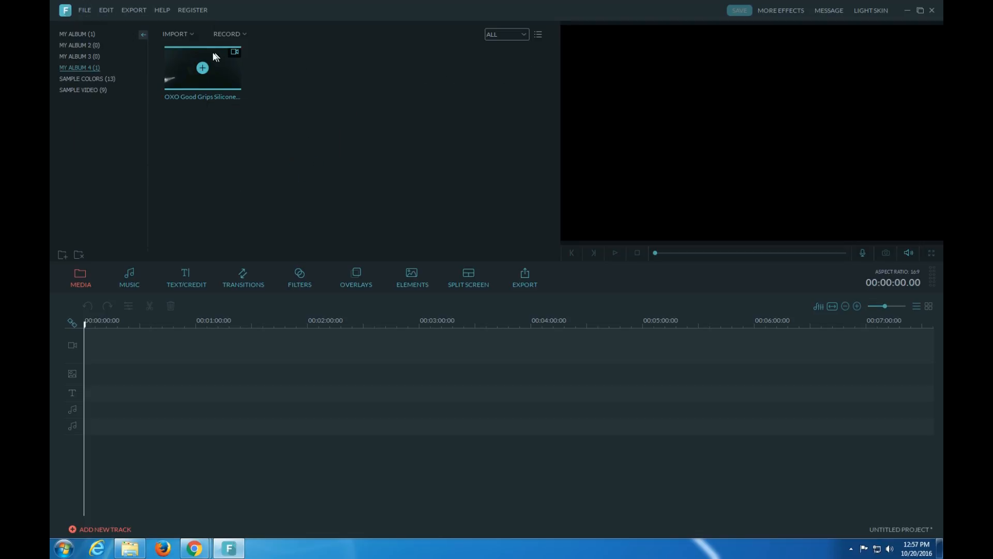
- Import the M2U01564 sink drain clip into the media library via Import Media Files
left_click(176, 34)
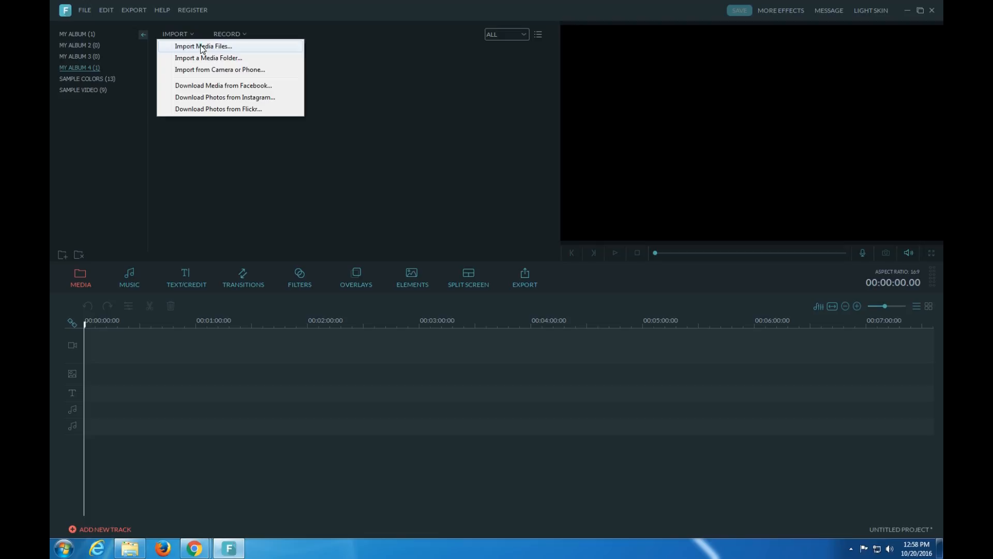
left_click(203, 45)
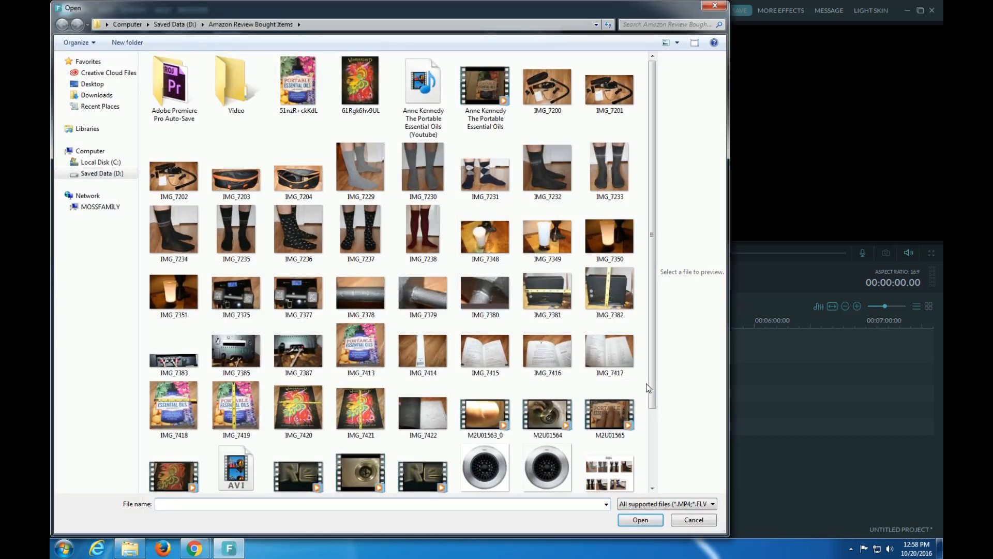
left_click(640, 519)
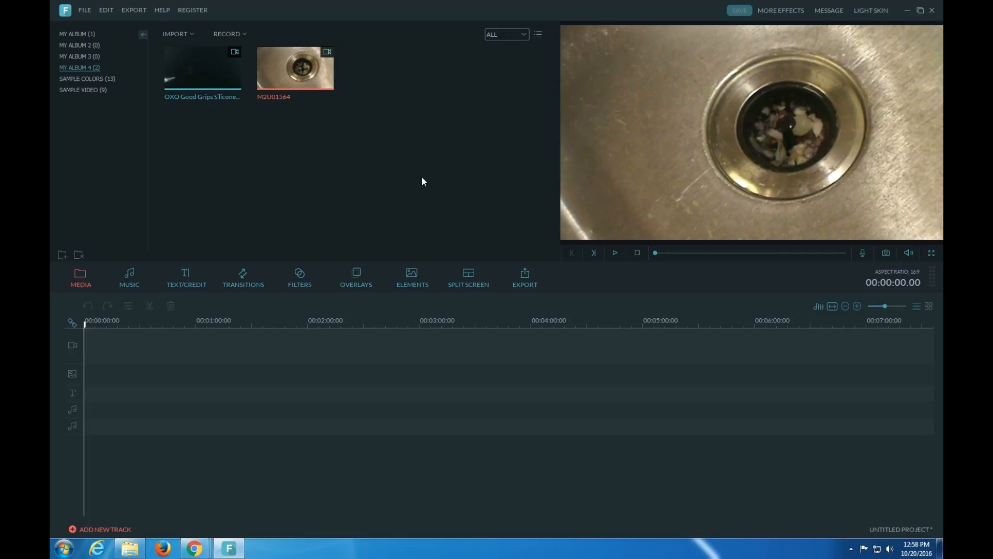
- Preview the side-by-side two-screen layout in the Split Screen gallery
left_click(468, 277)
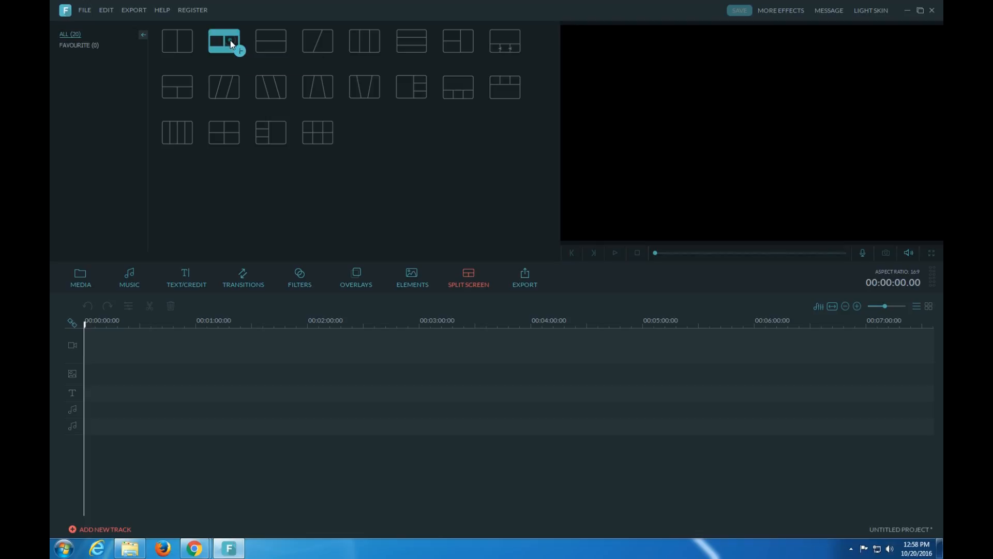
left_click(224, 40)
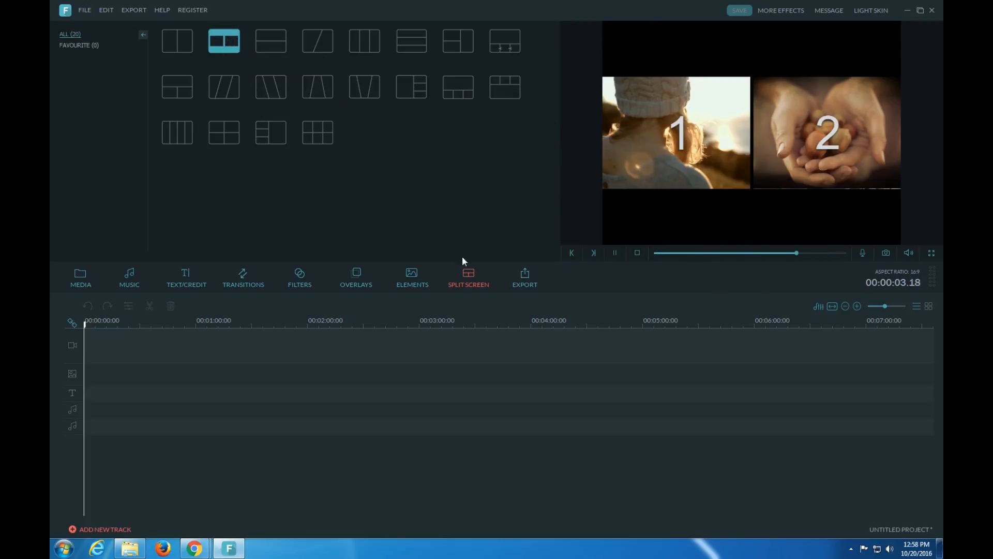
left_click(80, 277)
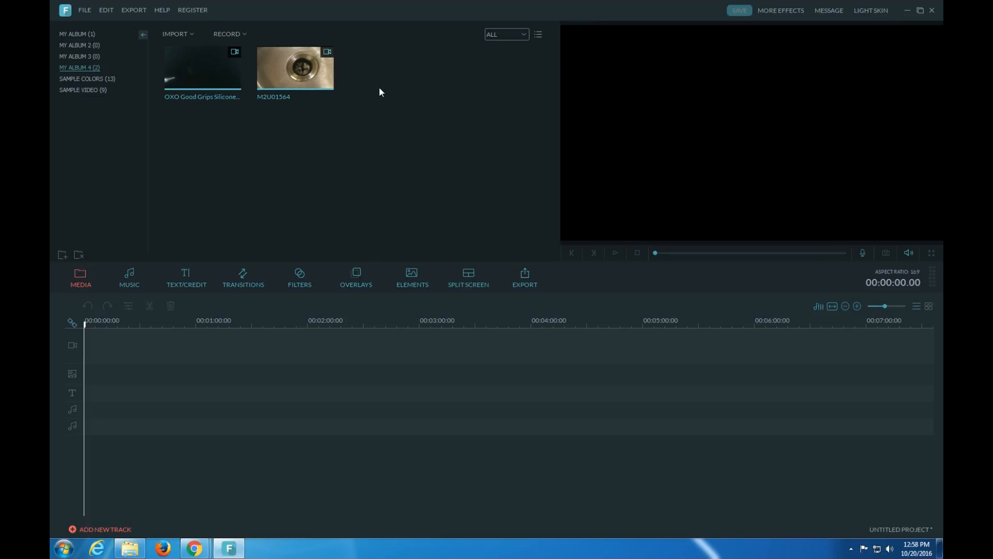
left_click(469, 277)
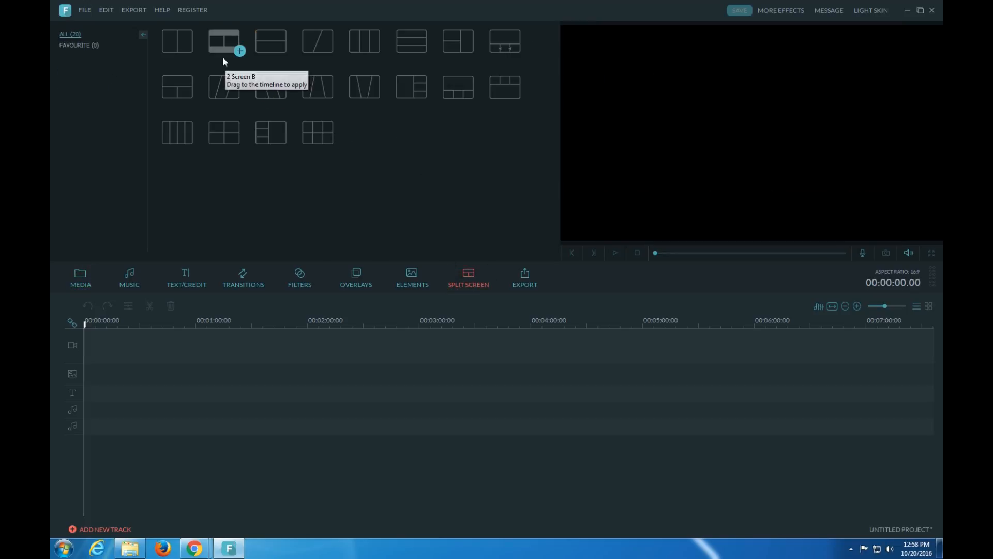
- Apply the two-screen layout, play the clips side by side, then leave the split-screen editor
left_click(223, 40)
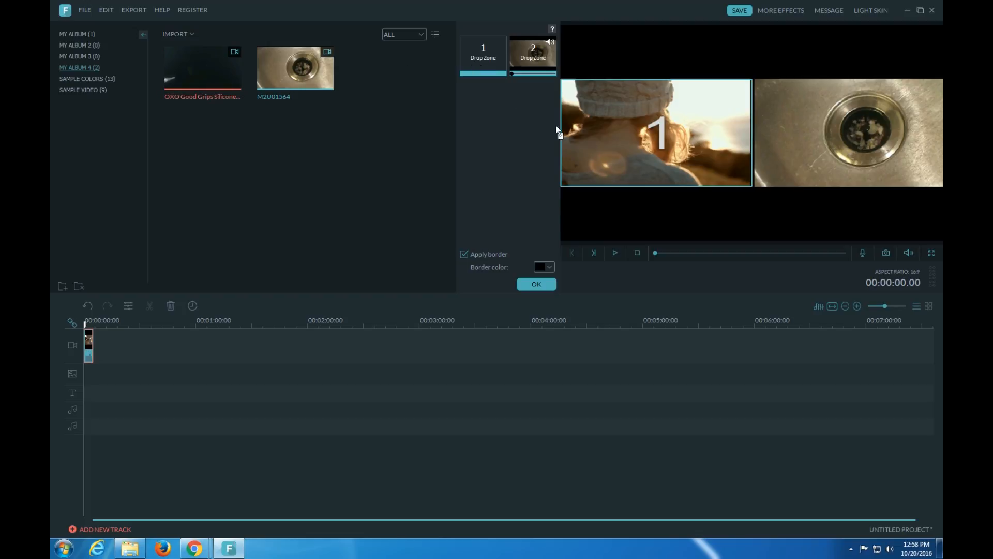
left_click(614, 252)
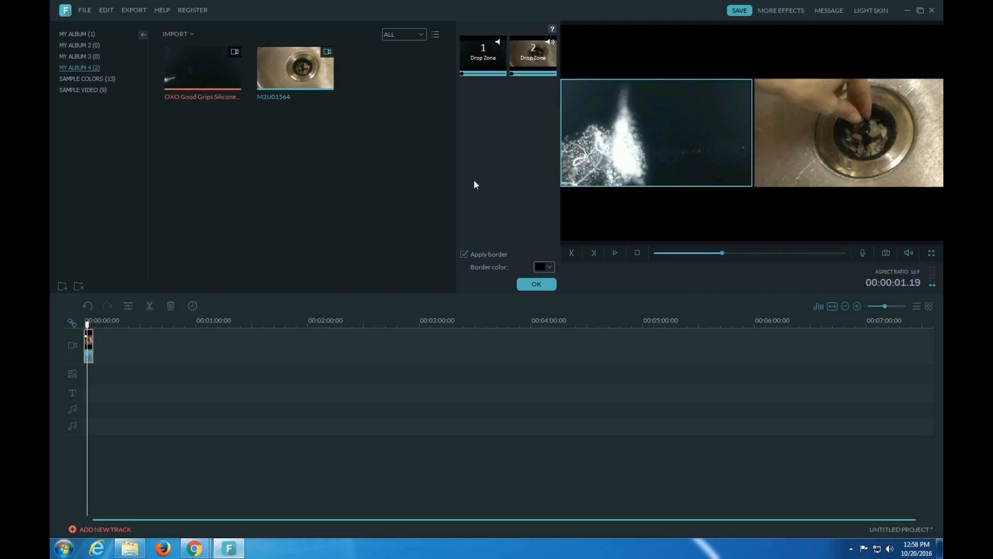
mouse_move(503, 221)
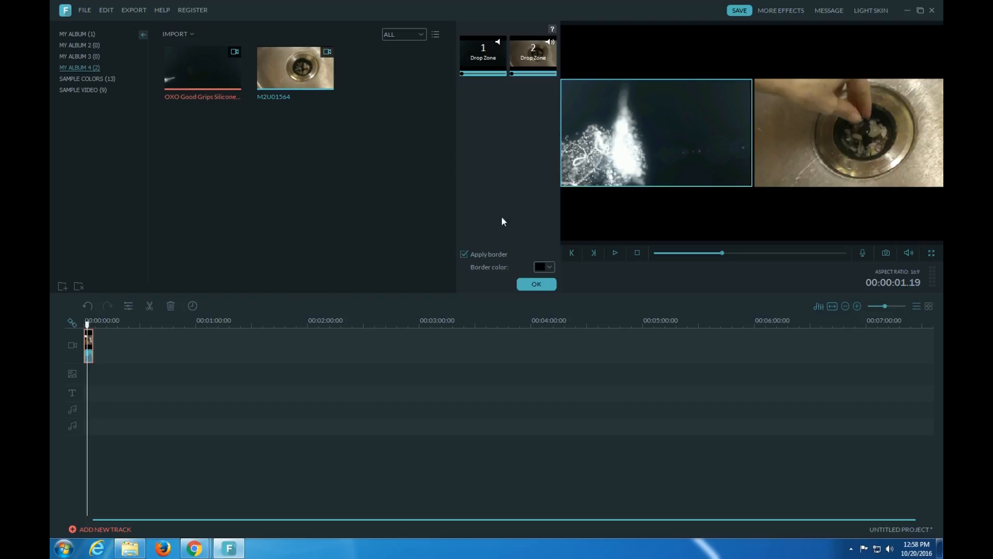
mouse_move(190, 36)
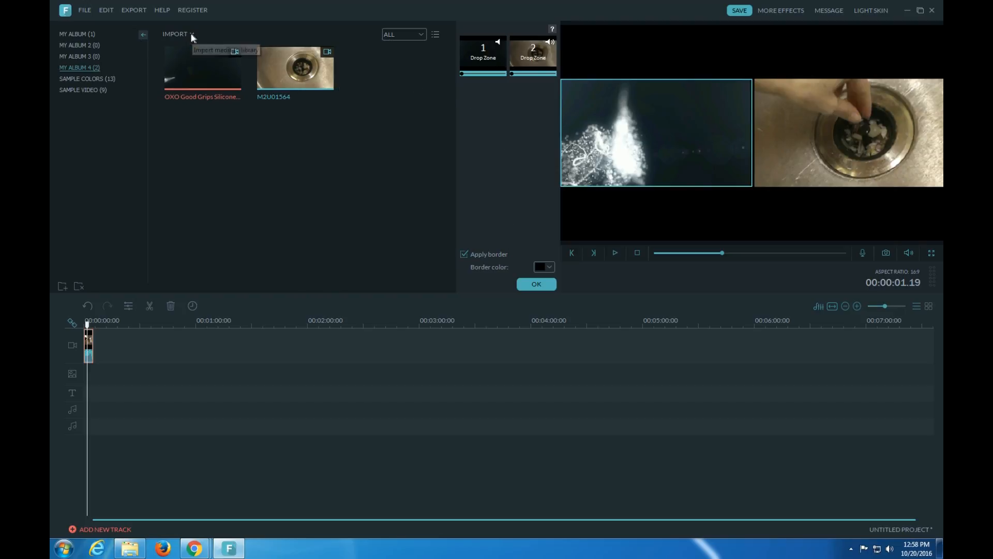
right_click(89, 342)
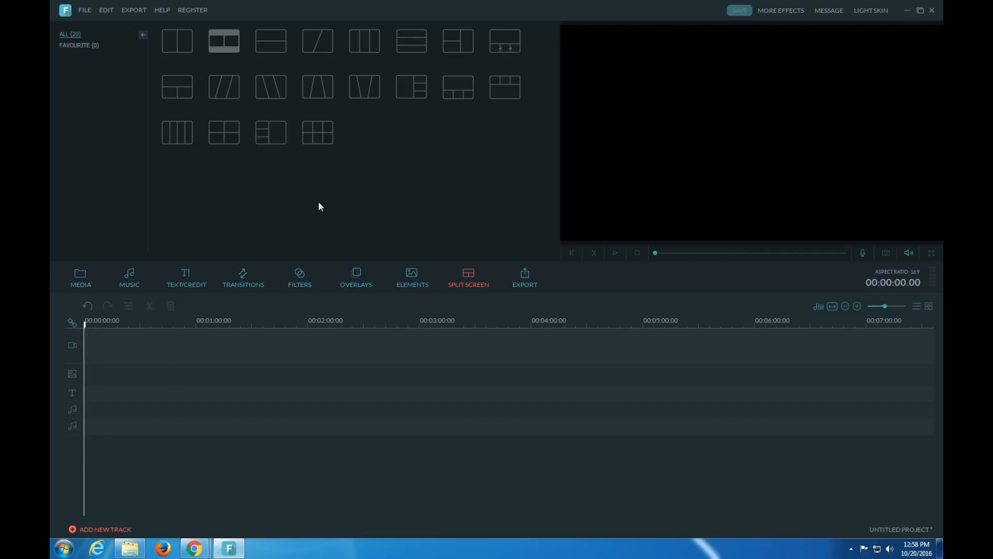
- Return to the Media library with both clips and dismiss the sort menu unchanged
left_click(80, 277)
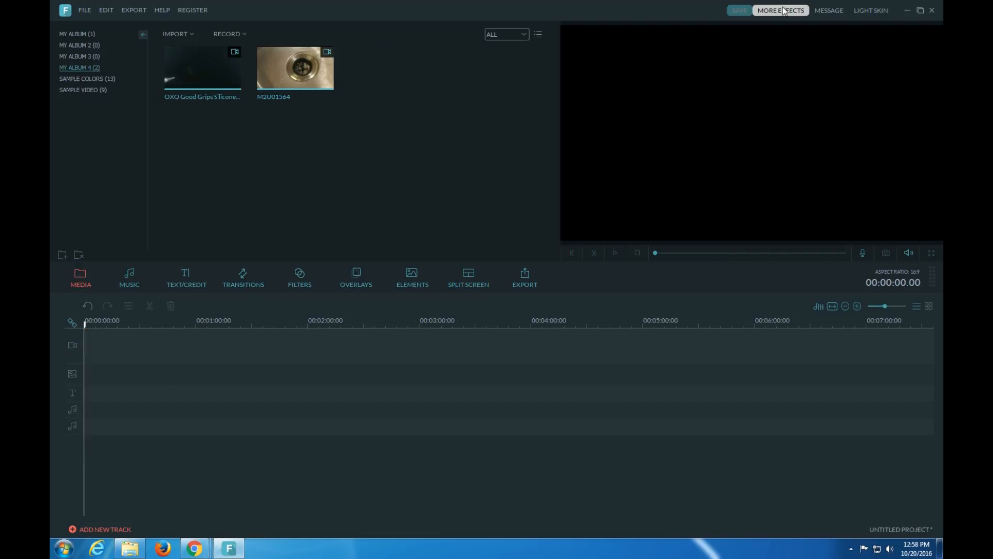
mouse_move(870, 11)
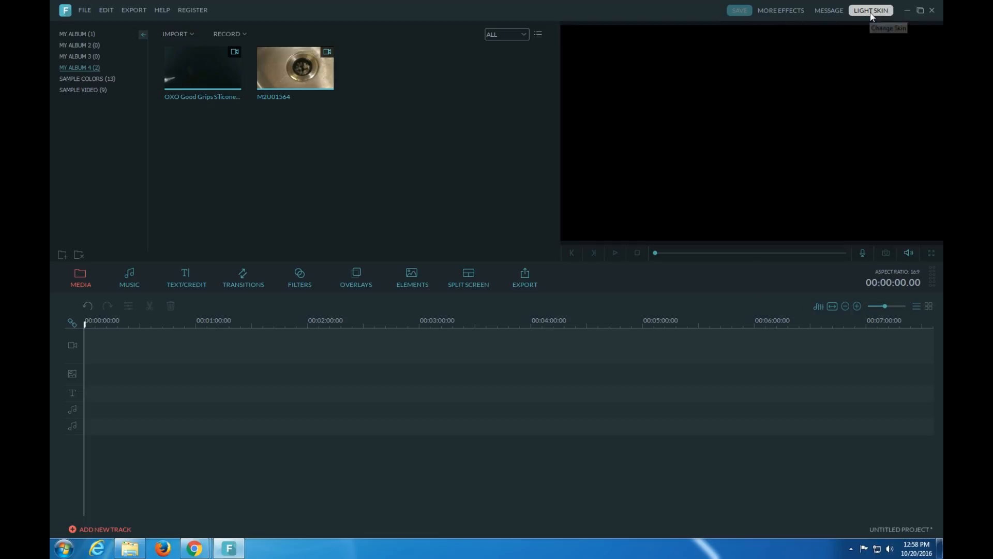
left_click(870, 10)
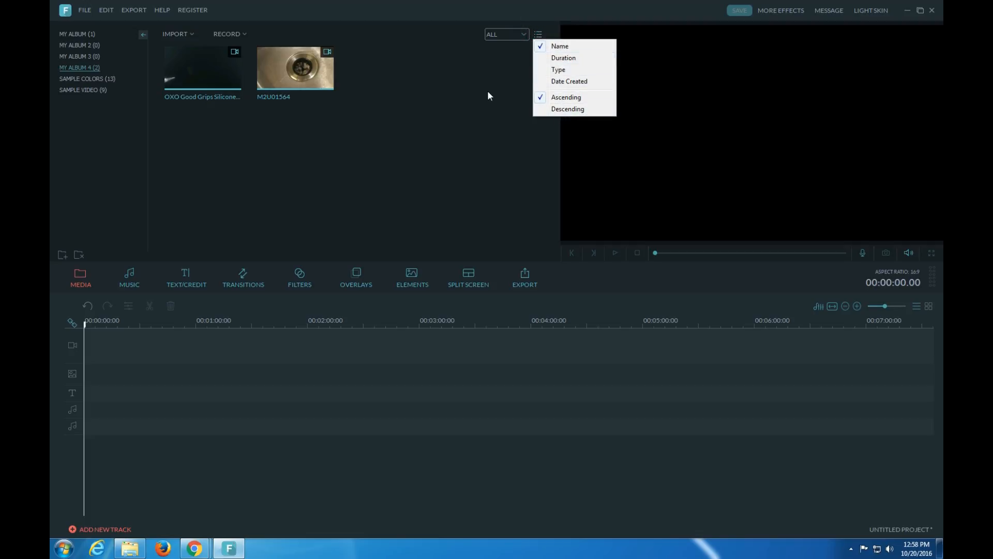
left_click(445, 133)
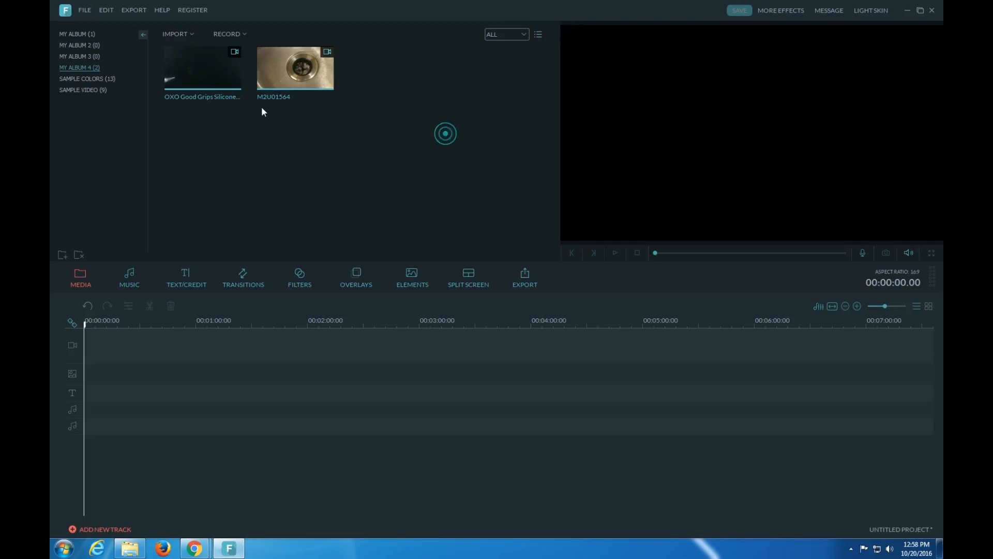
right_click(295, 67)
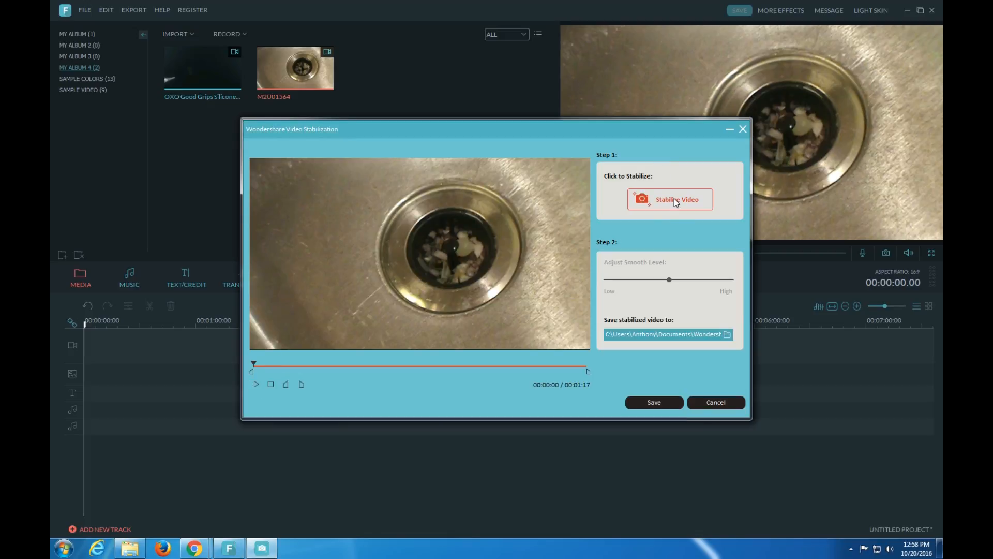
left_click(669, 198)
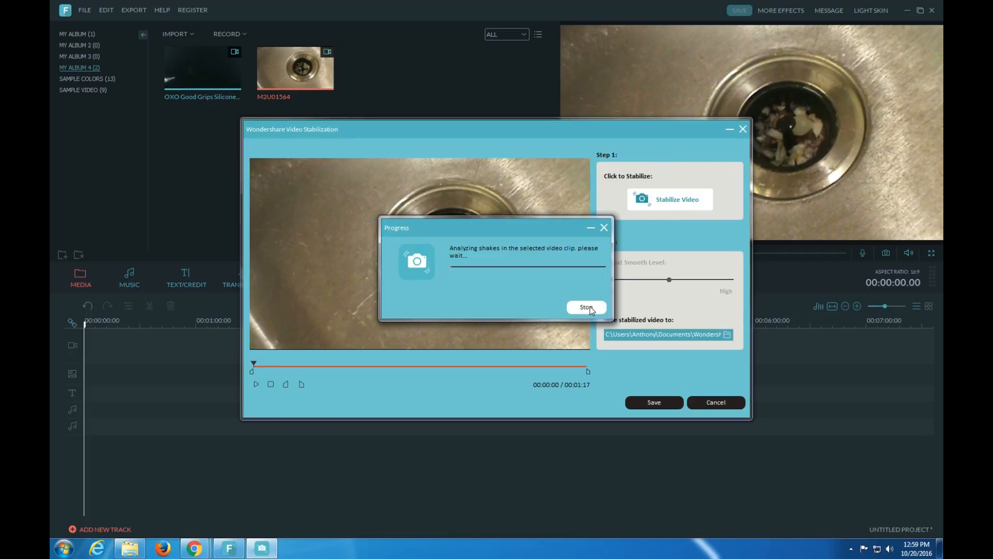
left_click(586, 307)
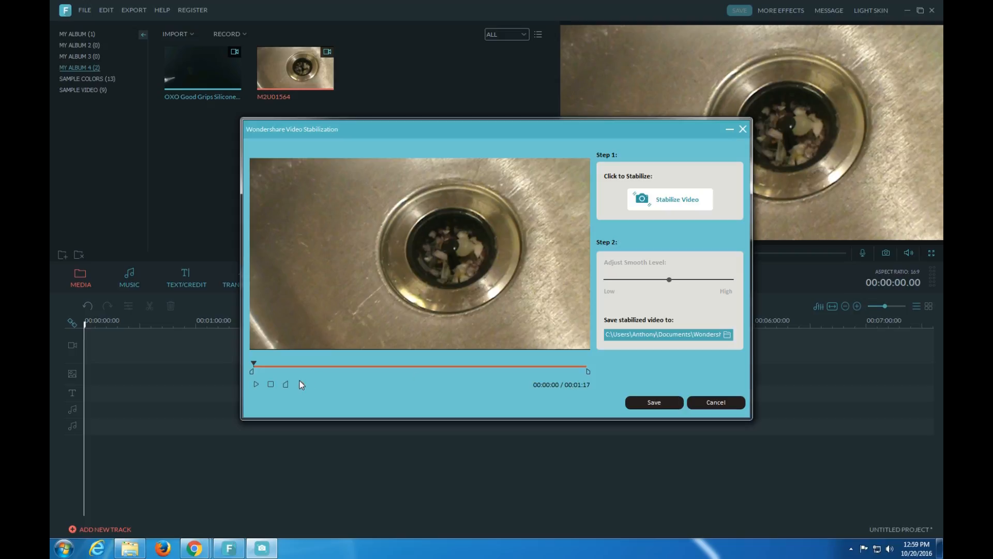
left_click_drag(253, 367, 371, 366)
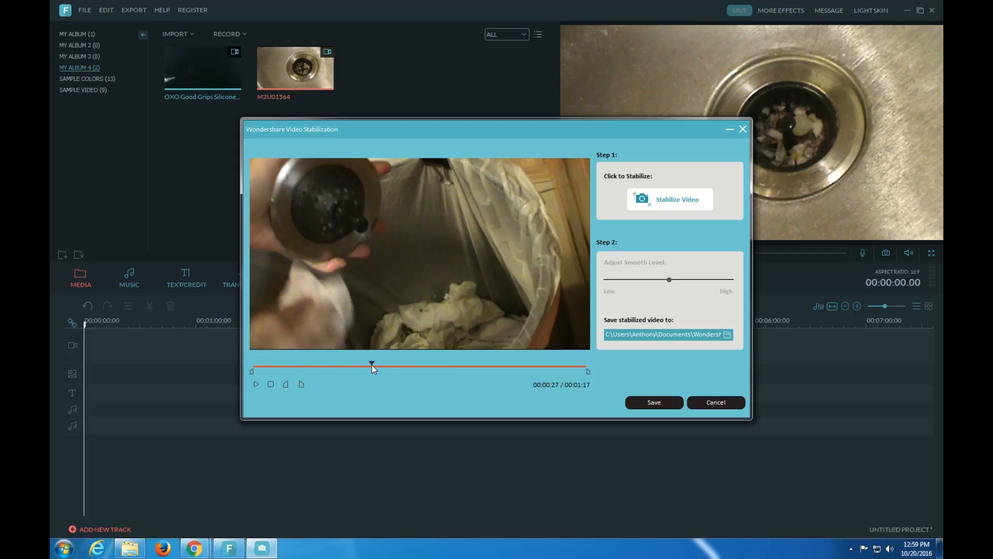
left_click_drag(372, 366, 435, 366)
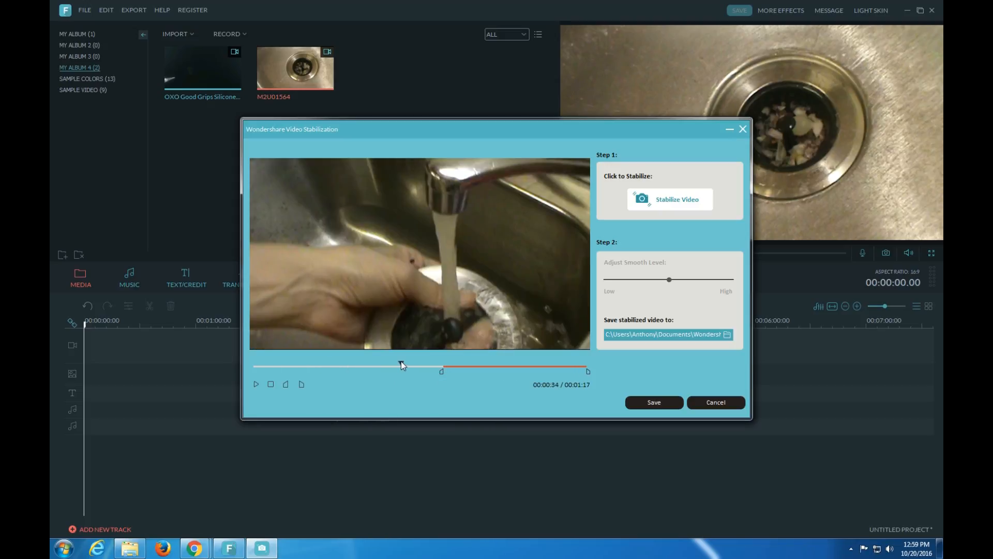
left_click(715, 402)
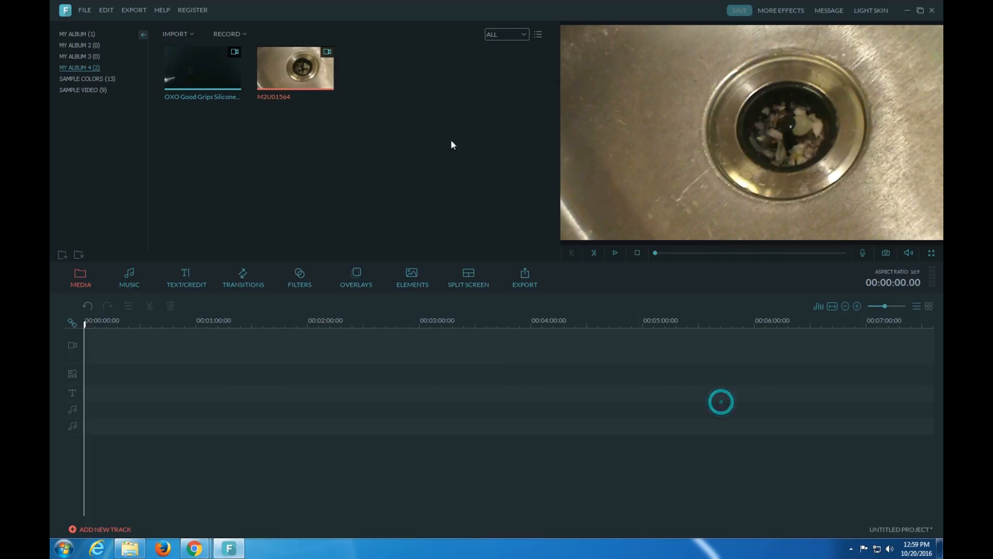
right_click(295, 67)
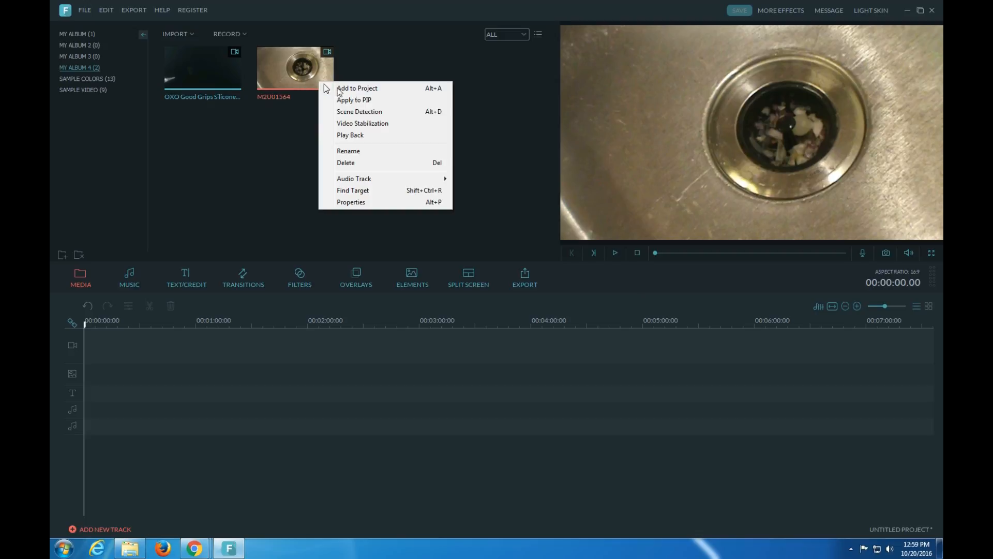
left_click(359, 112)
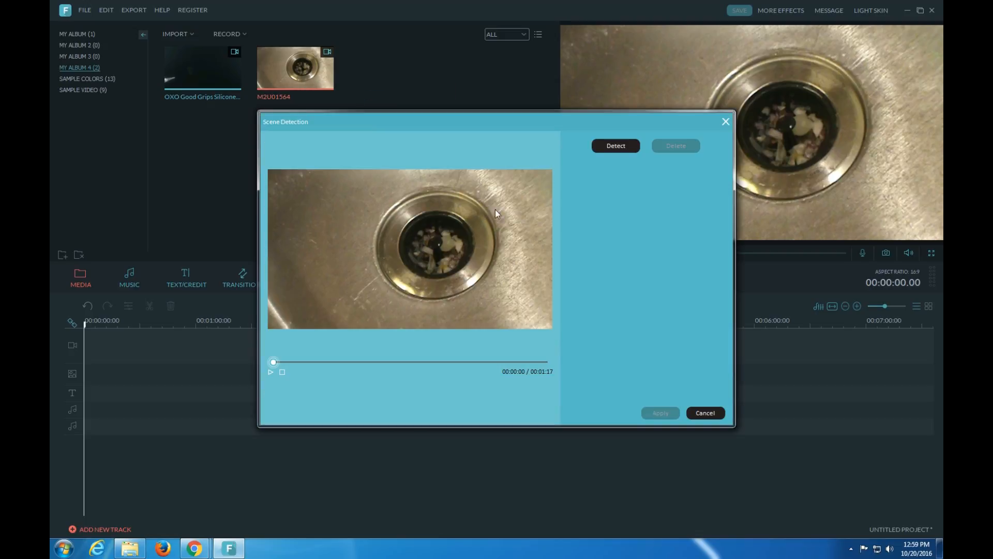
left_click(705, 412)
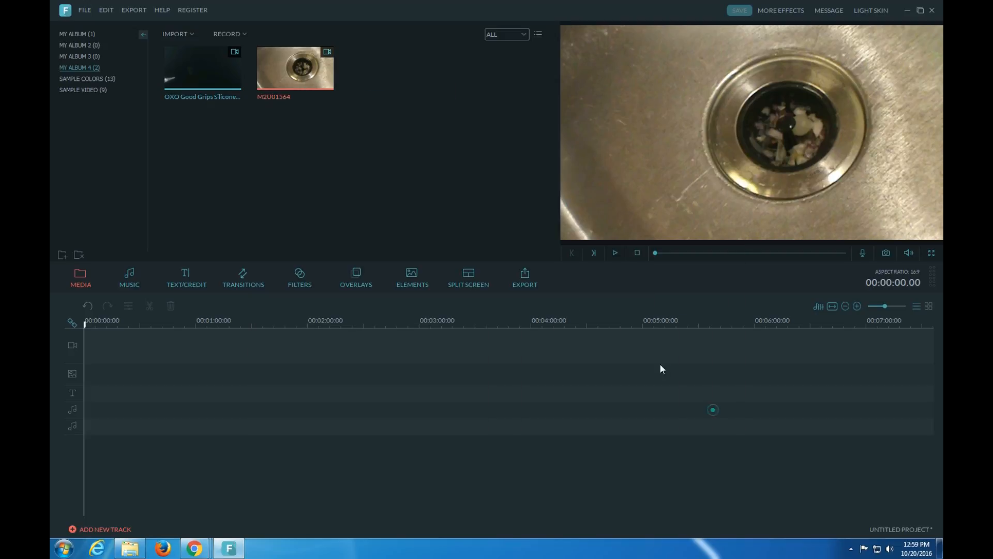
right_click(294, 67)
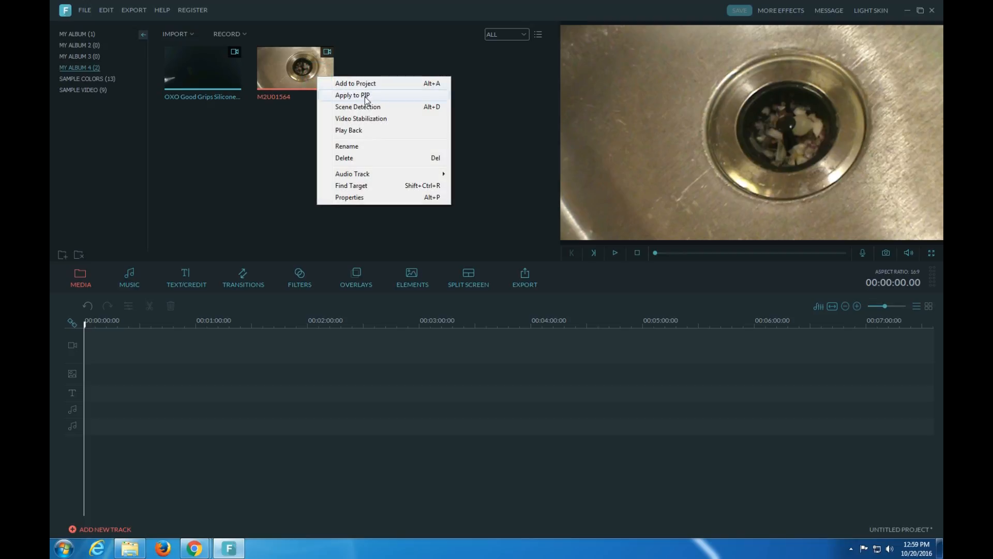
mouse_move(377, 133)
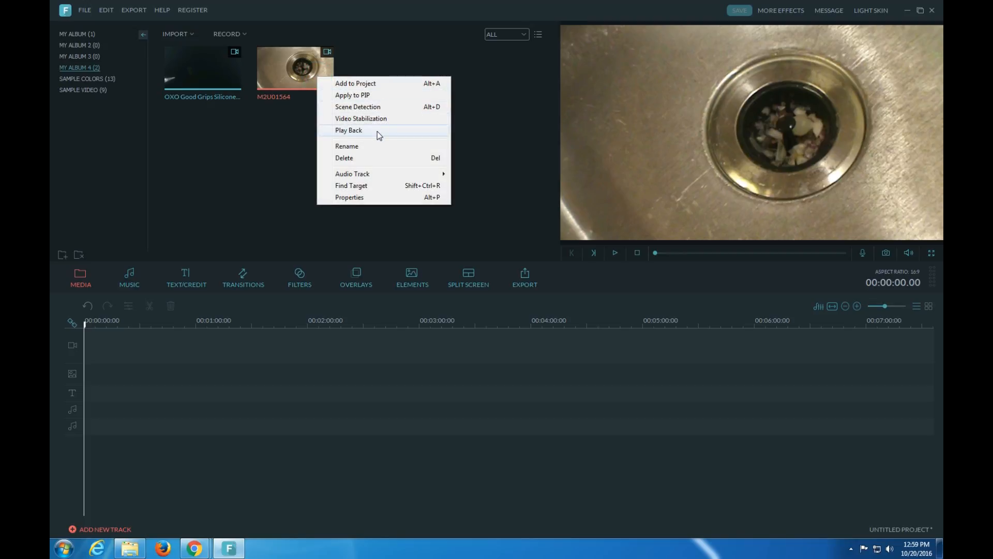
mouse_move(373, 186)
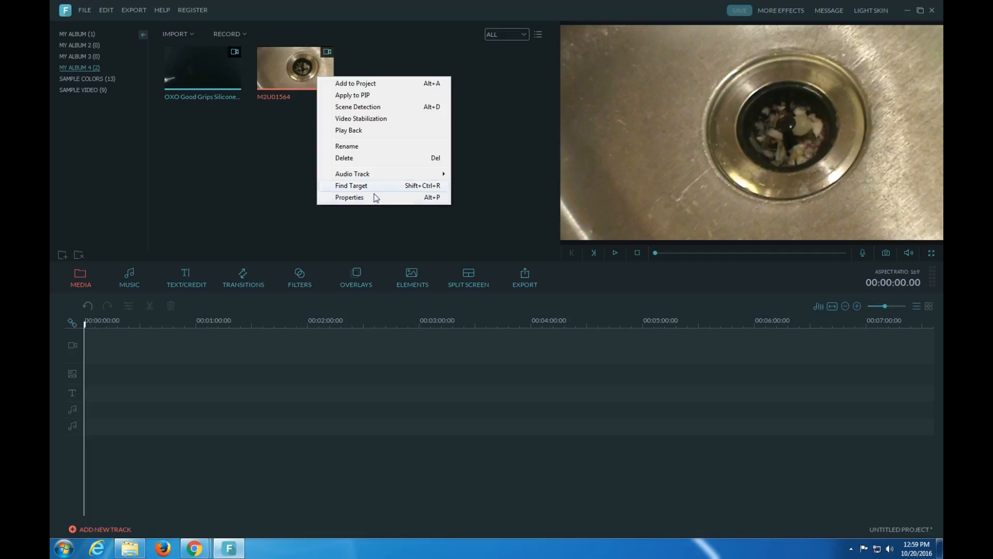
left_click(348, 197)
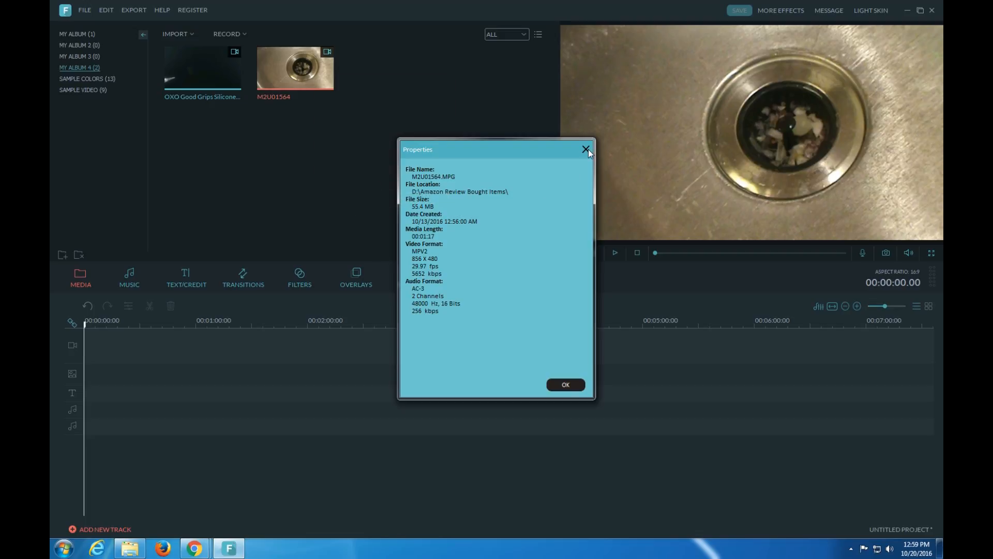
left_click(585, 149)
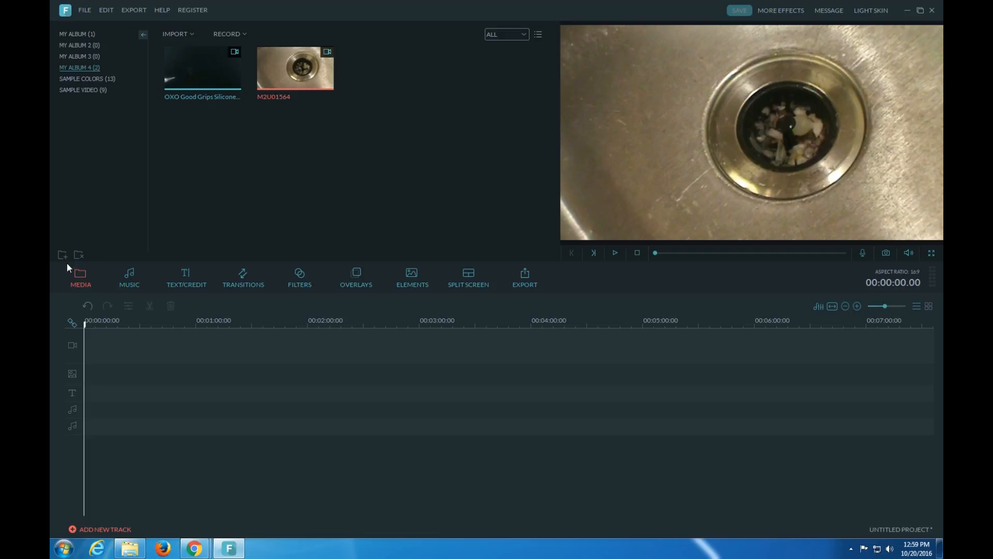
- Create empty My Album 5, browse Sample Colors and Sample Video, then show the Music library
left_click(62, 254)
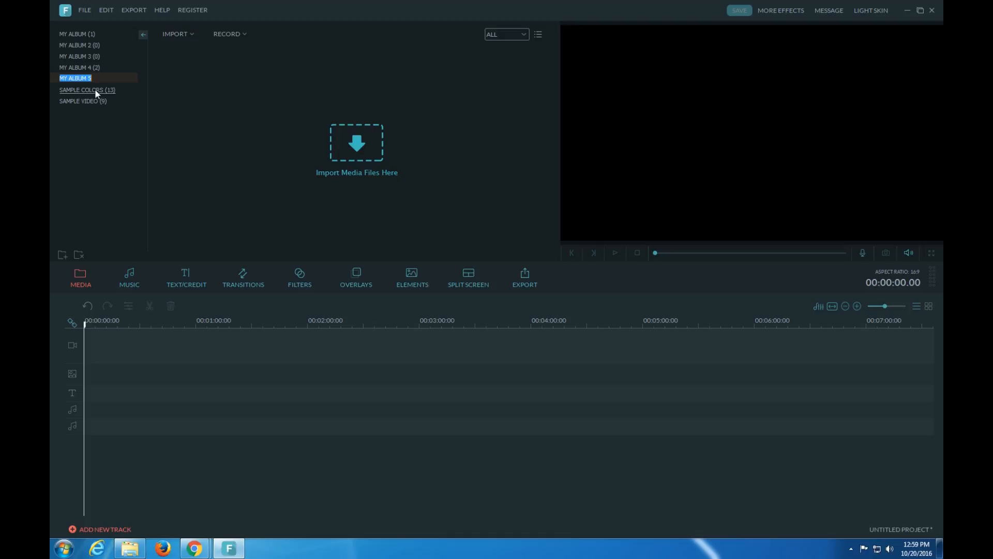
left_click(82, 101)
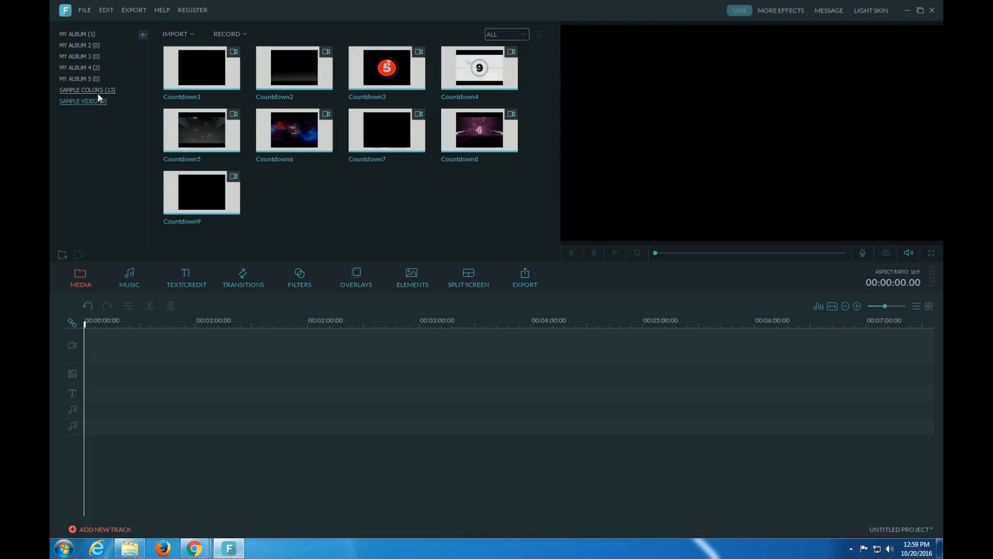
left_click(82, 90)
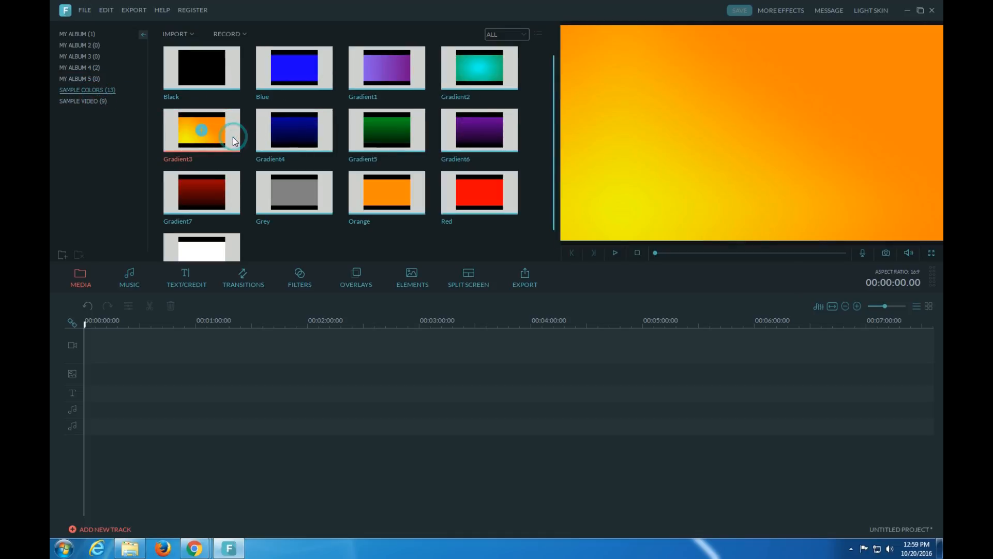
left_click(82, 101)
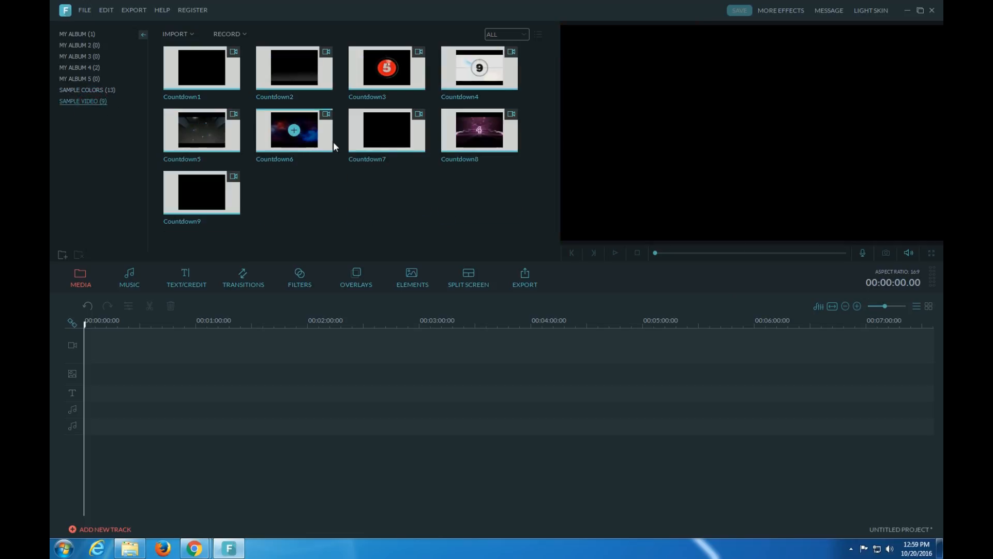
left_click(478, 129)
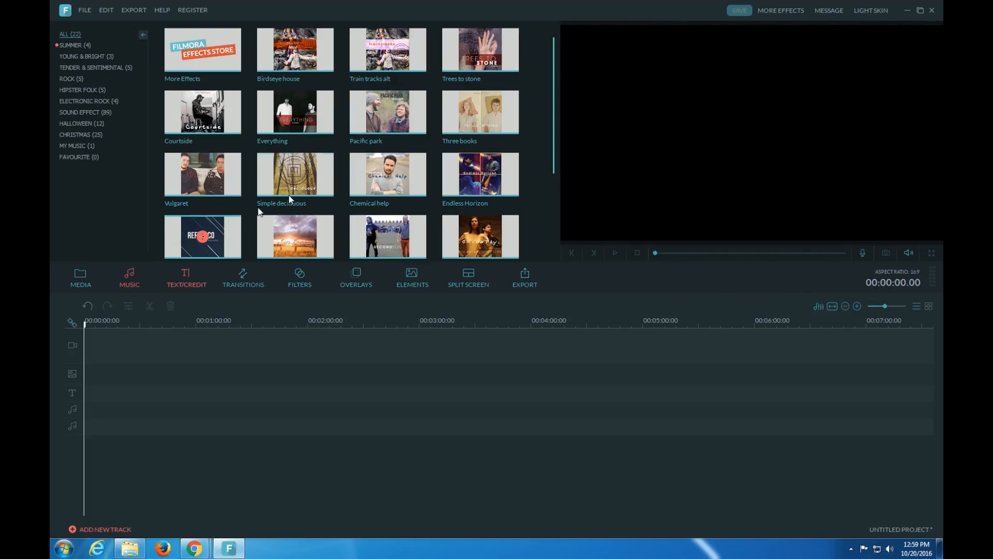
- Browse the Text/Credit titles, Filters and Overlays libraries, then return to My Album 1's clip
left_click(185, 277)
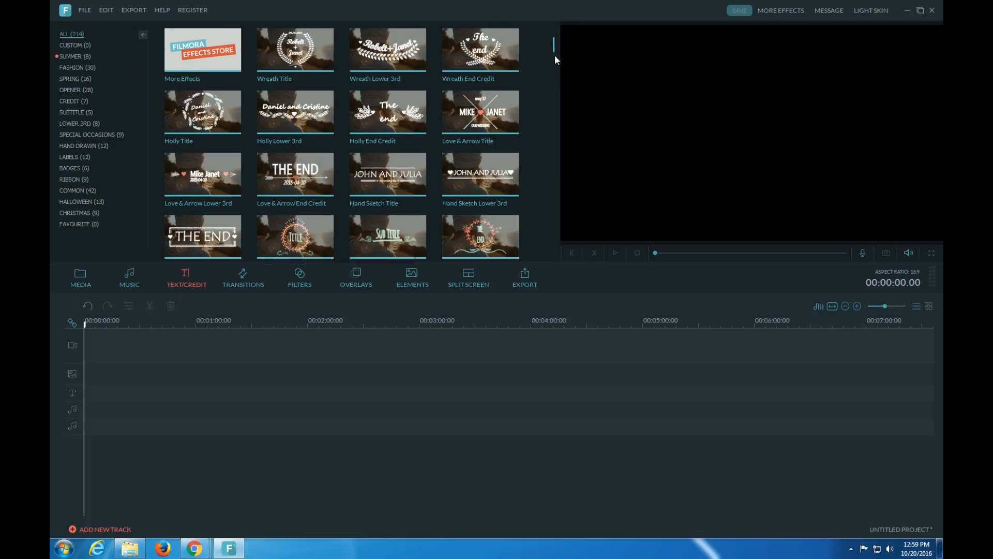
scroll("down", 3)
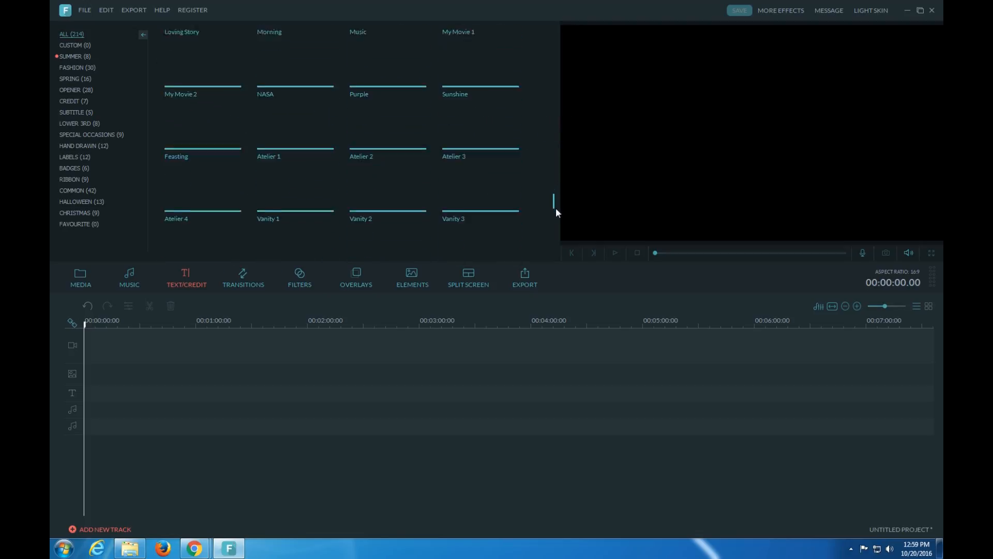
left_click(299, 277)
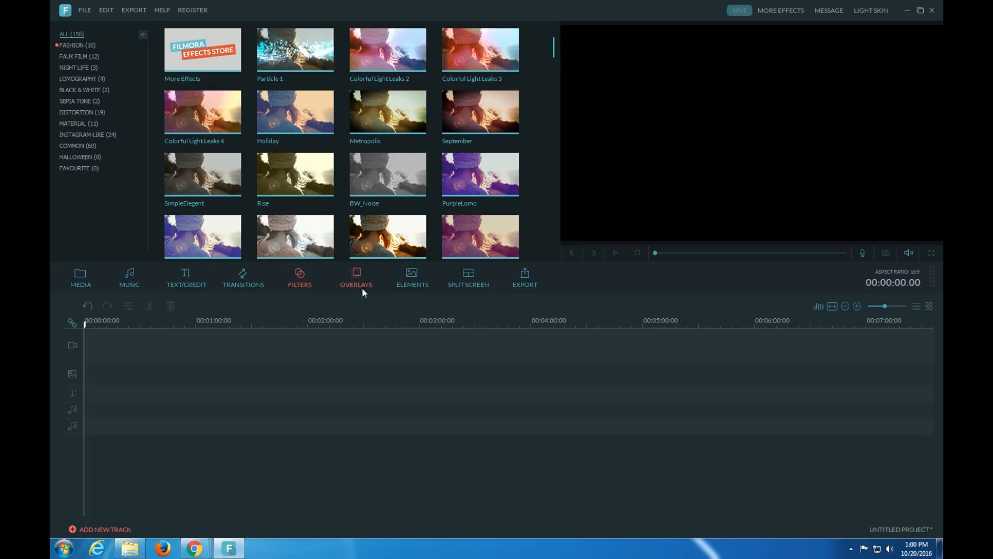
left_click(412, 277)
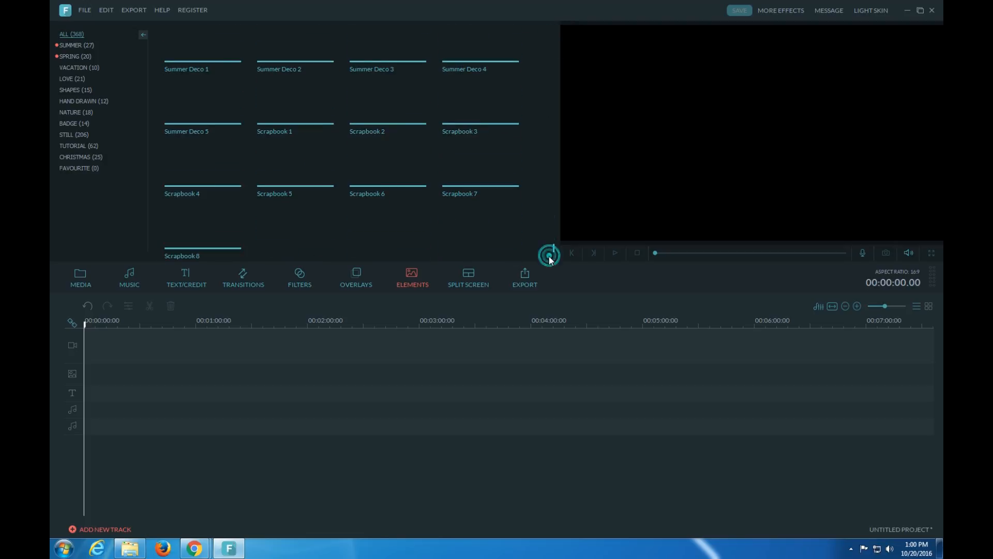
left_click(468, 276)
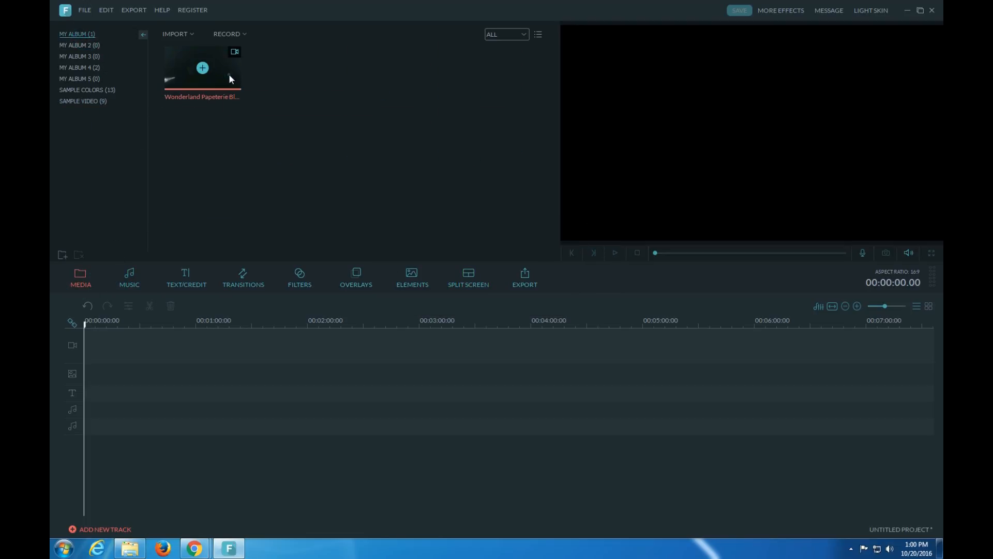
- Place the Wonderland Papeterie clip on the video track and review its Video and Audio settings
left_click_drag(203, 68, 260, 345)
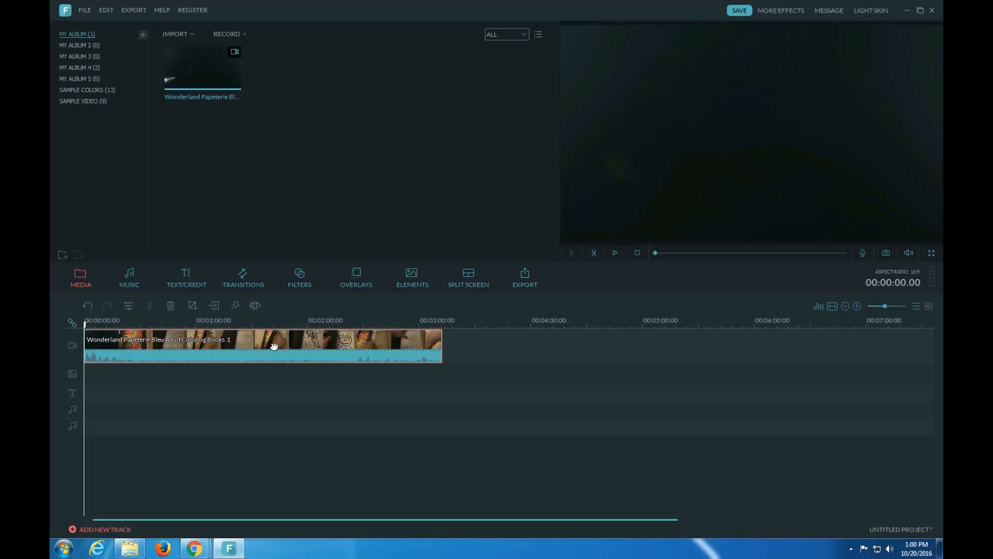
right_click(274, 345)
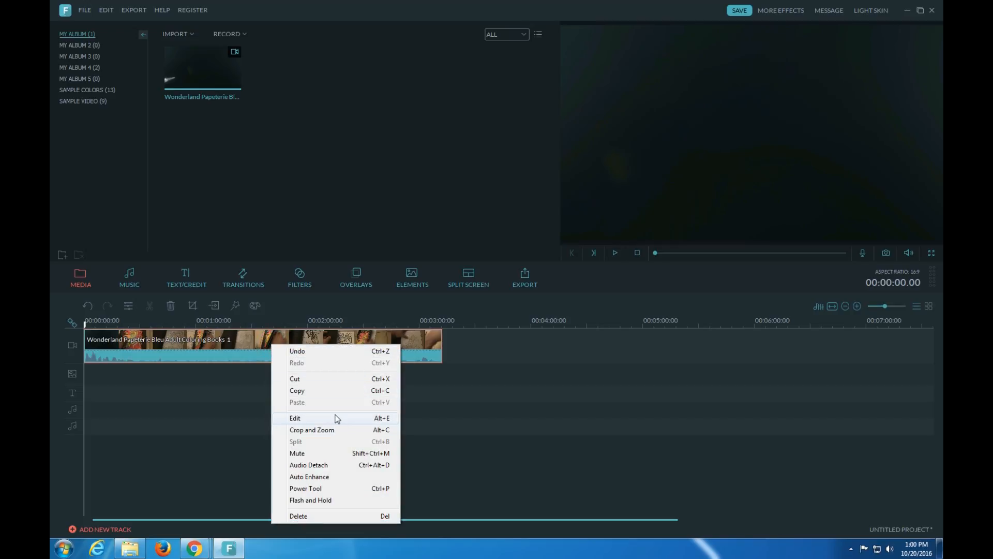
left_click(295, 418)
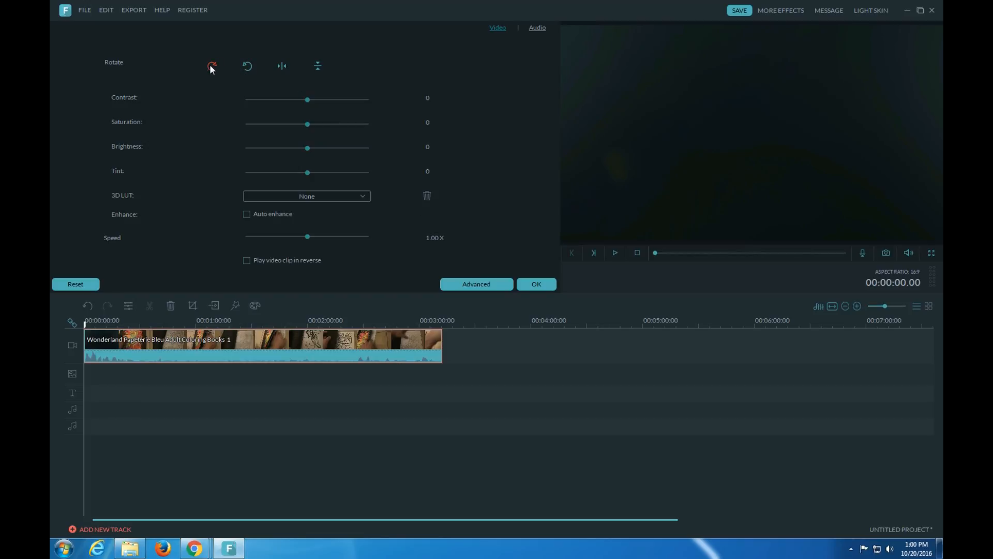
mouse_move(248, 66)
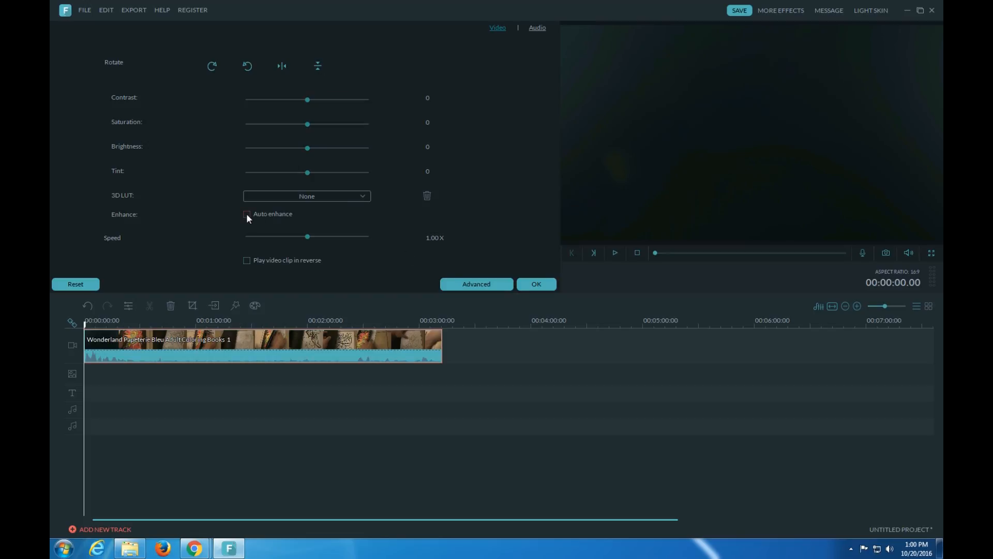
left_click(536, 28)
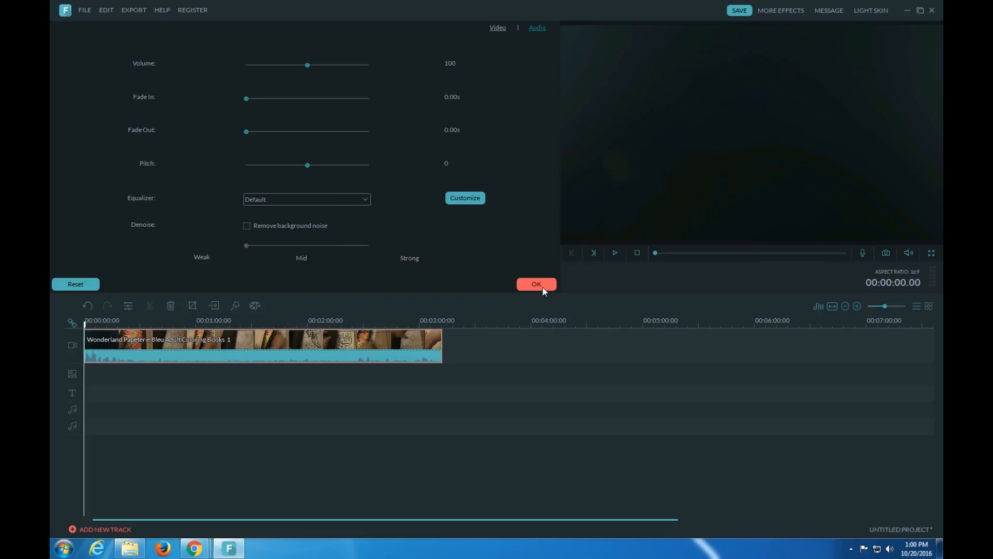
left_click(536, 284)
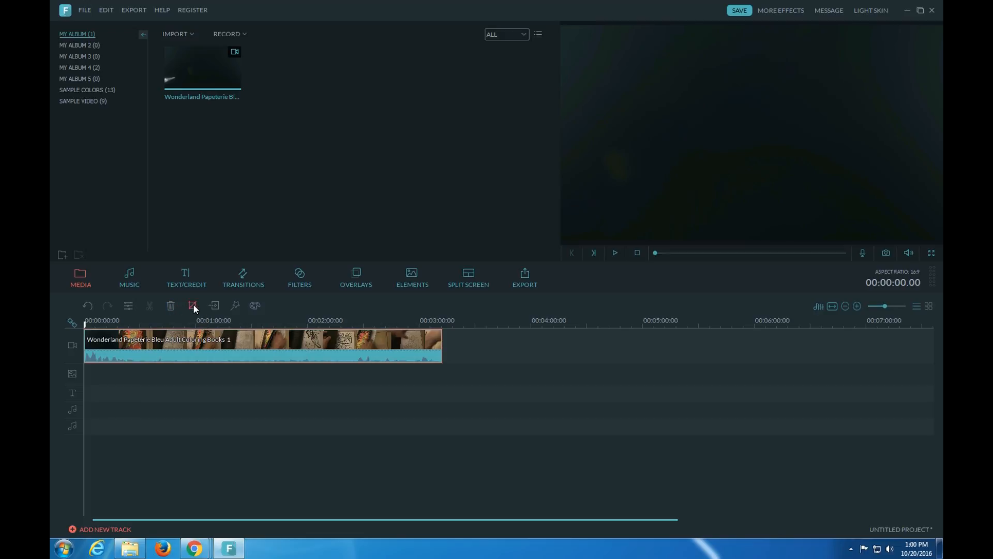
mouse_move(214, 305)
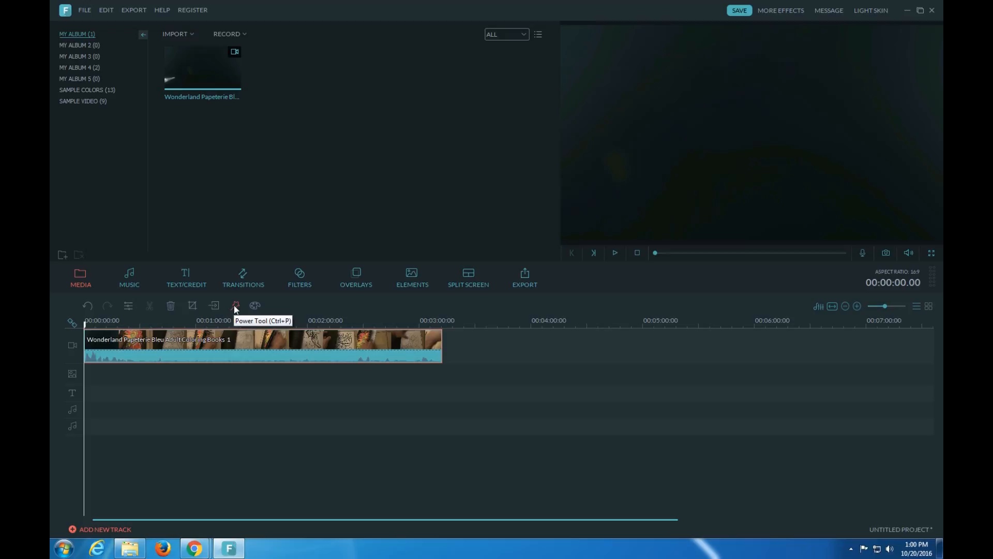
- Select the timeline clip and bring up Advanced Color Tuning
left_click(254, 306)
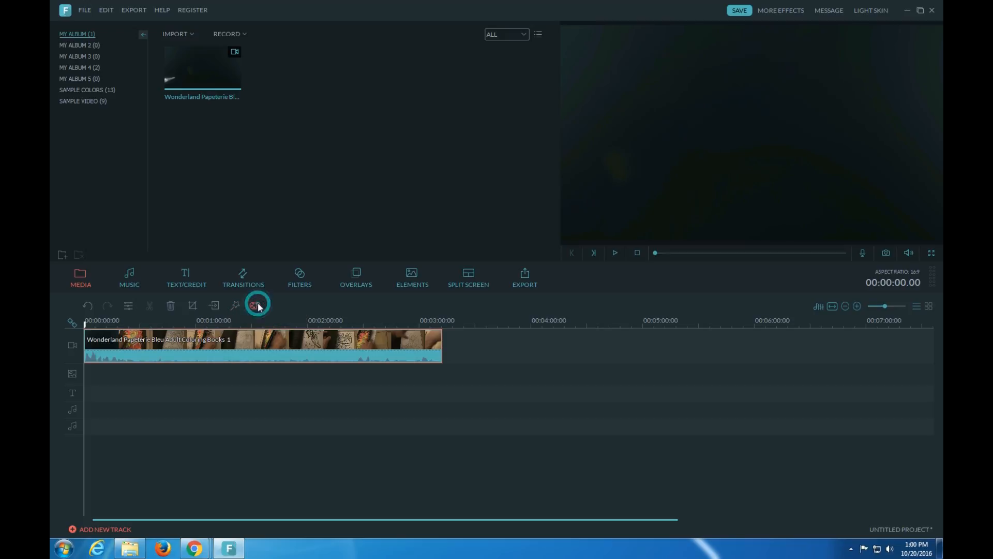
left_click(257, 305)
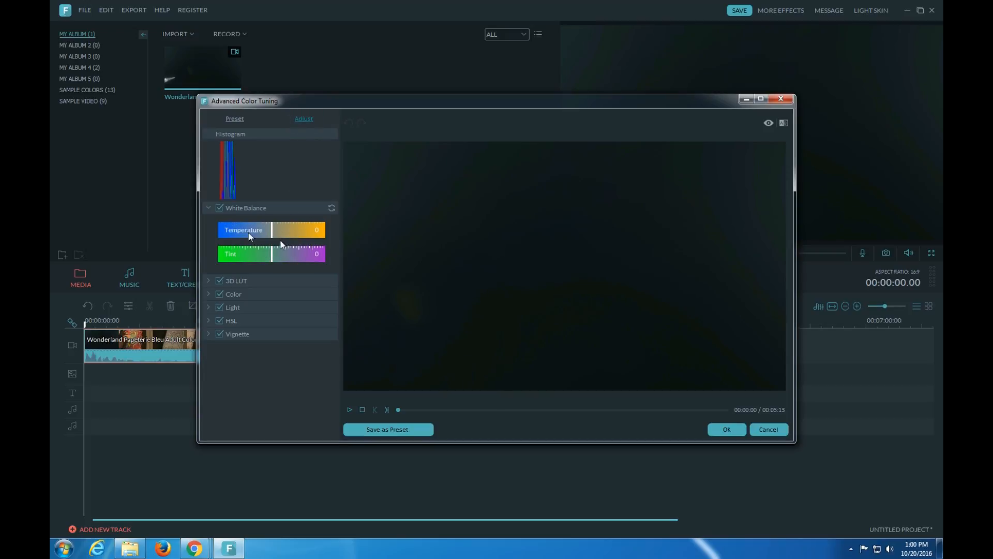
- Scrub the preview to mid-clip and apply a colour preset from the Preset list
left_click(234, 119)
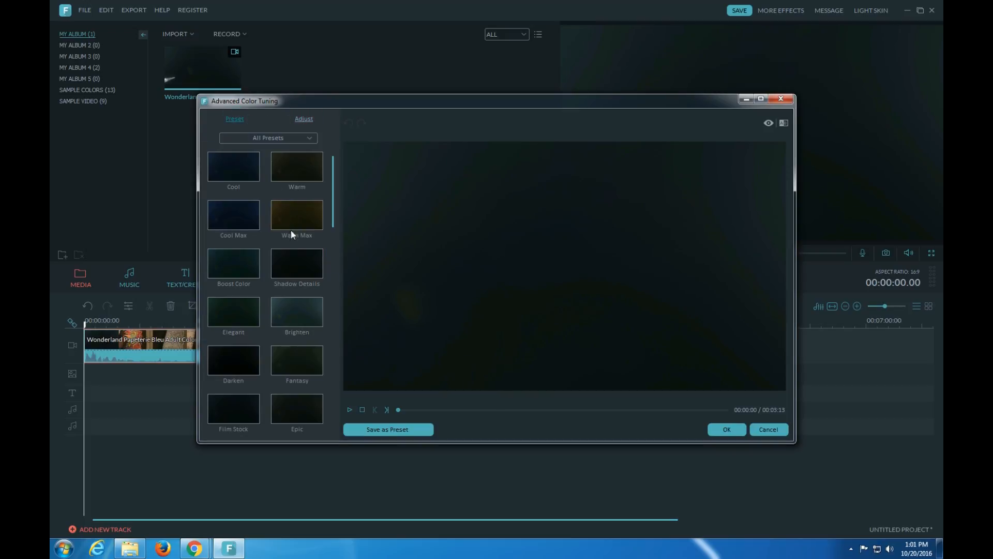
left_click(296, 310)
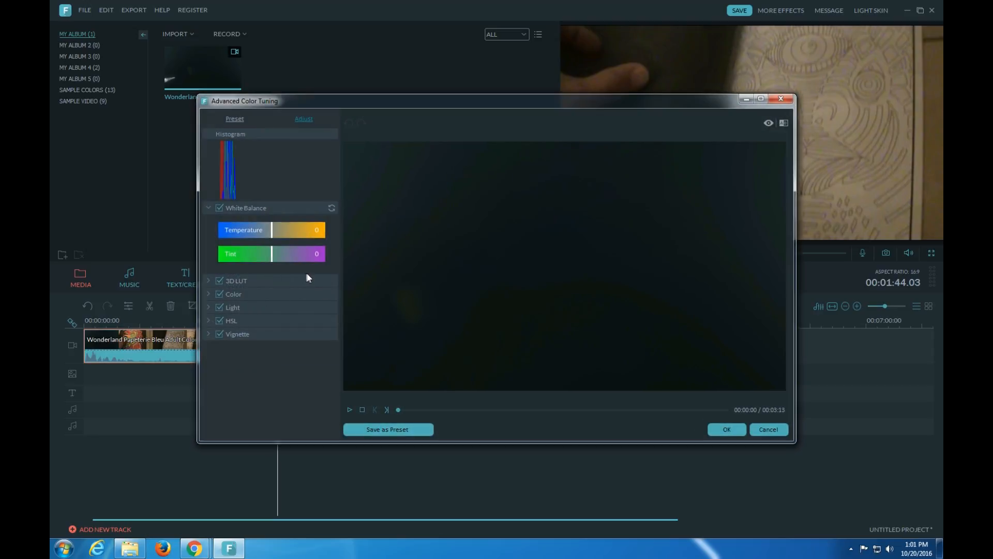
left_click_drag(398, 409, 620, 409)
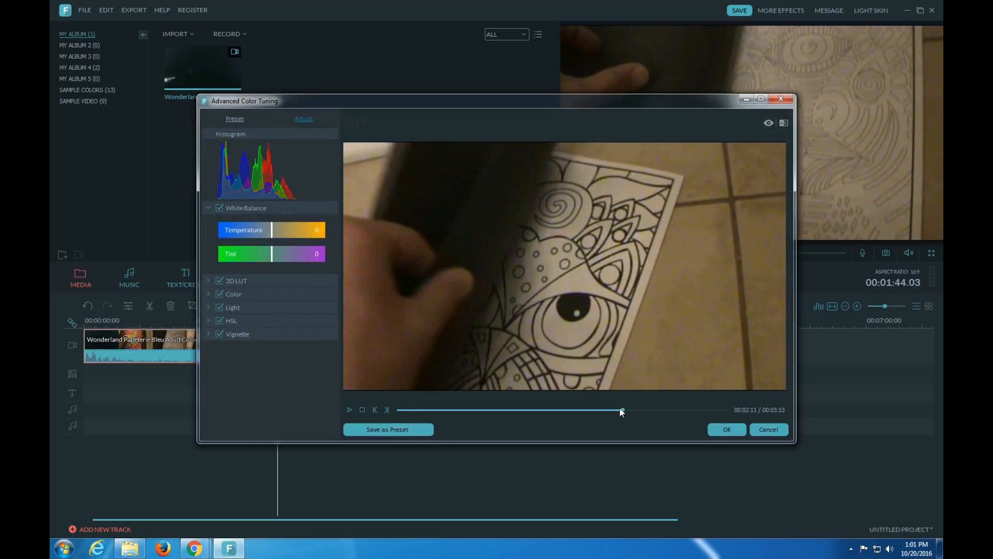
left_click(234, 119)
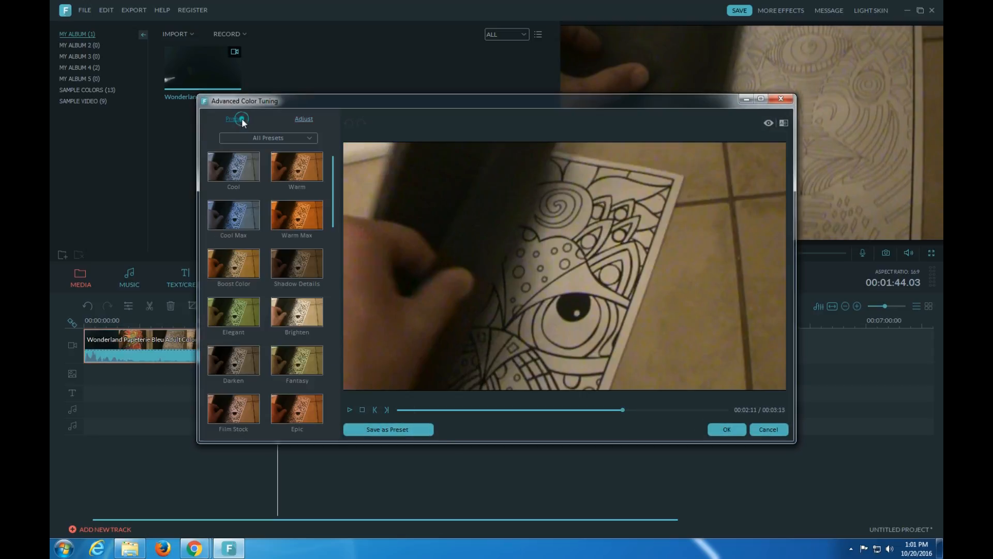
mouse_move(296, 313)
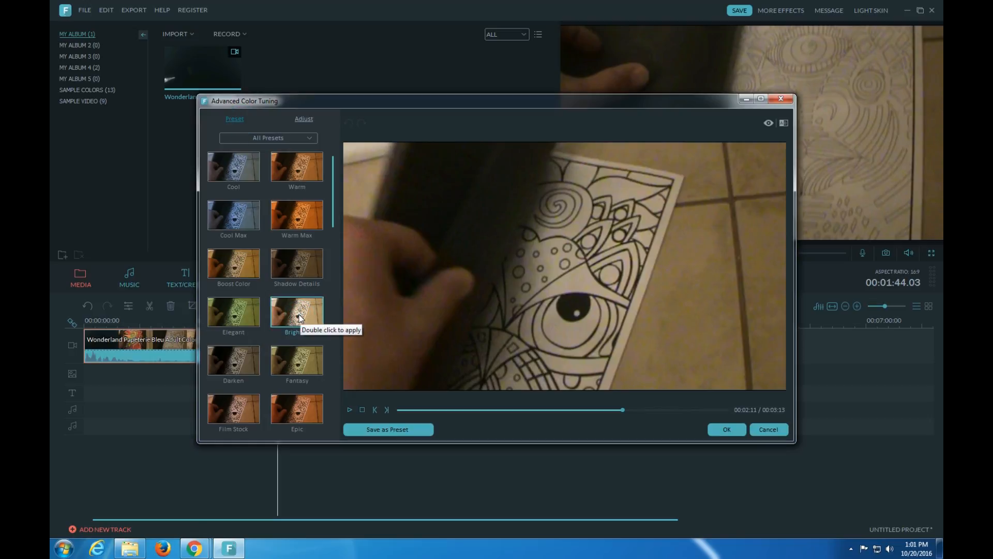
double_click(297, 263)
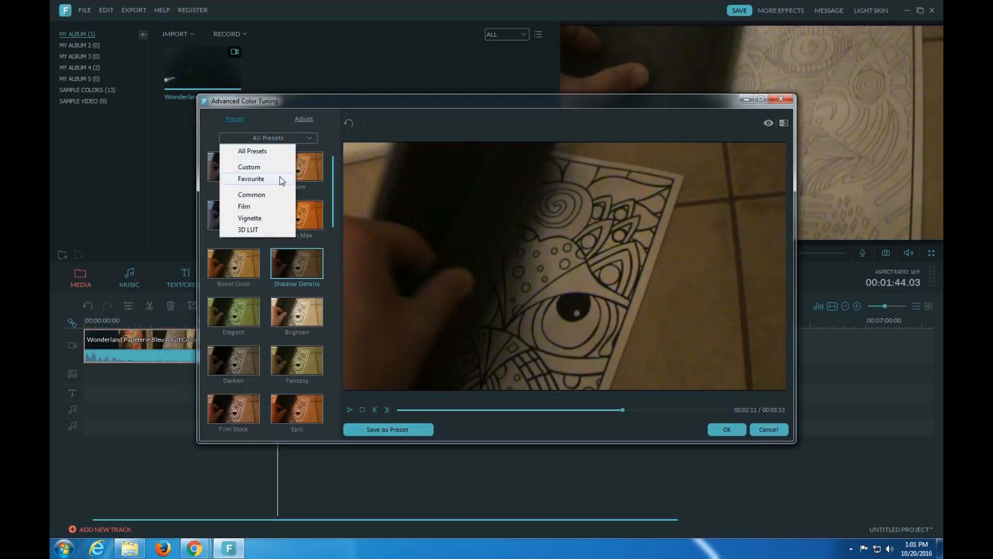
mouse_move(257, 238)
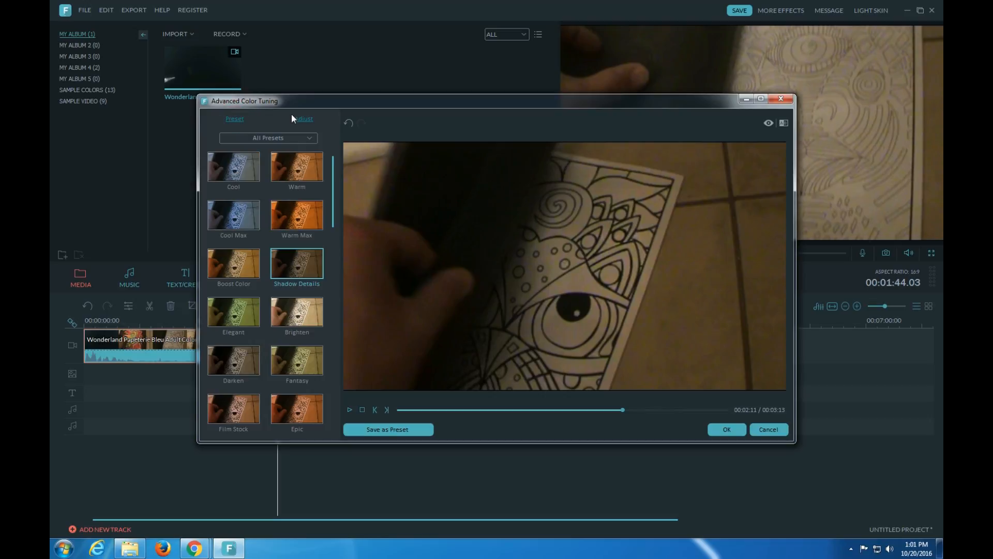
- On the Adjust tab set temperature -20 and tint 17, then view the 3D LUT options
left_click(304, 119)
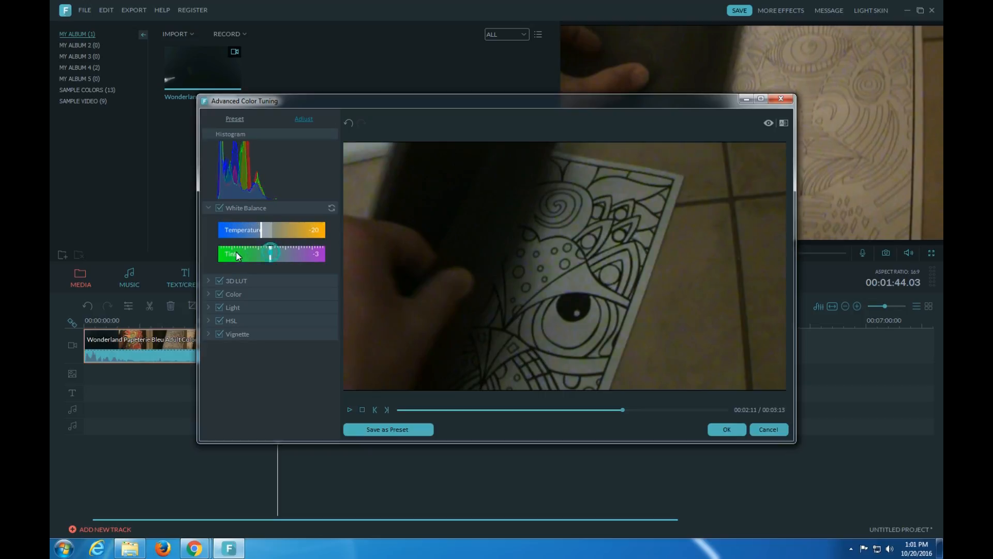
left_click_drag(269, 254, 278, 253)
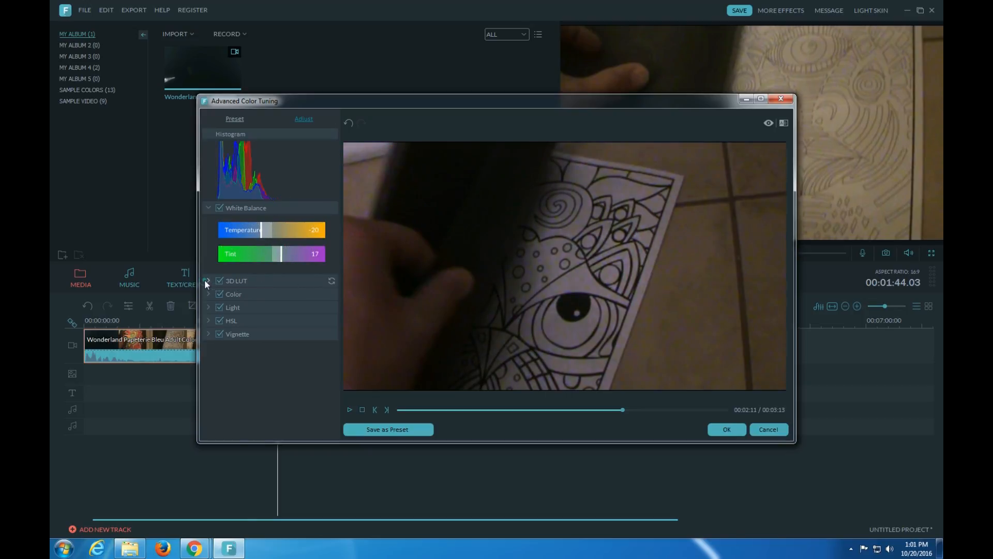
left_click(208, 294)
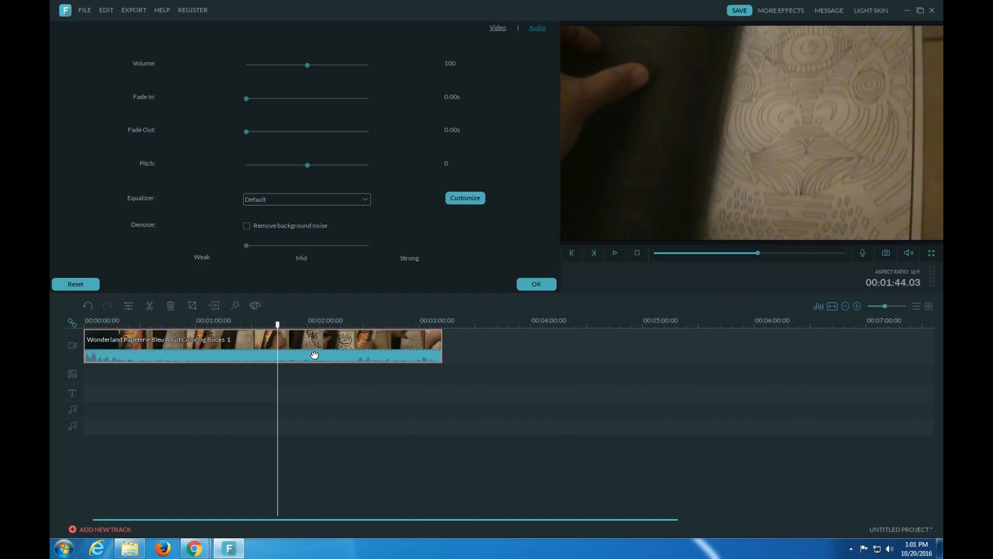
- Split the coloring-book clip, then undo the split to restore one continuous clip
right_click(313, 353)
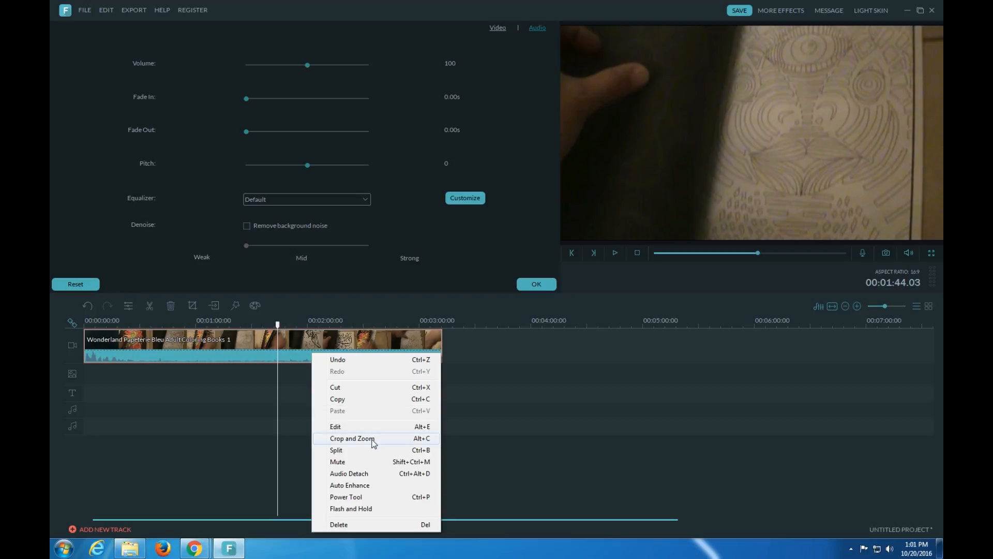
left_click(370, 427)
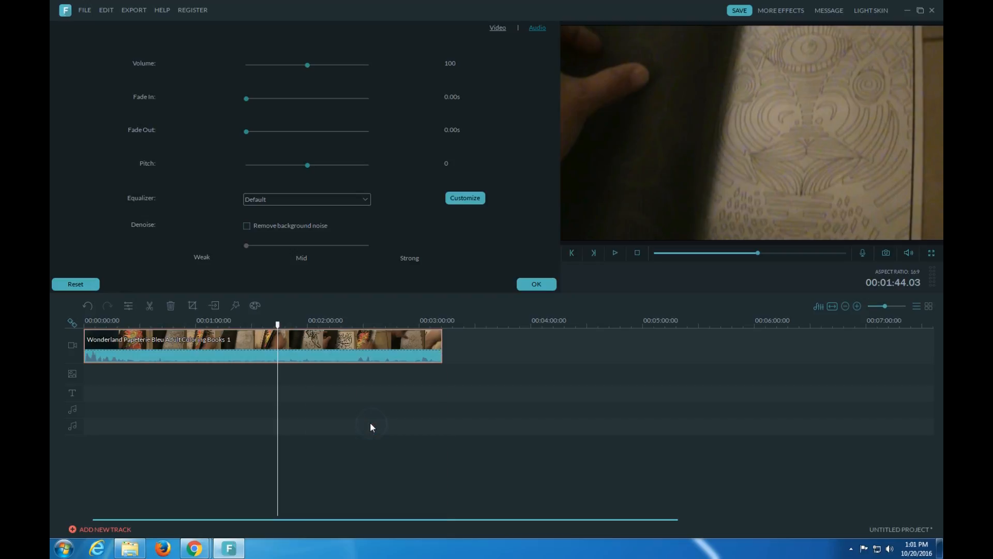
left_click(150, 305)
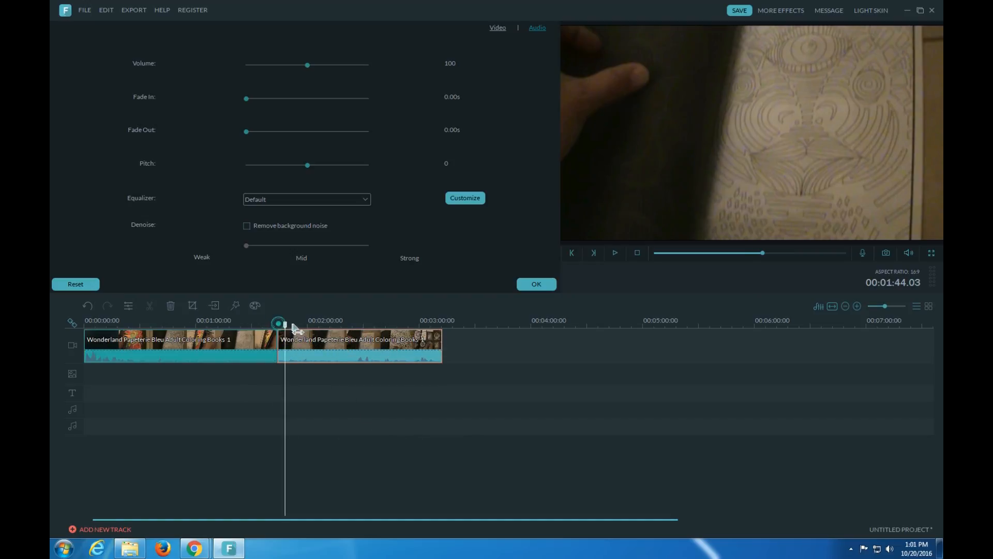
right_click(294, 348)
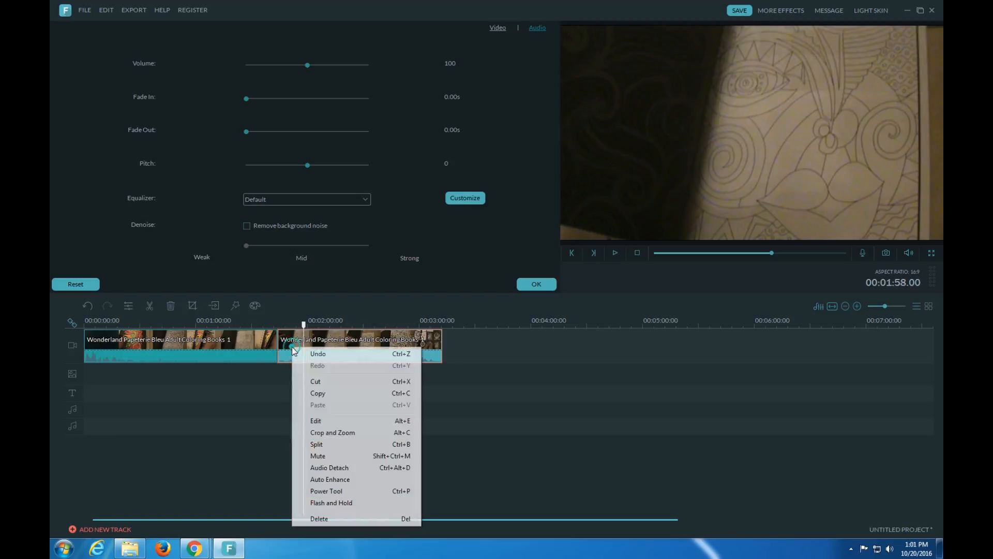
left_click(316, 444)
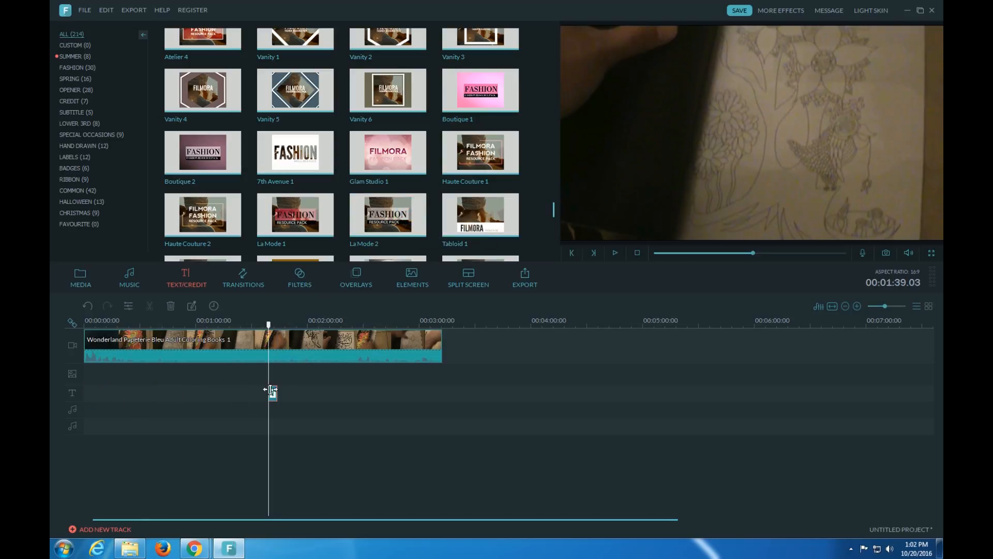
- Play the FASHION RESOURCE PACK title preview and bring up its text edit settings
left_click(613, 253)
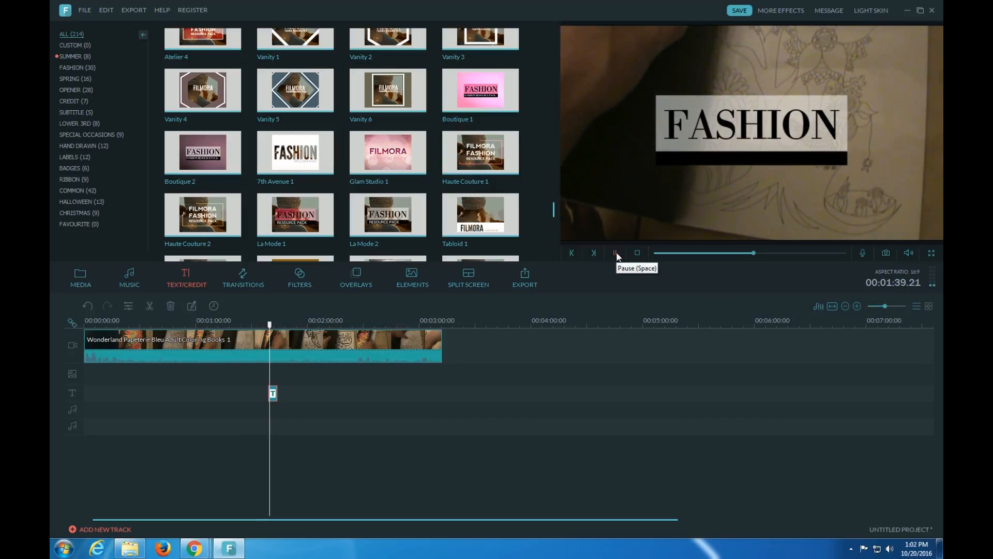
right_click(272, 393)
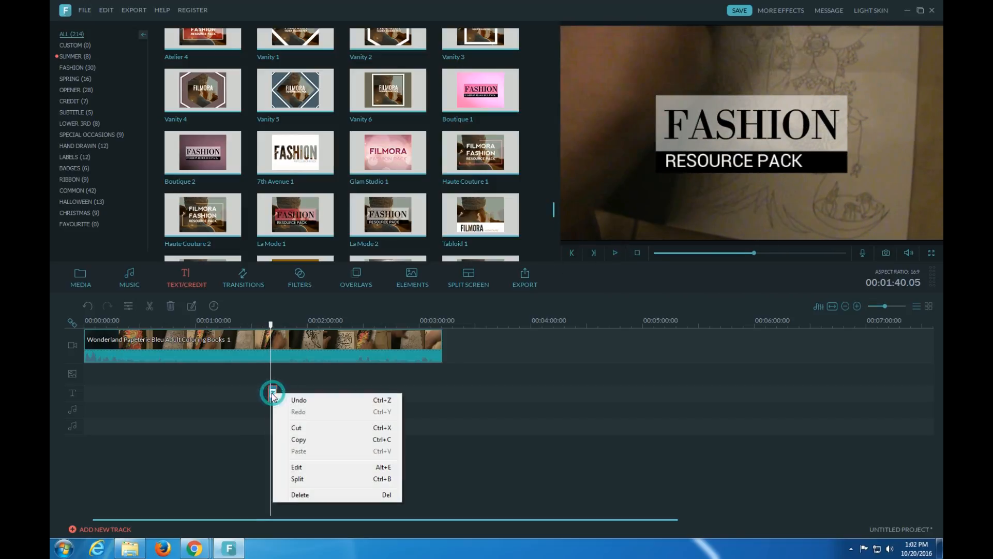
mouse_move(334, 439)
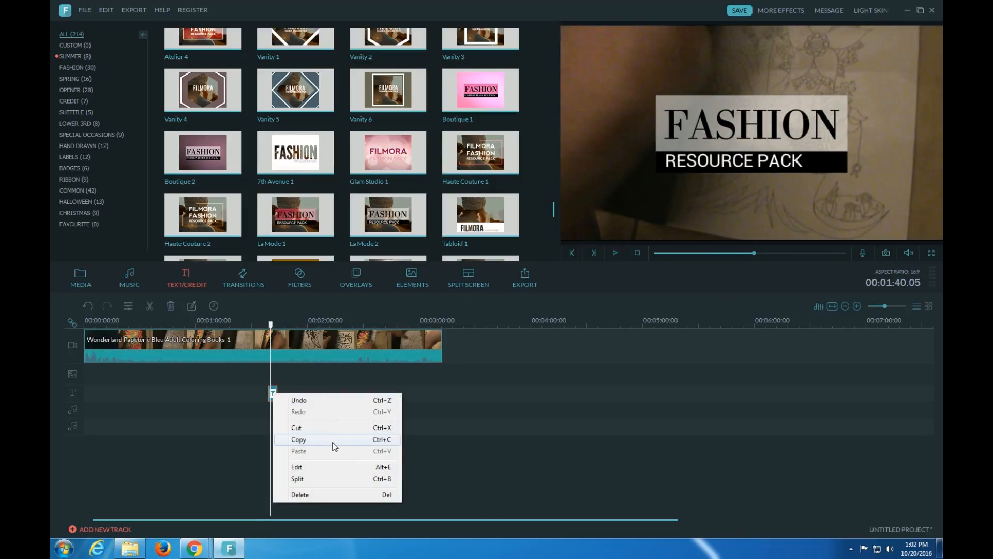
left_click(296, 467)
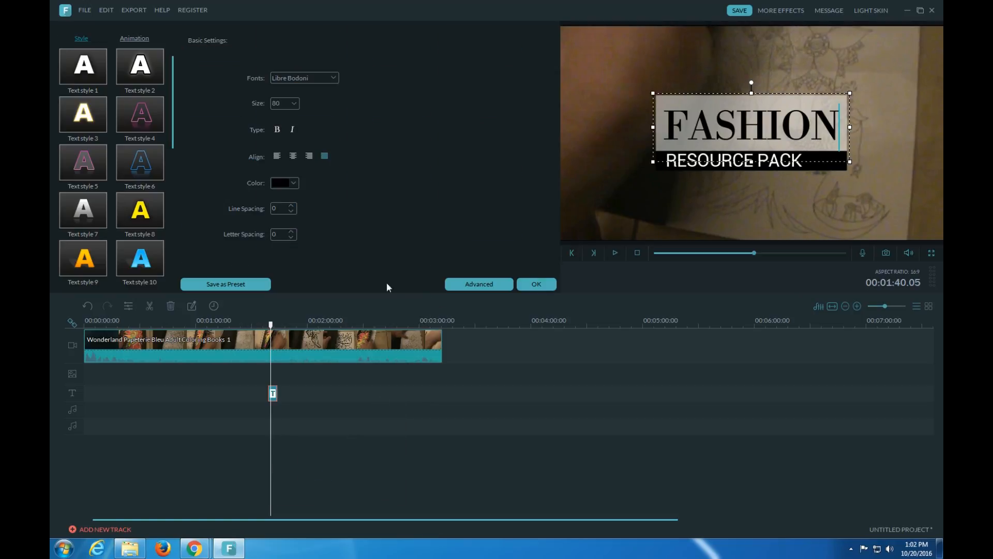
- Apply pink outlined text style 5 to the FASHION title and show its animation presets
left_click(140, 162)
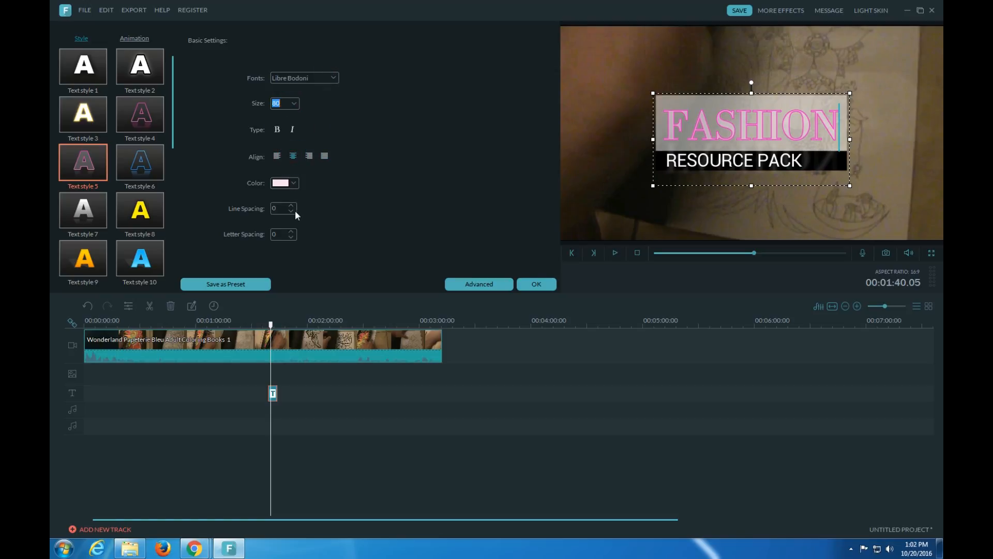
left_click(134, 38)
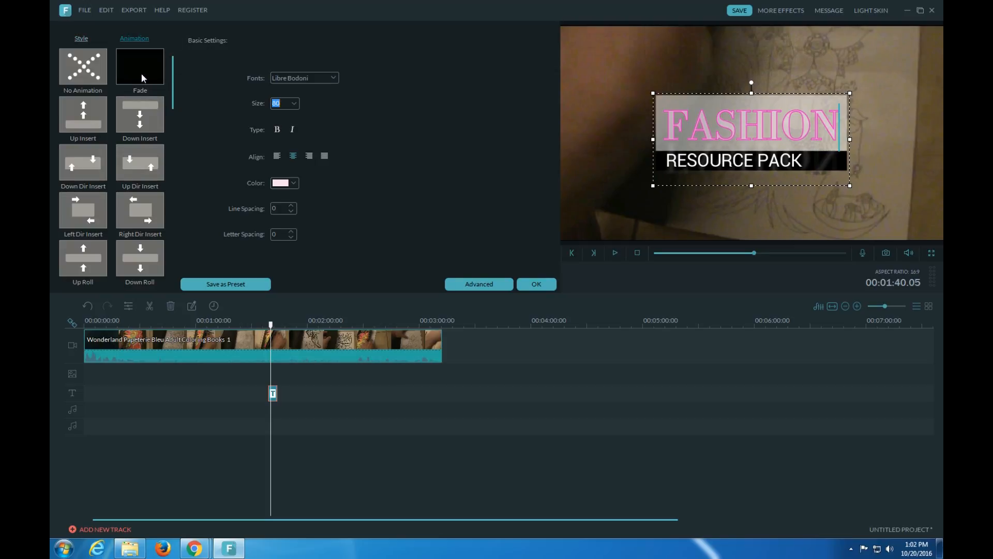
- Preview Fade and Down Roll, then settle on Right Dir Insert for the title's entrance
left_click(140, 66)
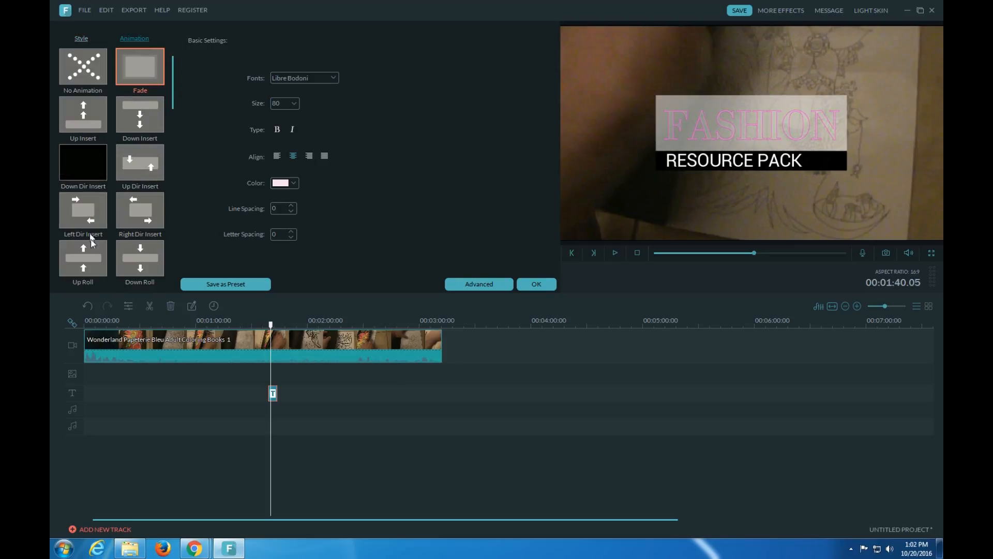
mouse_move(83, 212)
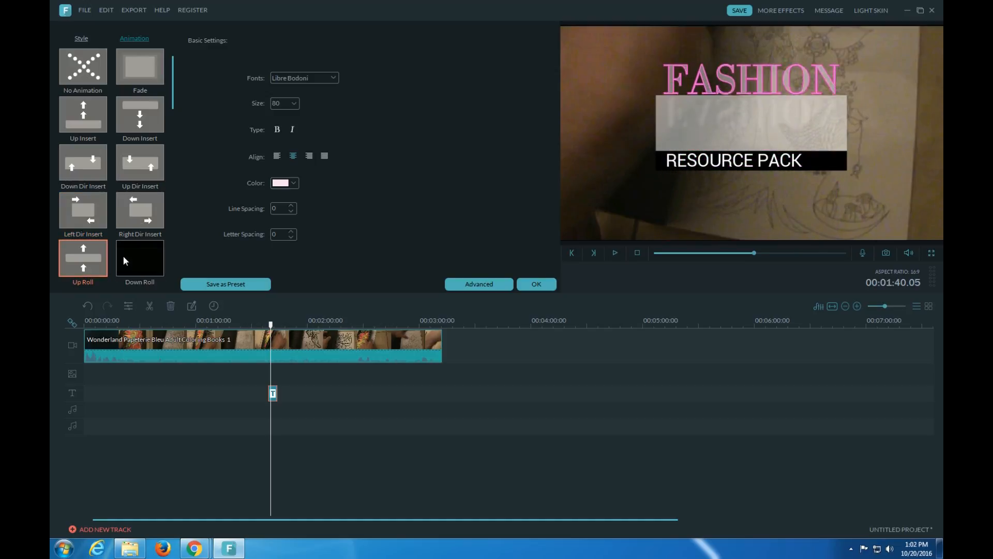
left_click(139, 258)
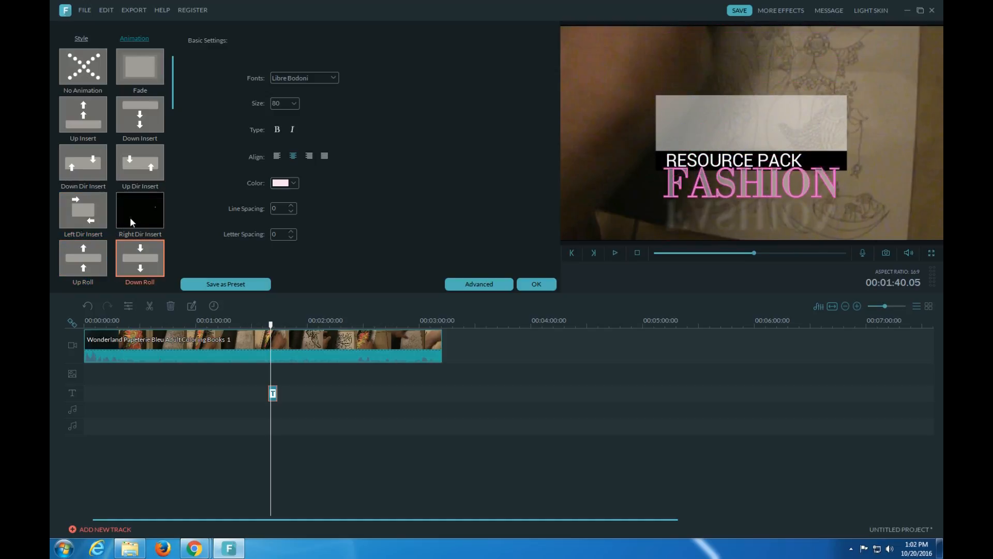
left_click(139, 209)
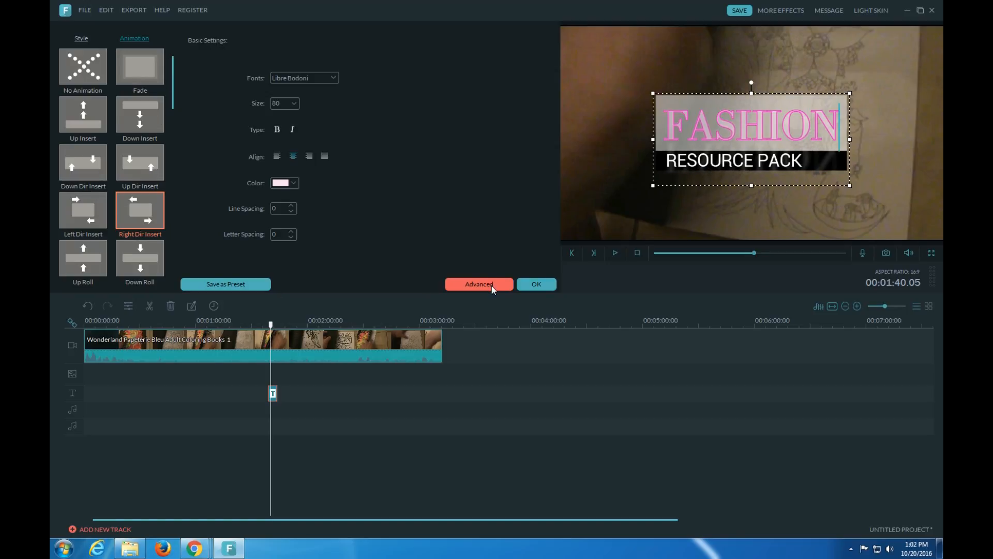
left_click(478, 284)
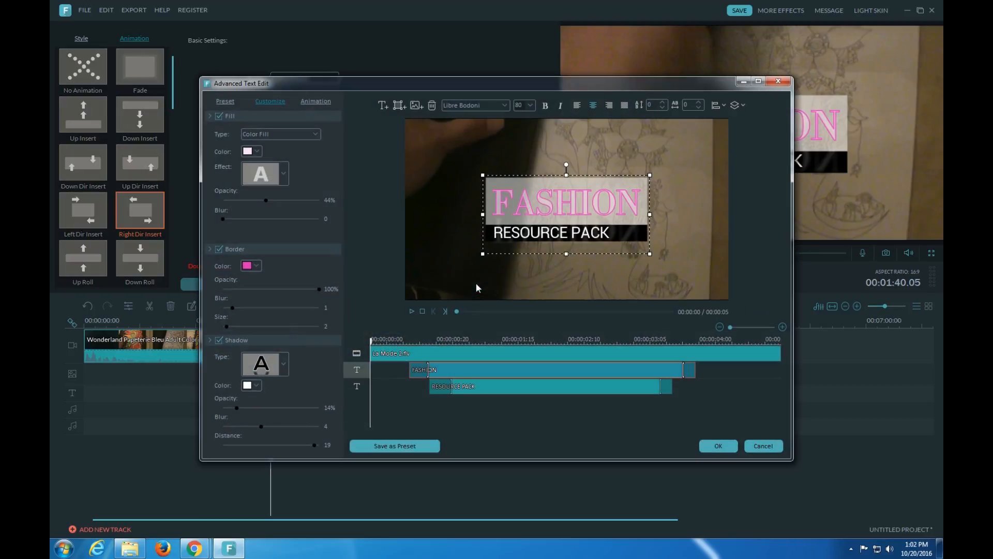
- Review the title's border and fill-type options, then show the editor's animation presets
left_click(218, 249)
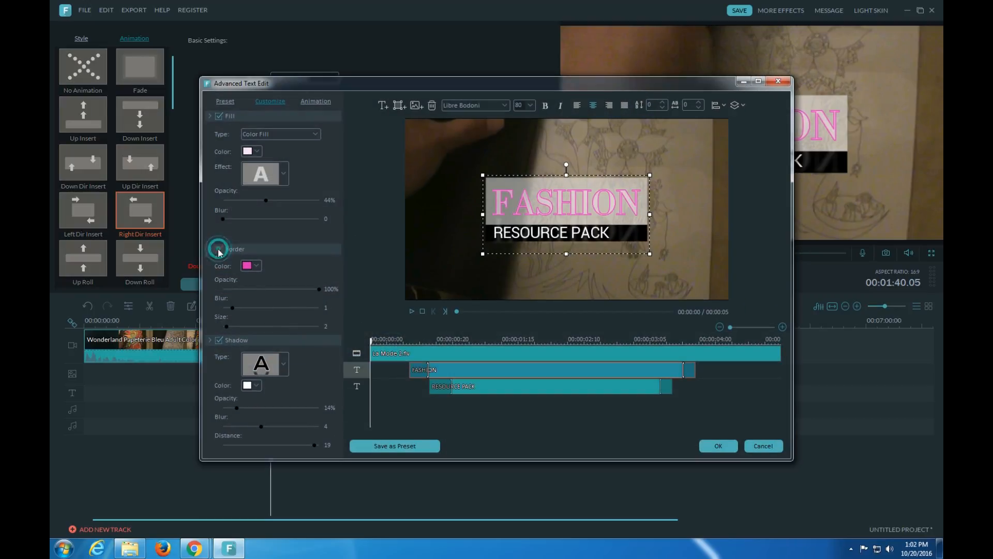
left_click(220, 249)
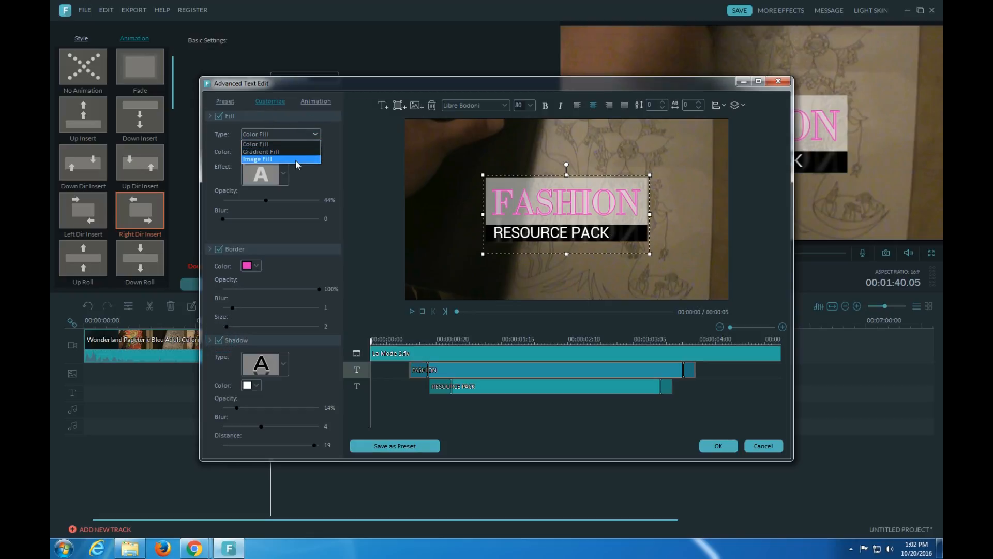
left_click(315, 101)
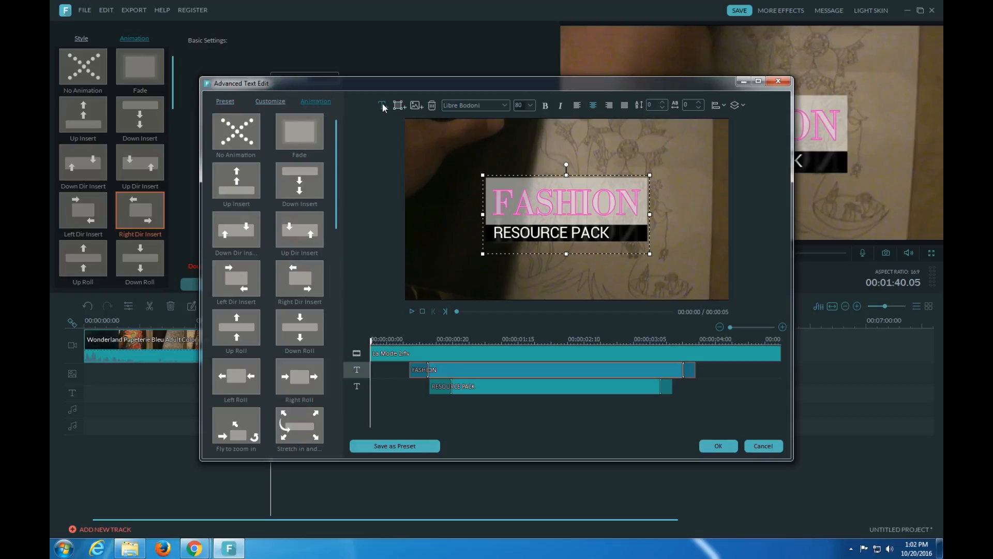
- Browse the Add Shape choices without picking one, then add a photo to the title layout
left_click(383, 105)
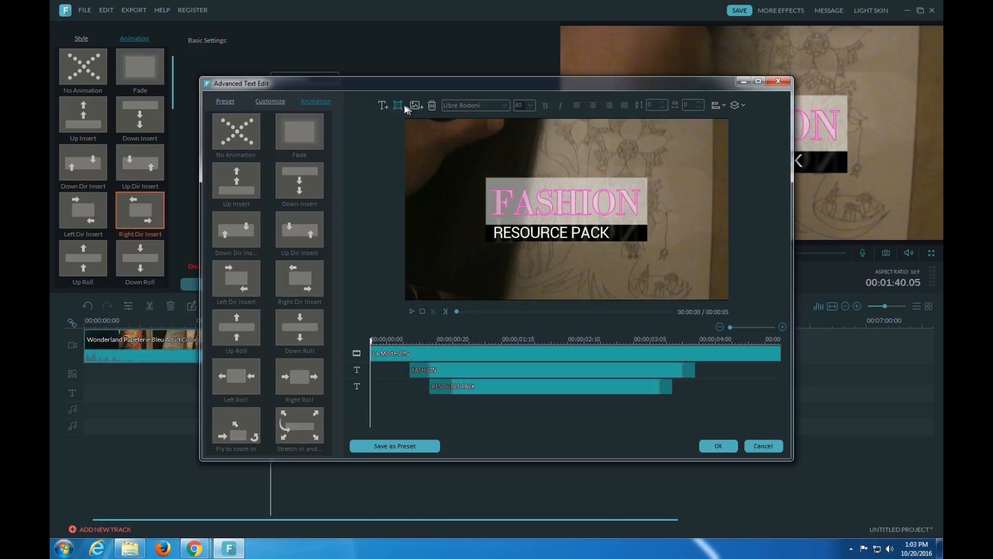
mouse_move(397, 105)
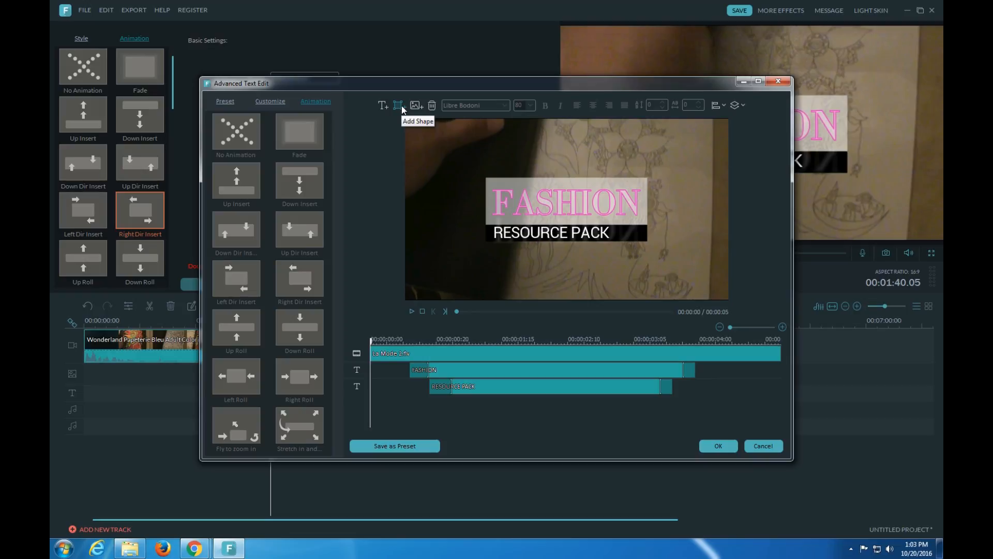
left_click(398, 105)
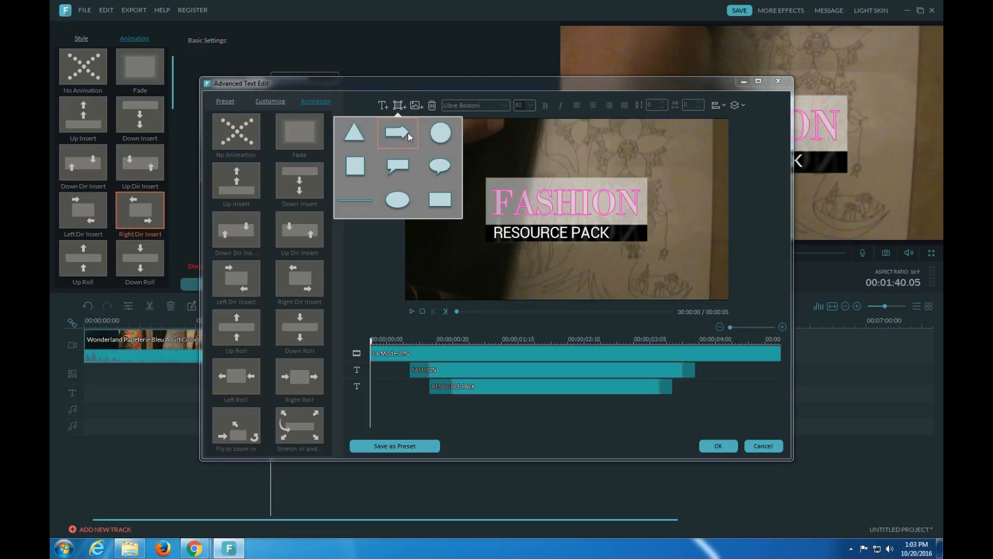
left_click(397, 132)
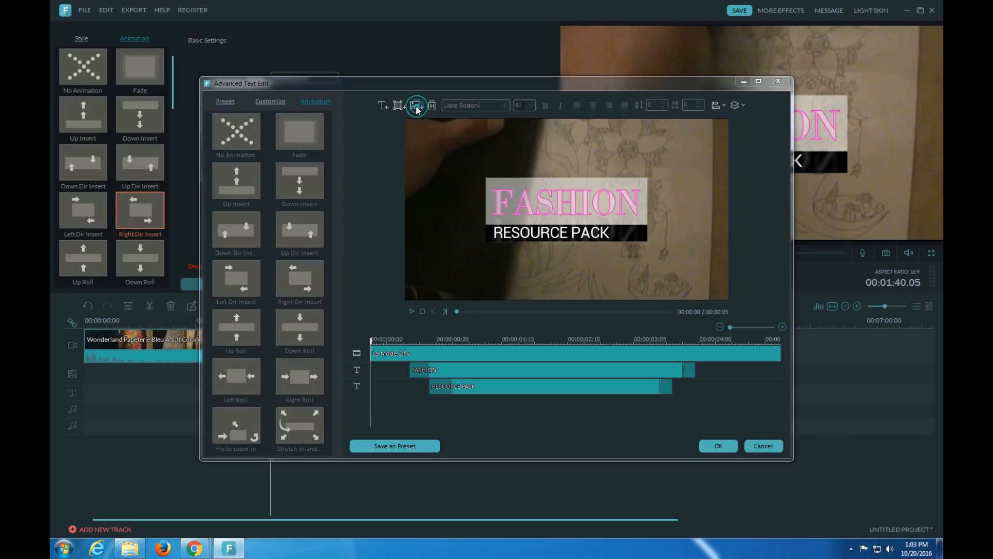
left_click(415, 105)
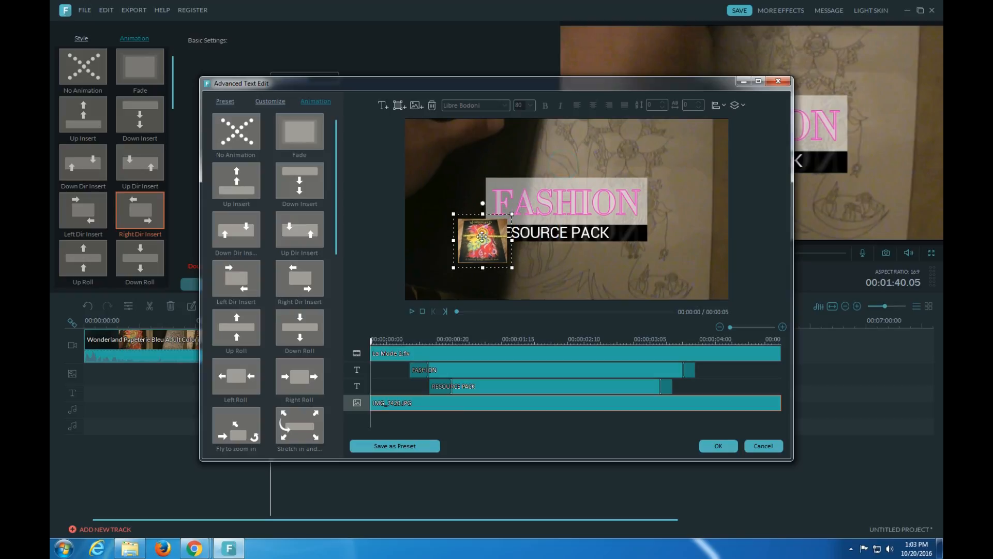
- Discard the added photo and confirm the editor, keeping the pink FASHION title
left_click(298, 131)
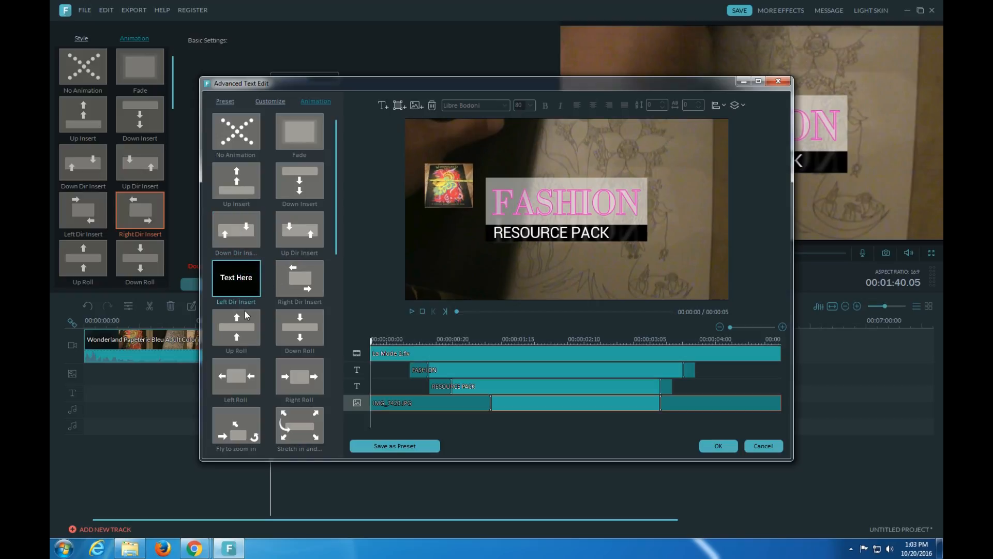
left_click(236, 327)
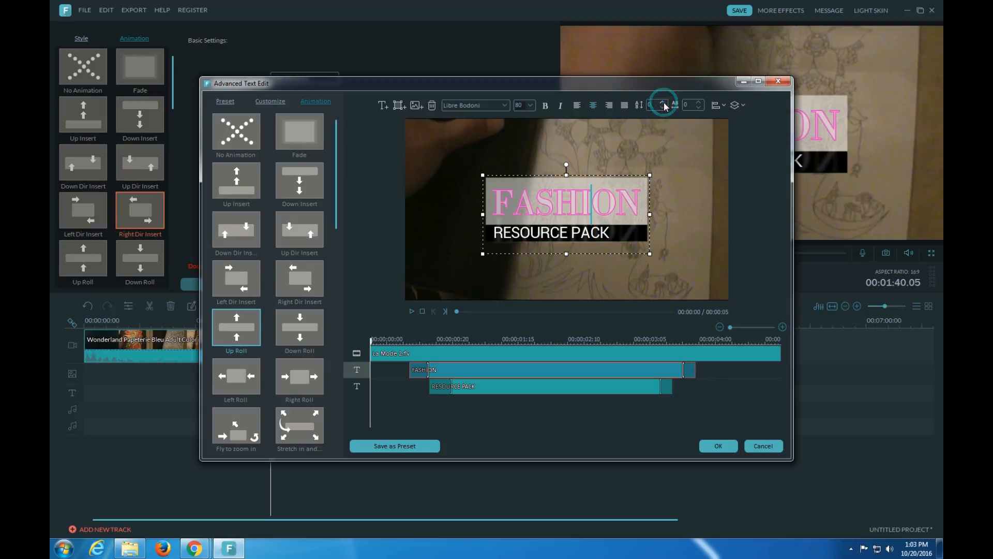
left_click(743, 105)
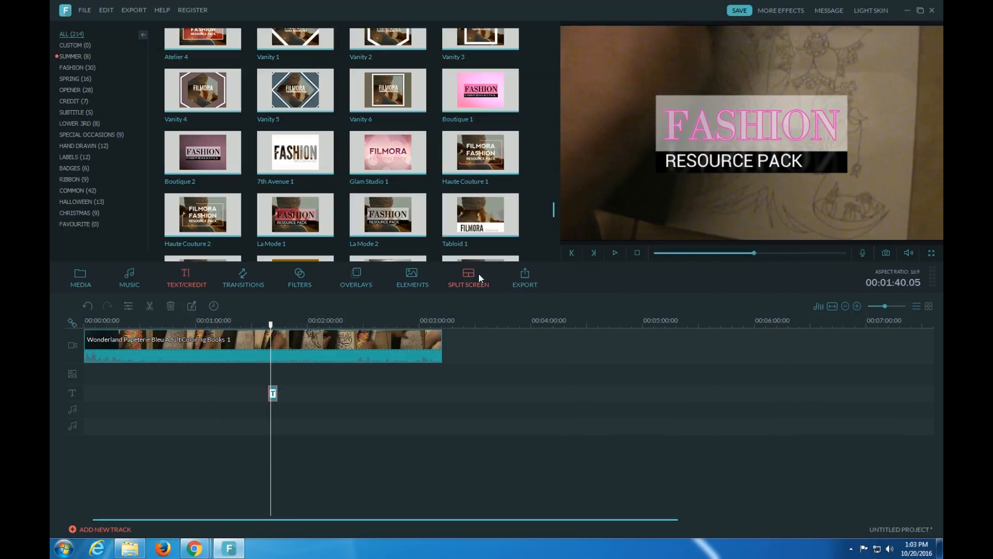
left_click(524, 276)
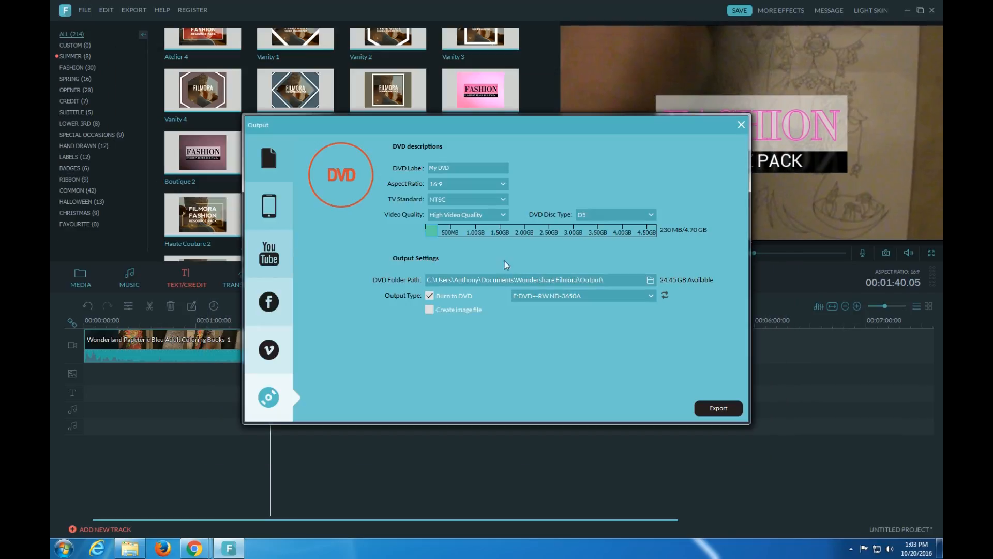
left_click(268, 158)
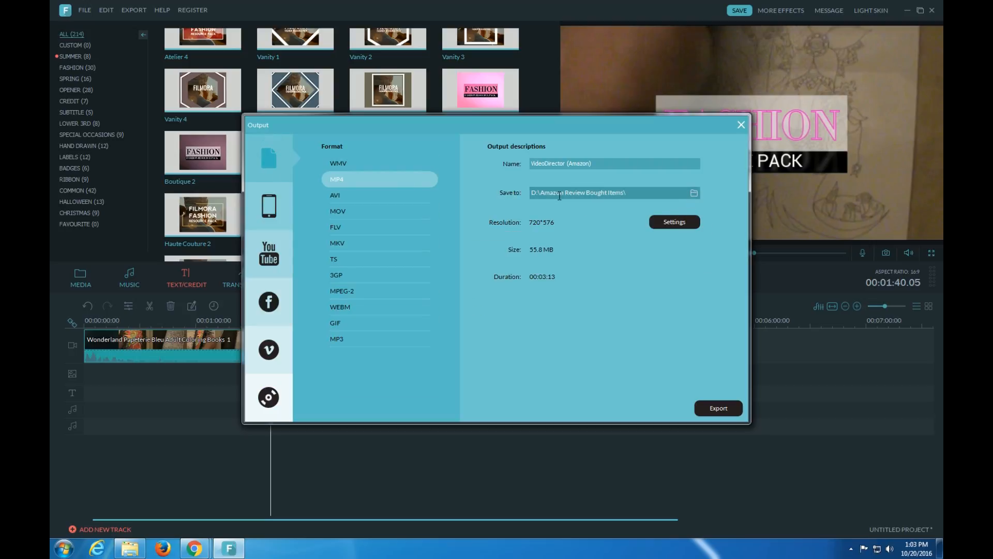
left_click(673, 222)
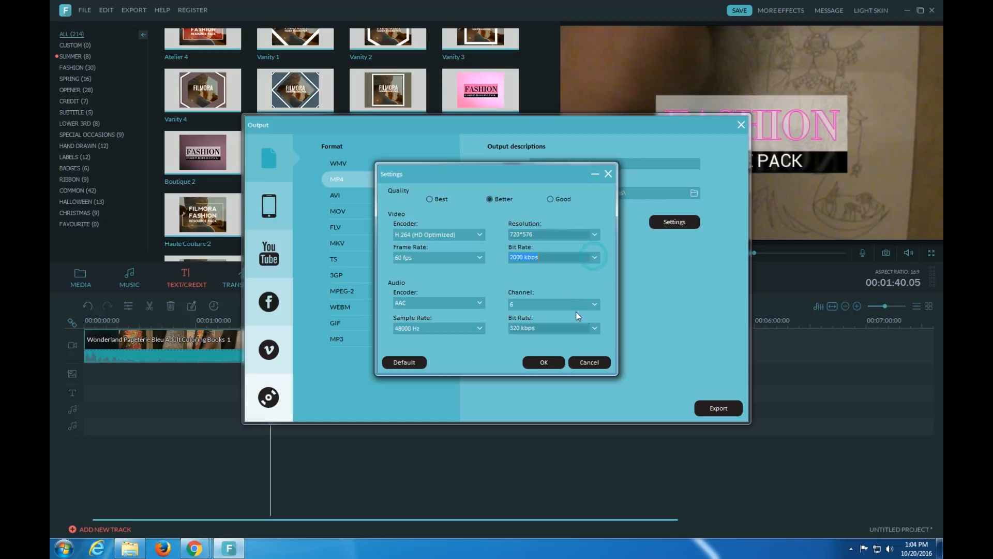
left_click(593, 304)
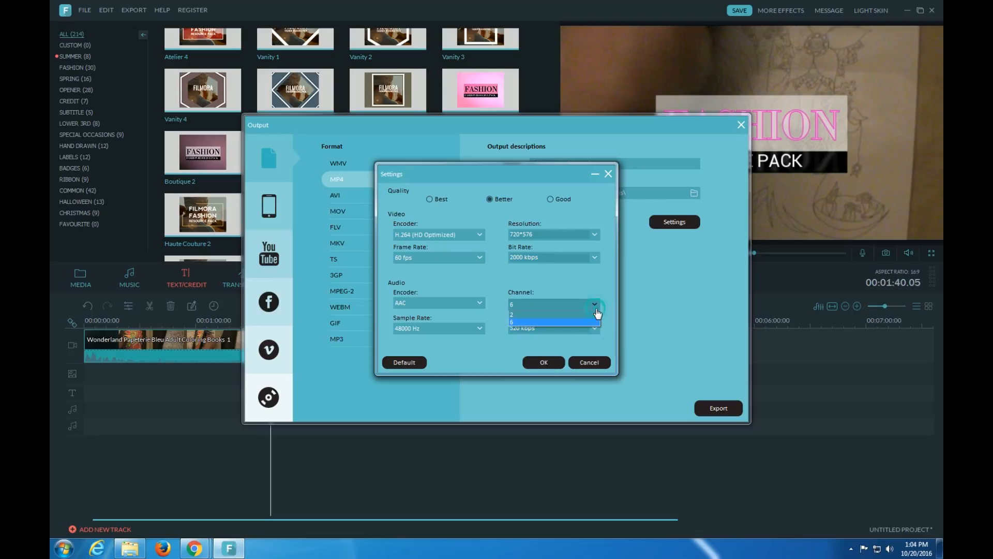
left_click(510, 303)
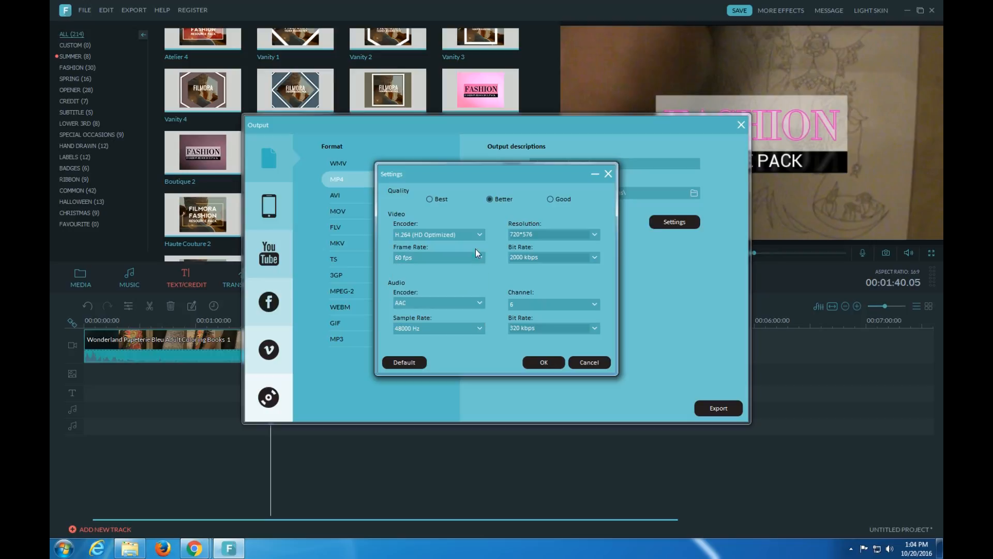
mouse_move(415, 218)
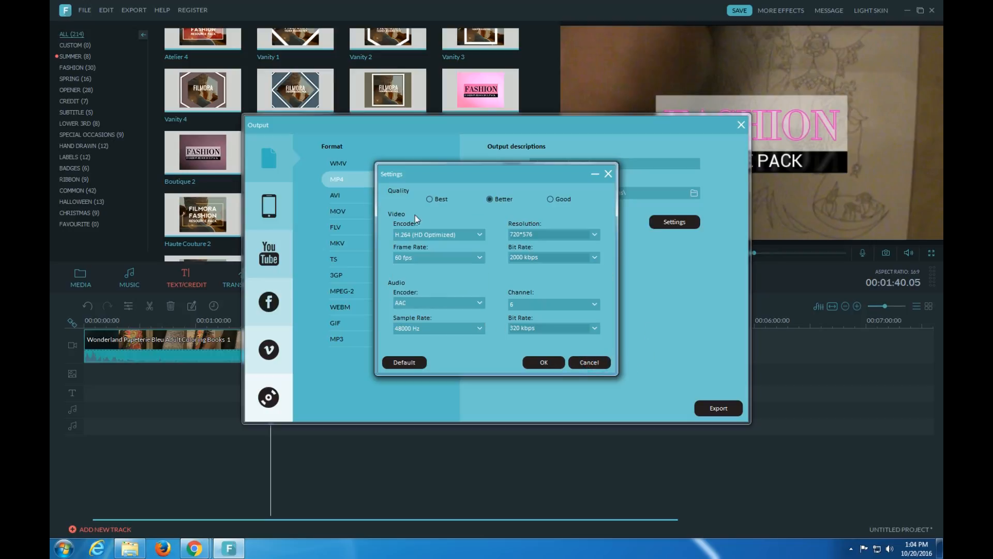
left_click(542, 361)
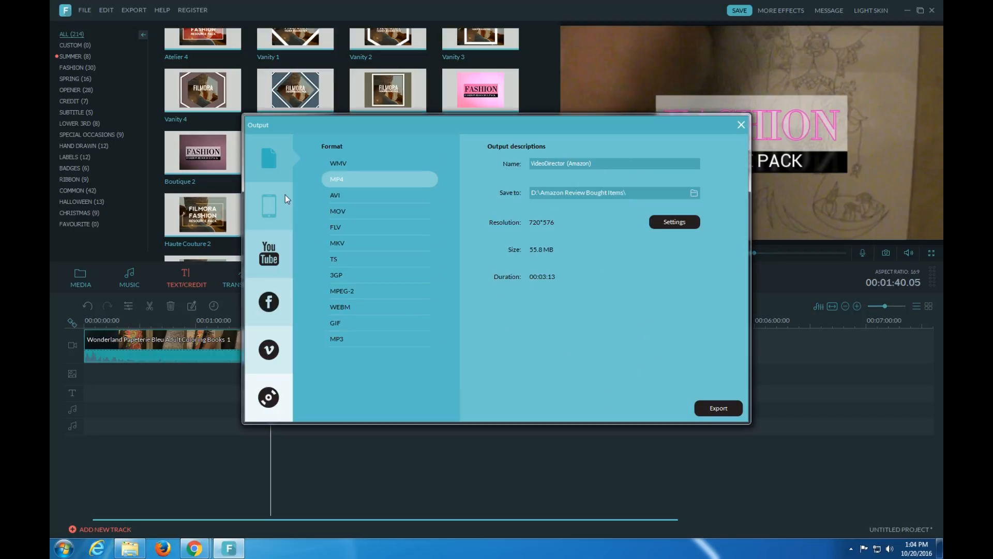
- Browse Device, YouTube, Facebook and Vimeo export options, keeping Vimeo privacy at Anyone
left_click(268, 206)
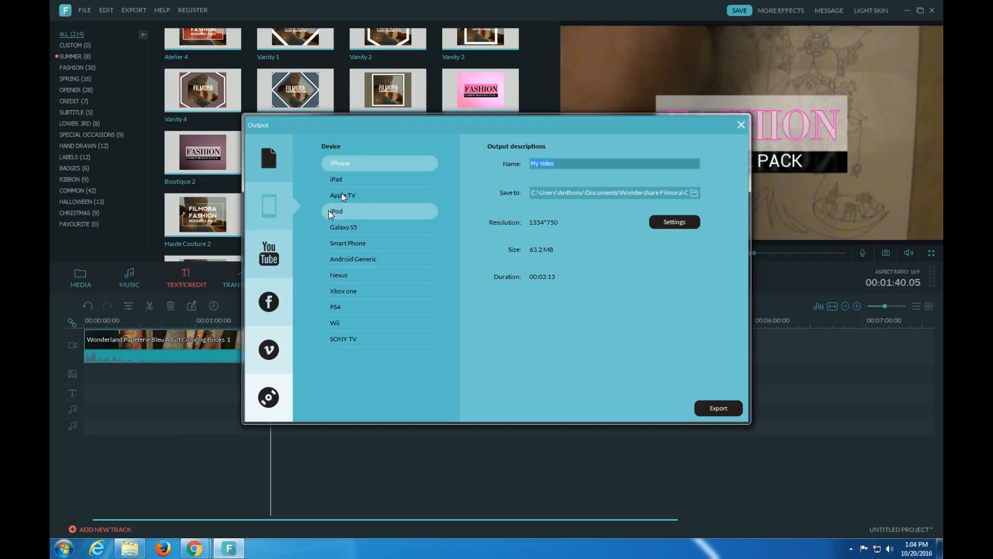
left_click(268, 253)
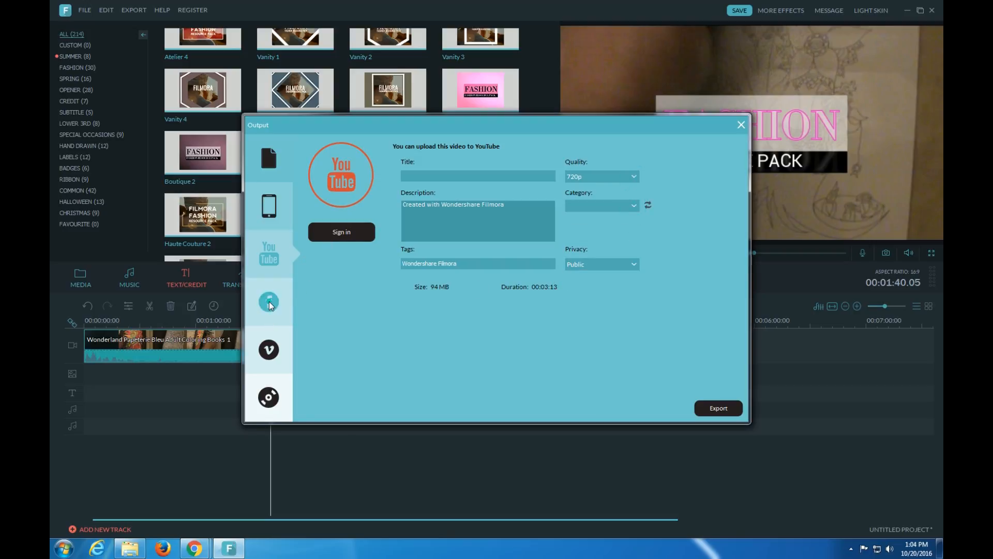
left_click(269, 302)
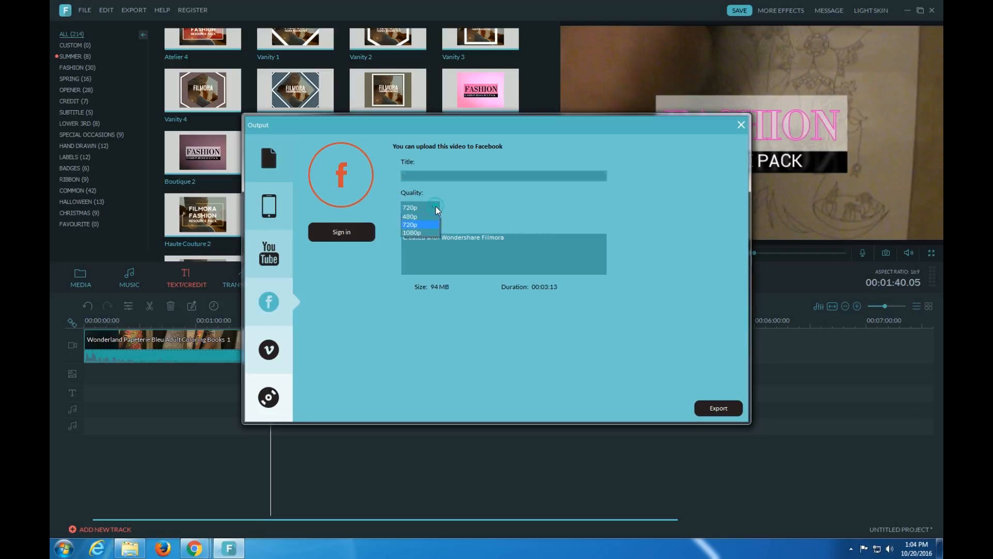
left_click(268, 349)
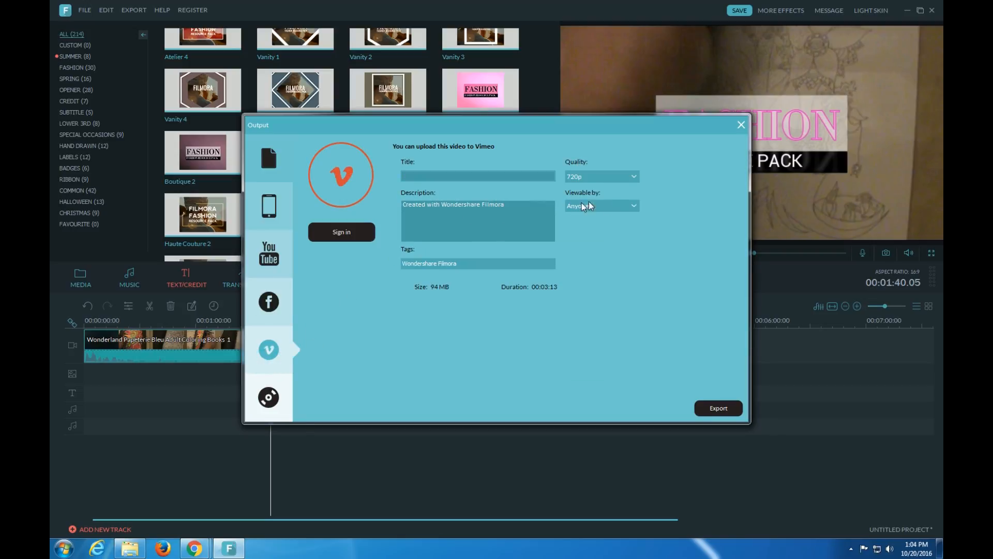
left_click(601, 205)
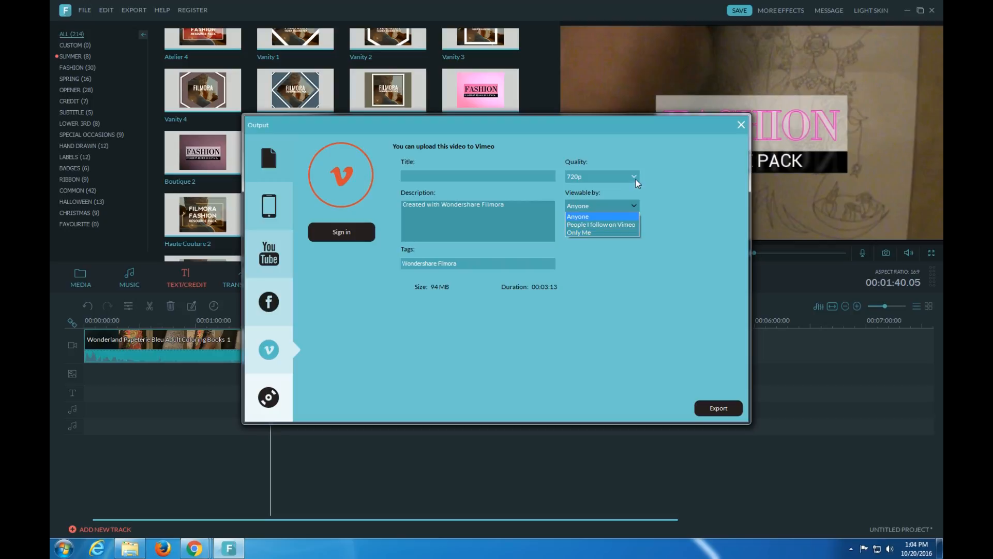
left_click(576, 216)
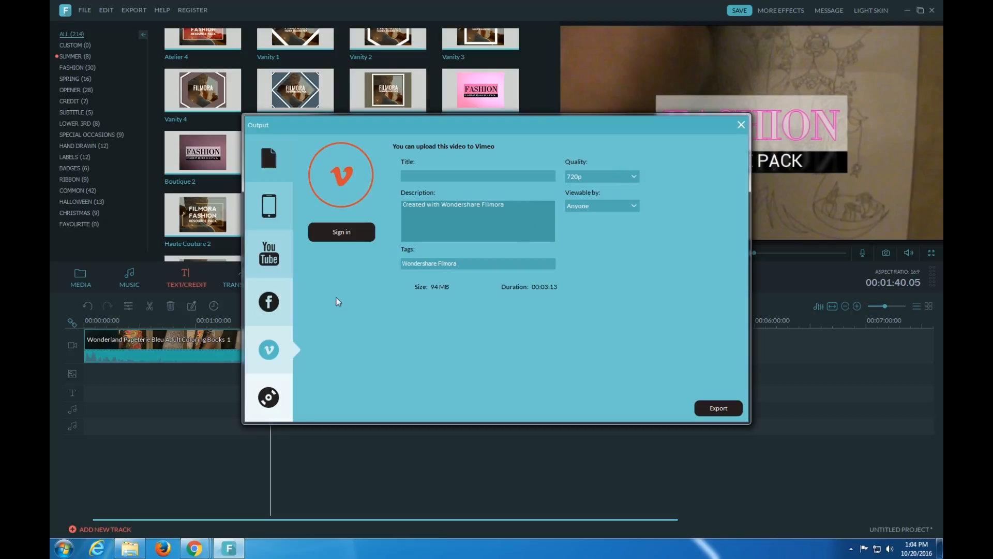
- Review the DVD export options, keeping the first disc burner
left_click(268, 398)
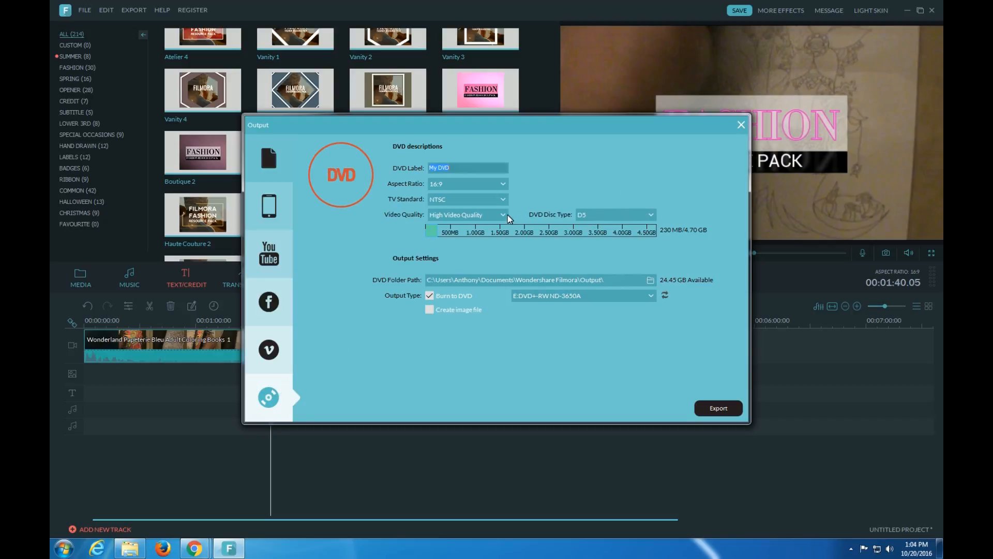
left_click(651, 214)
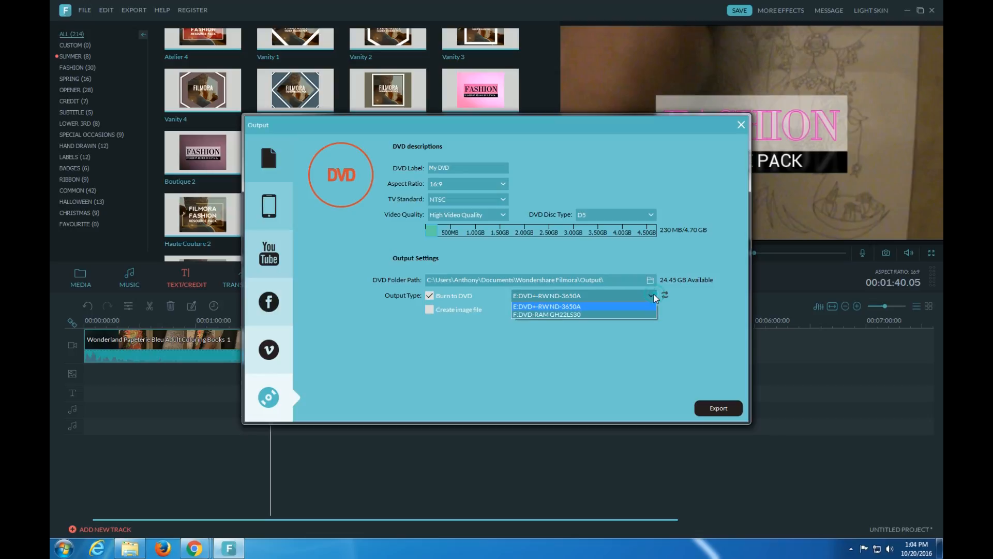
left_click(545, 305)
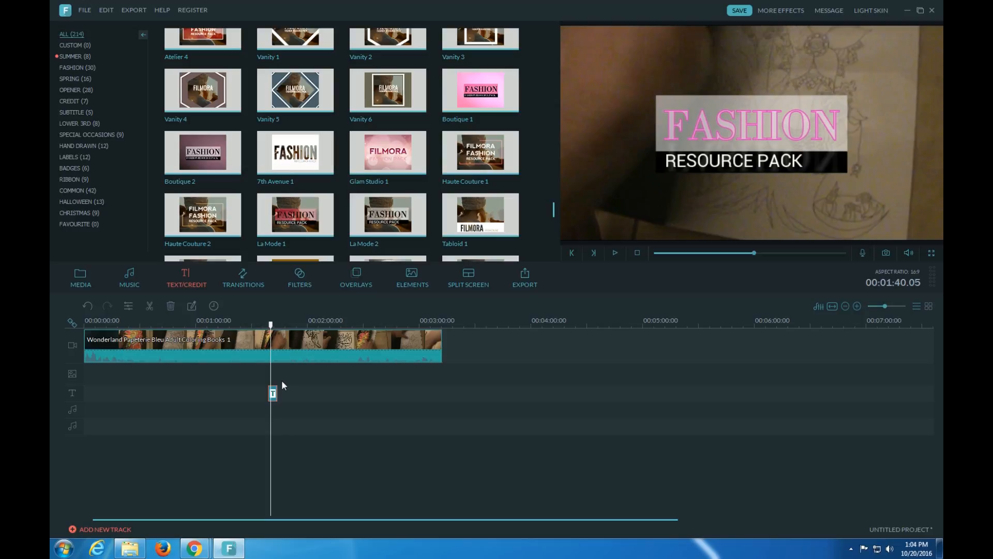
mouse_move(468, 435)
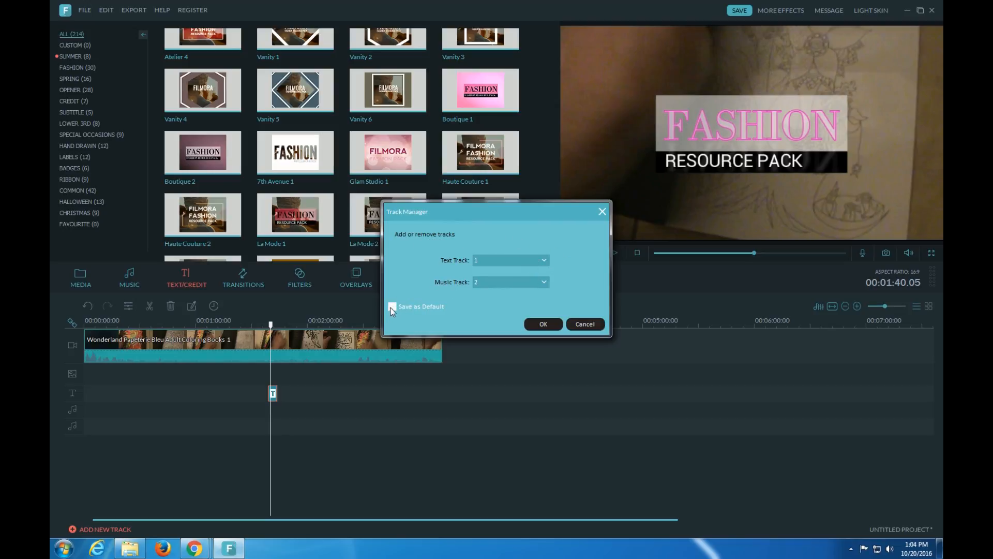
left_click(542, 323)
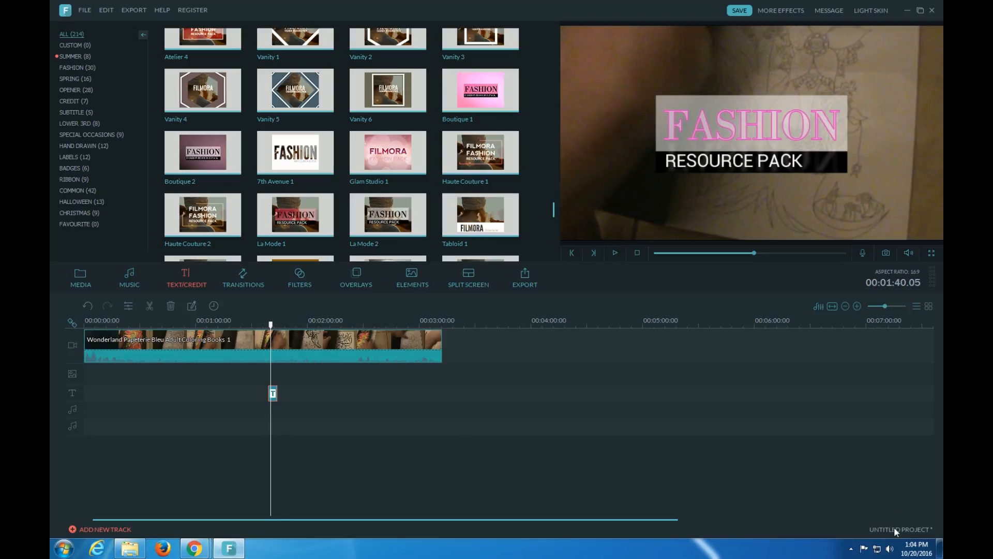
mouse_move(862, 308)
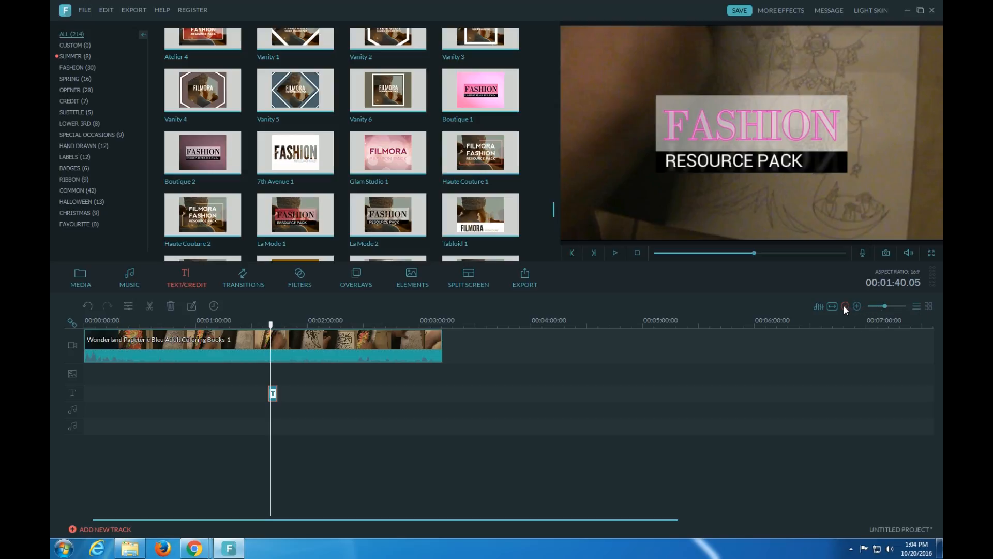
mouse_move(831, 307)
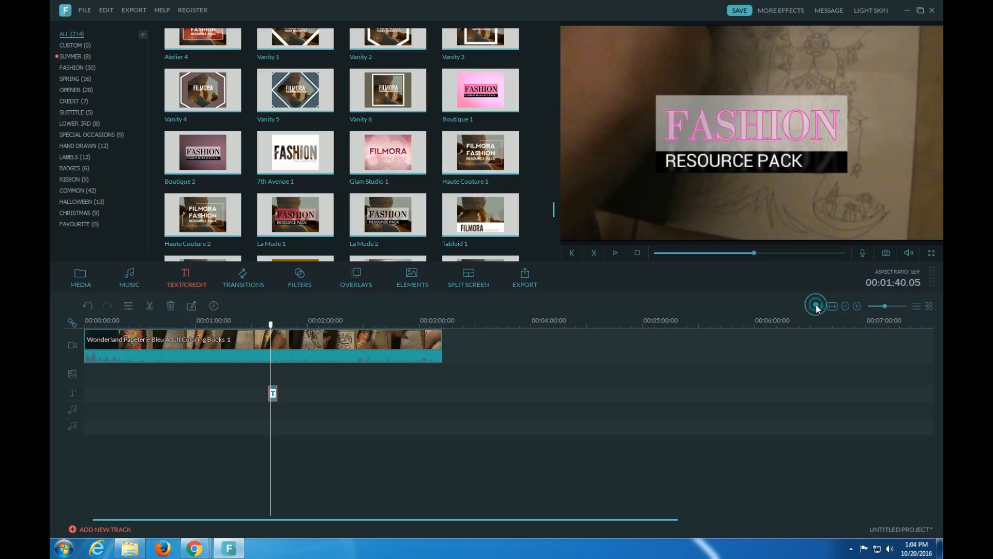
left_click(817, 306)
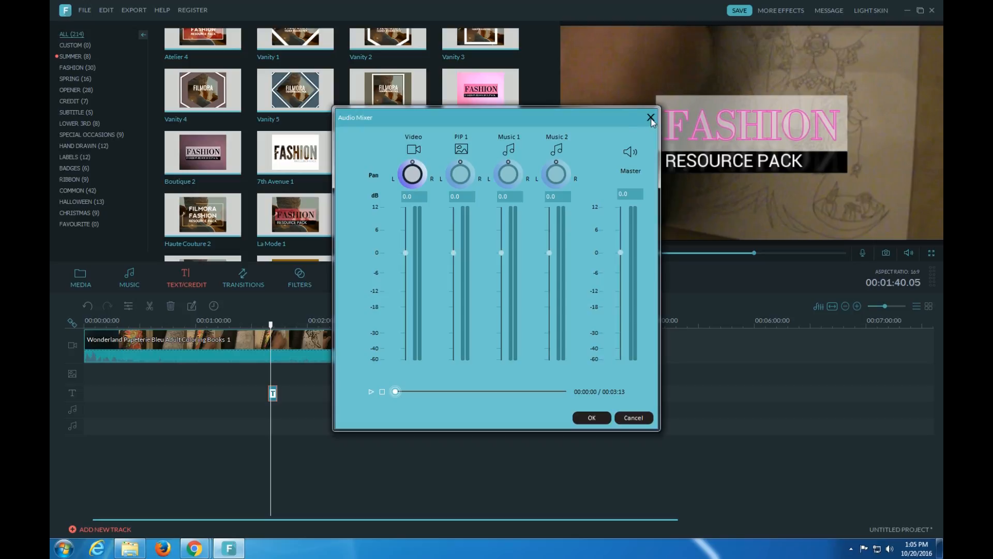
mouse_move(570, 147)
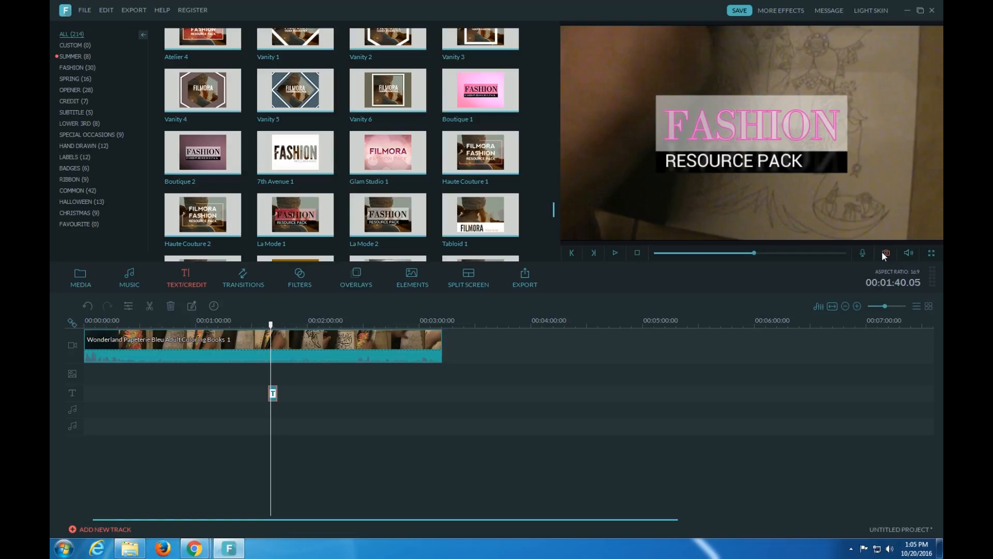
mouse_move(886, 253)
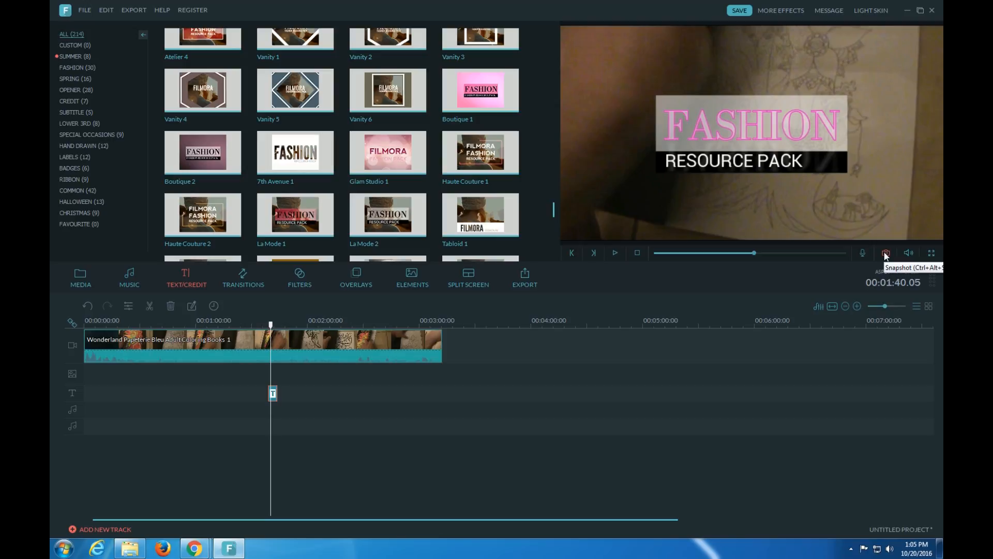
mouse_move(863, 253)
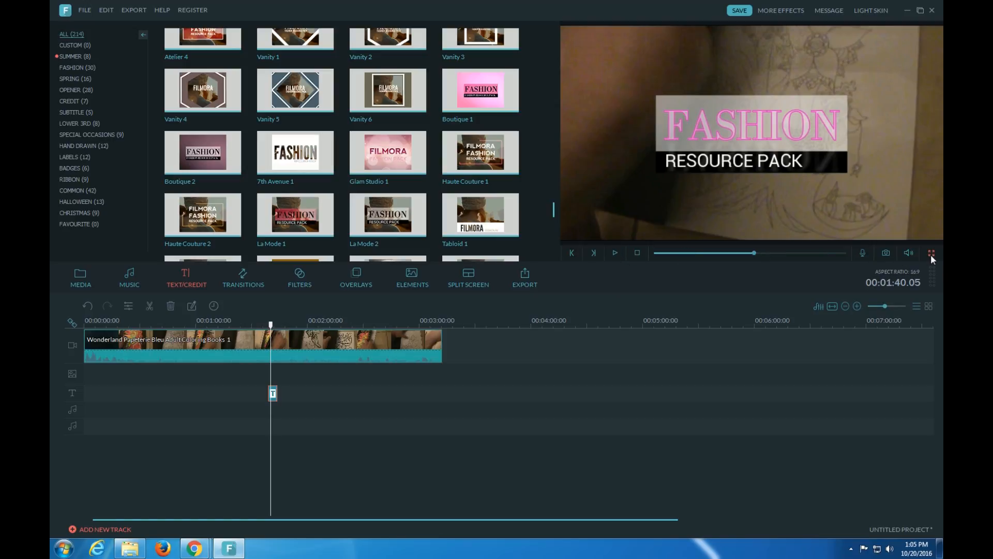
left_click(932, 253)
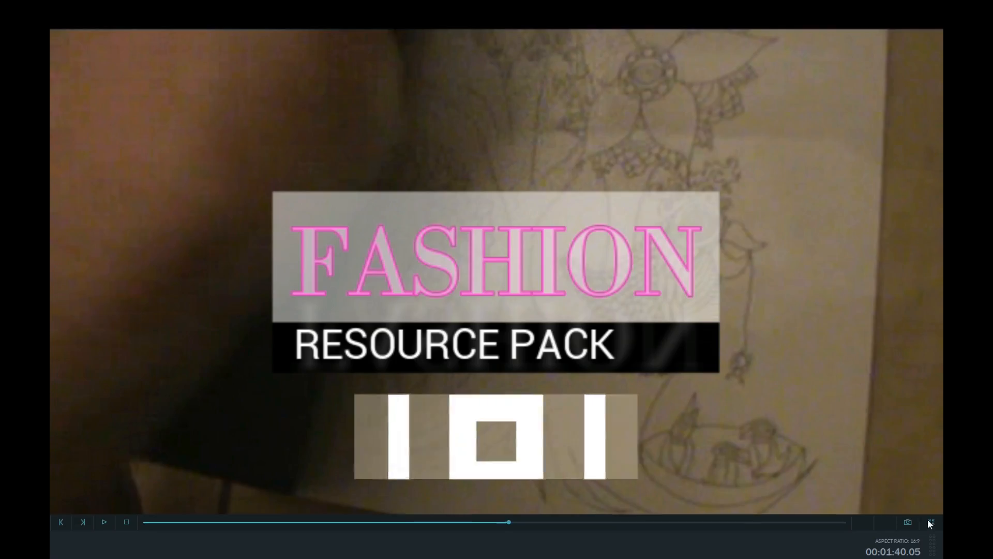
left_click(930, 522)
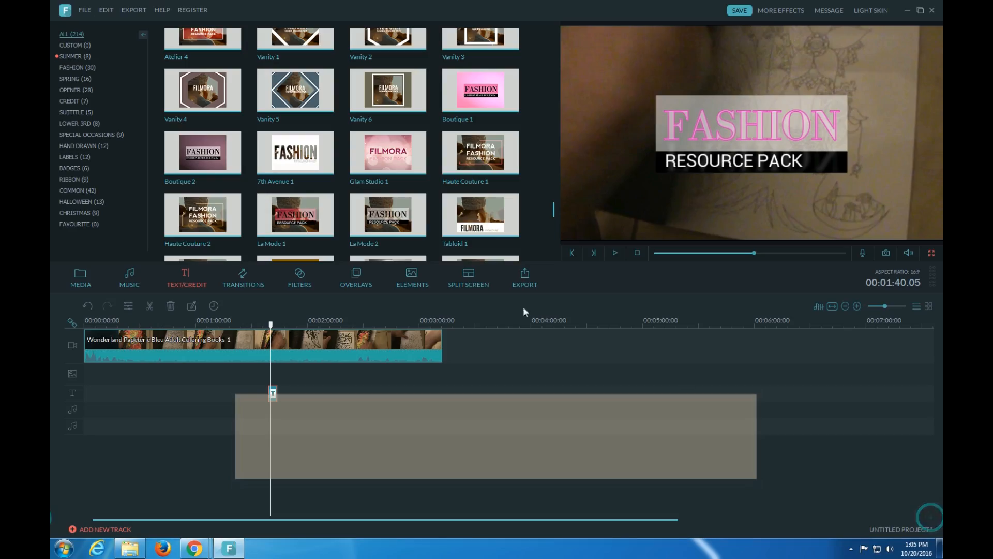